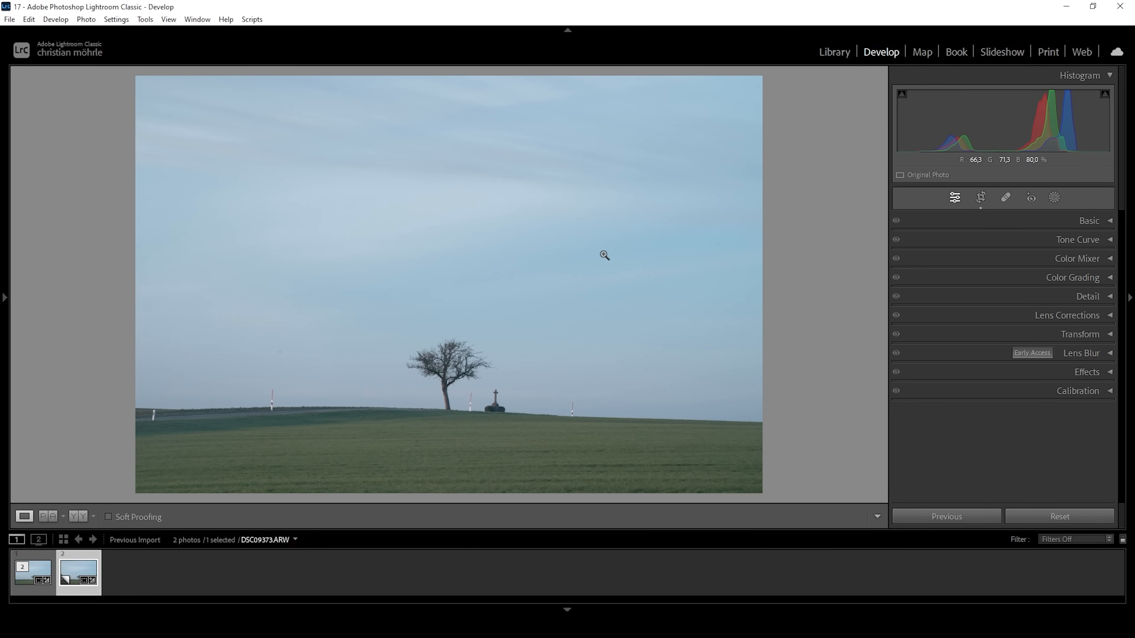
mouse_move(651, 314)
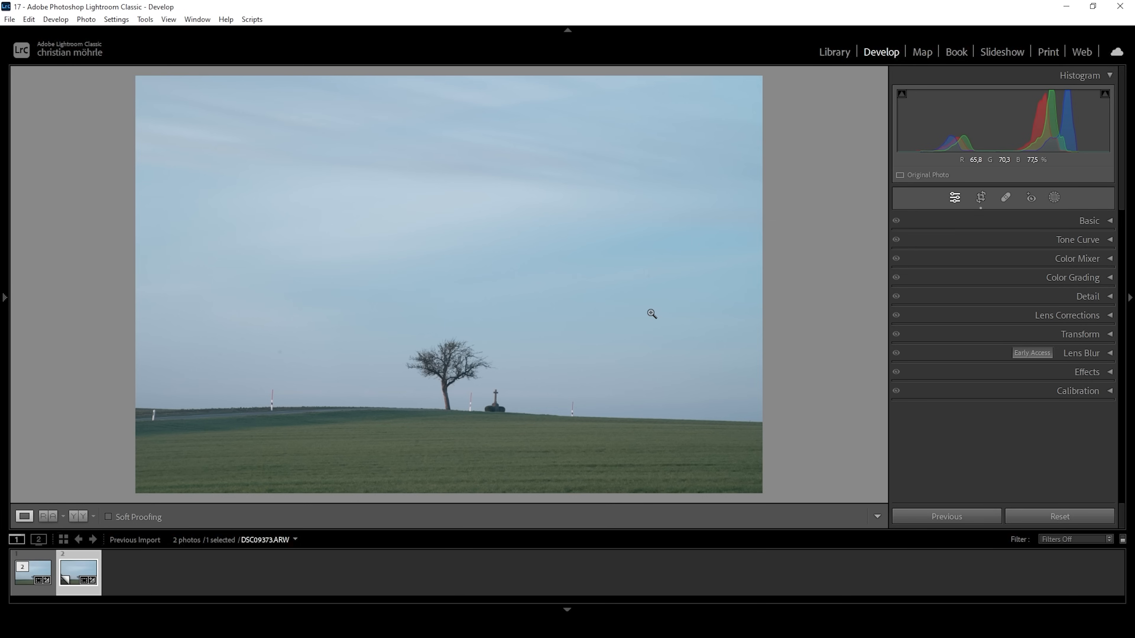
mouse_move(477, 283)
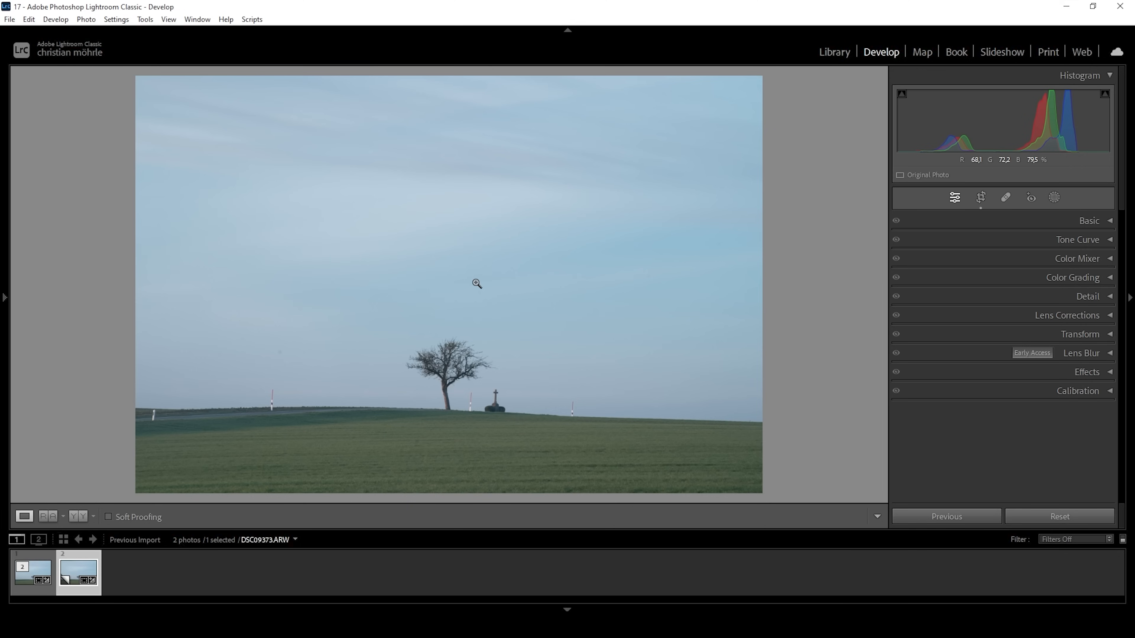
mouse_move(502, 259)
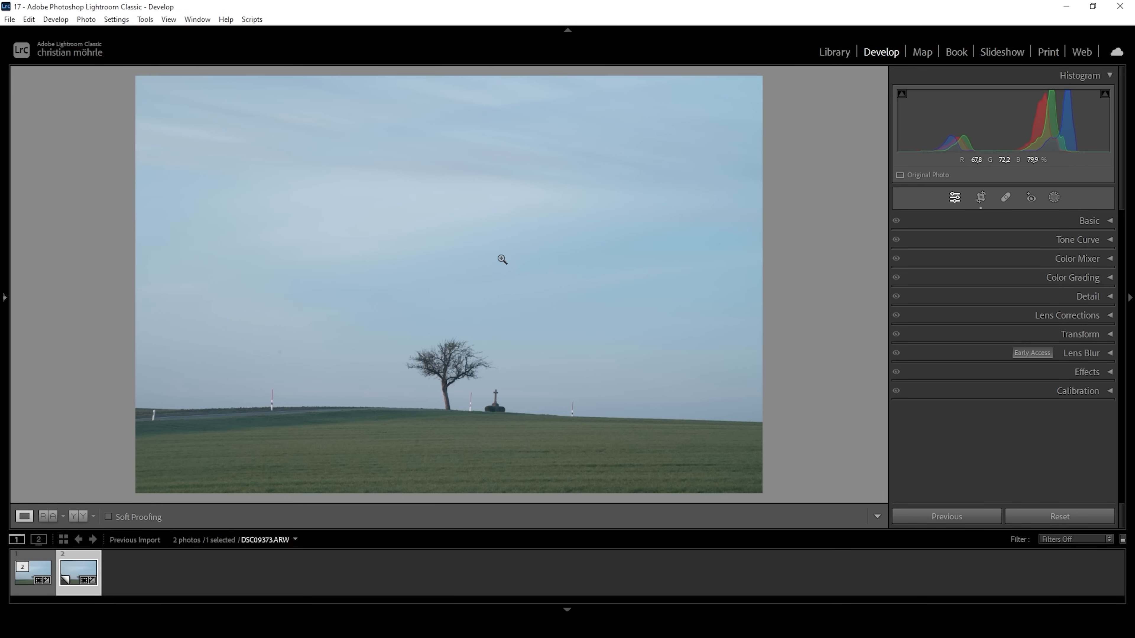
mouse_move(132, 157)
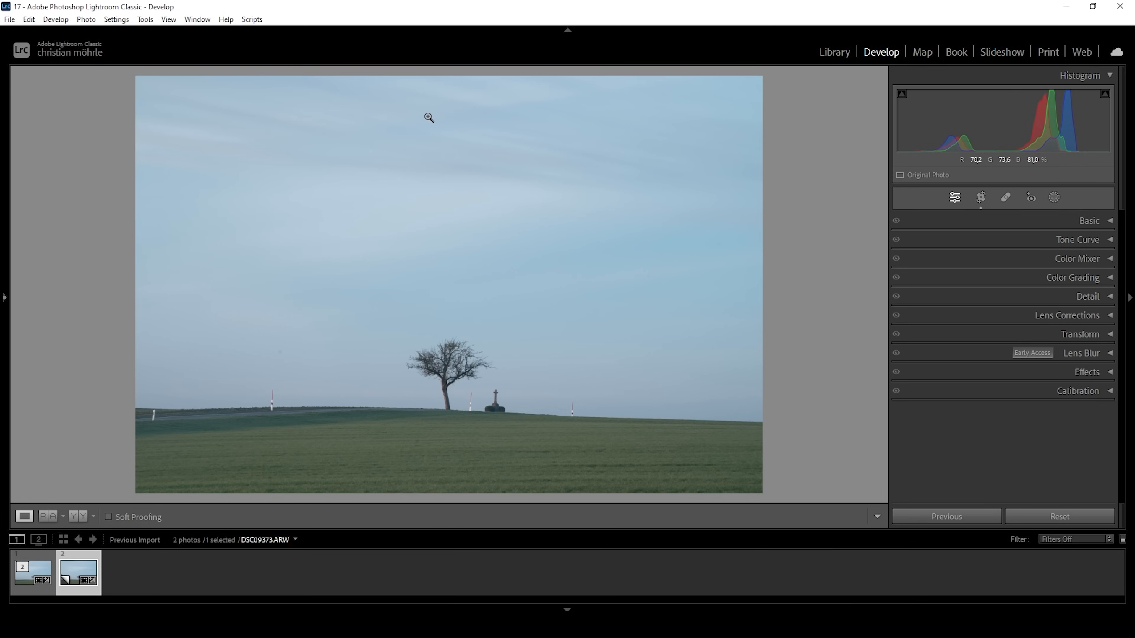
mouse_move(681, 216)
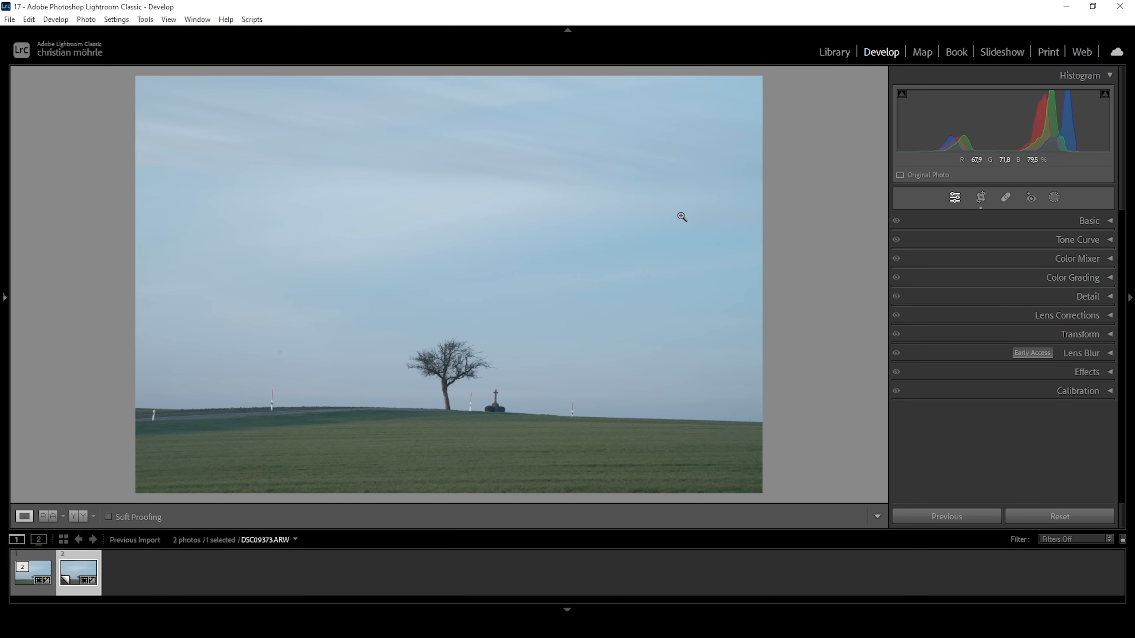
Apply the Adobe Landscape colour profile from the Basic panel's Profile list.
left_click(1087, 221)
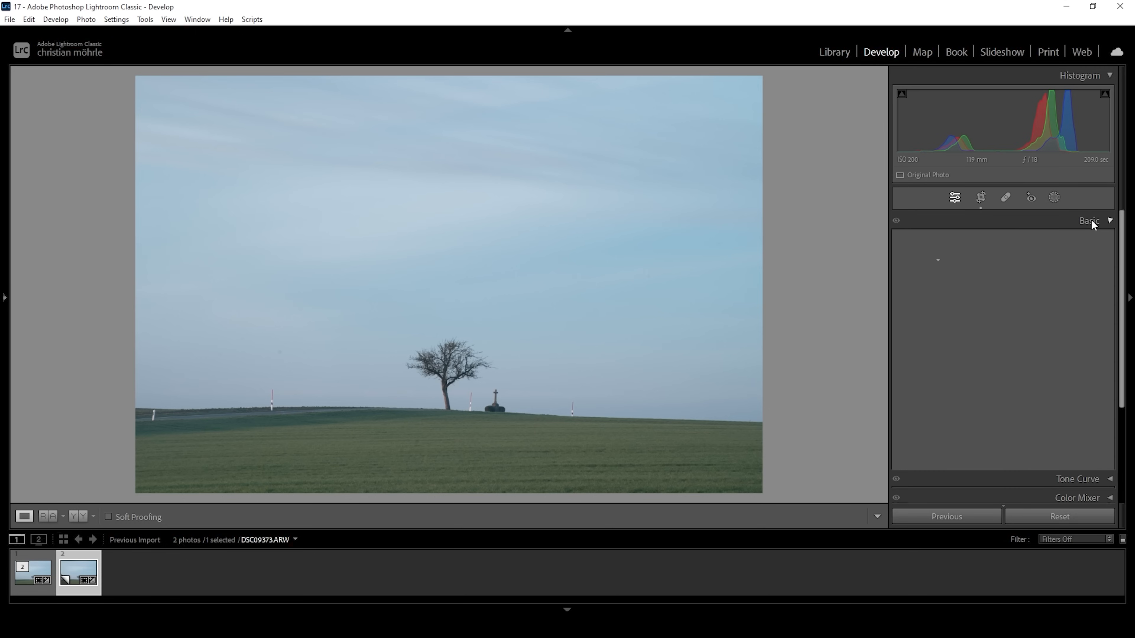
left_click(1089, 221)
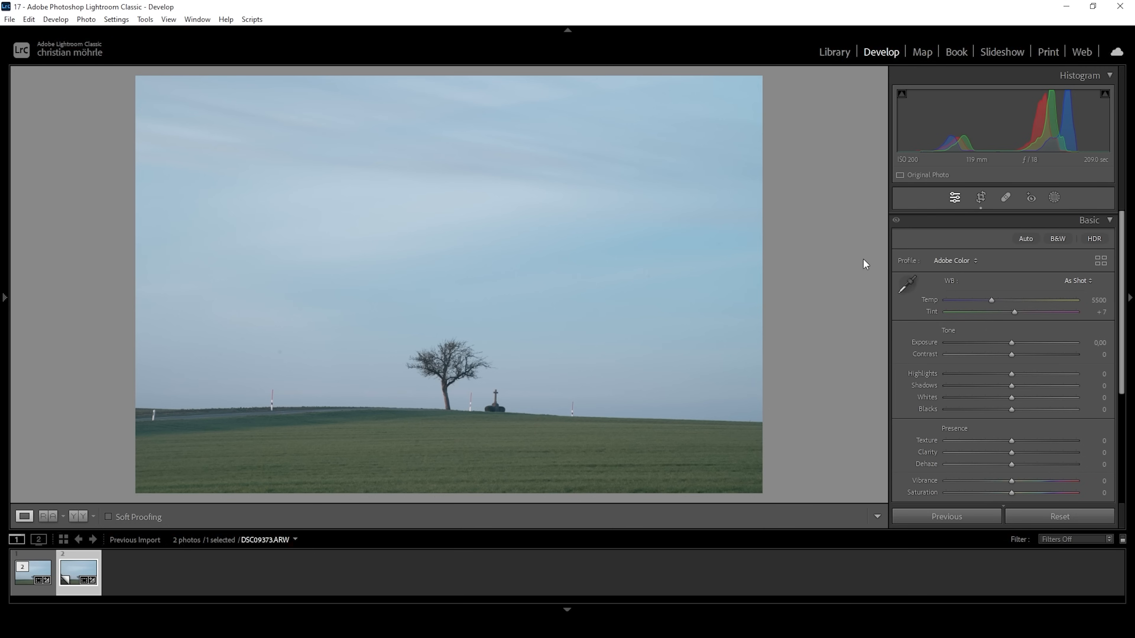
left_click(954, 260)
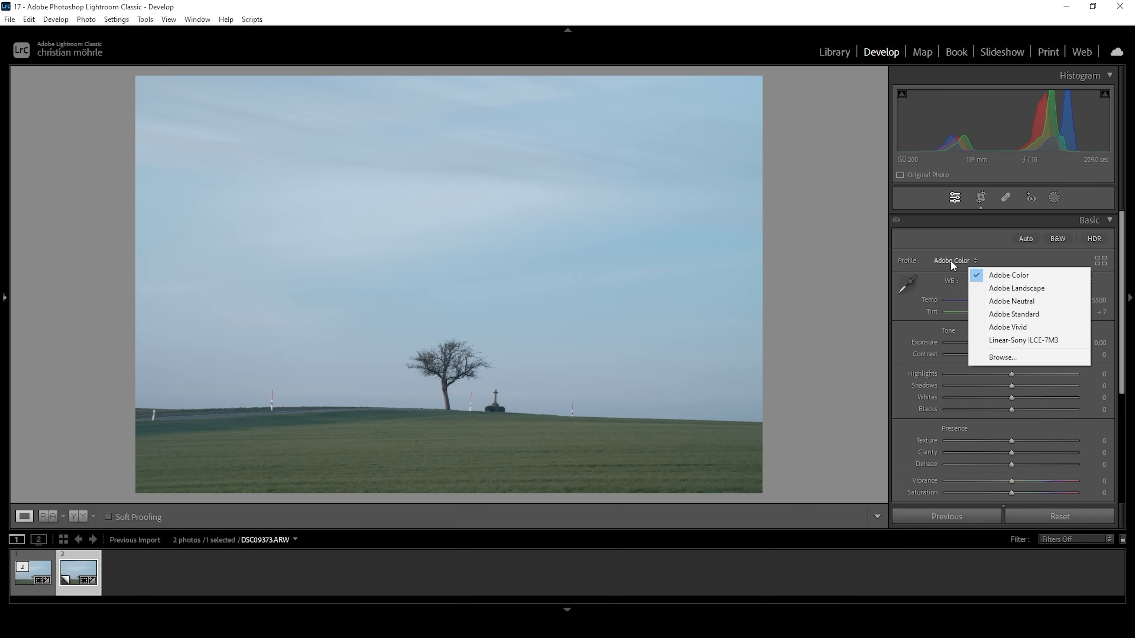
left_click(1016, 287)
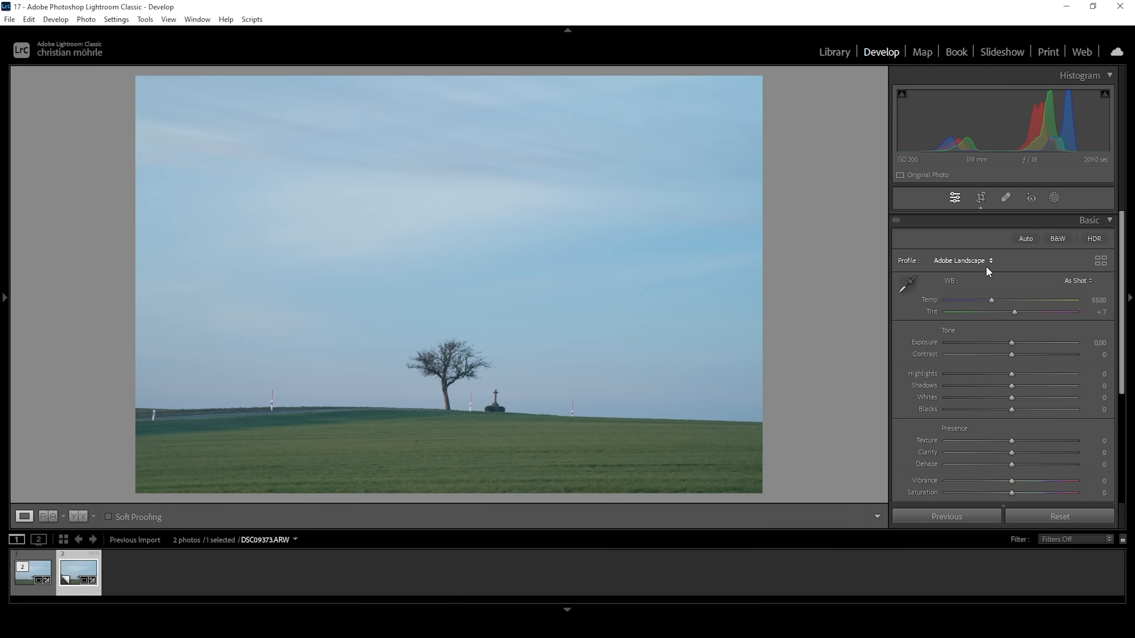
mouse_move(780, 199)
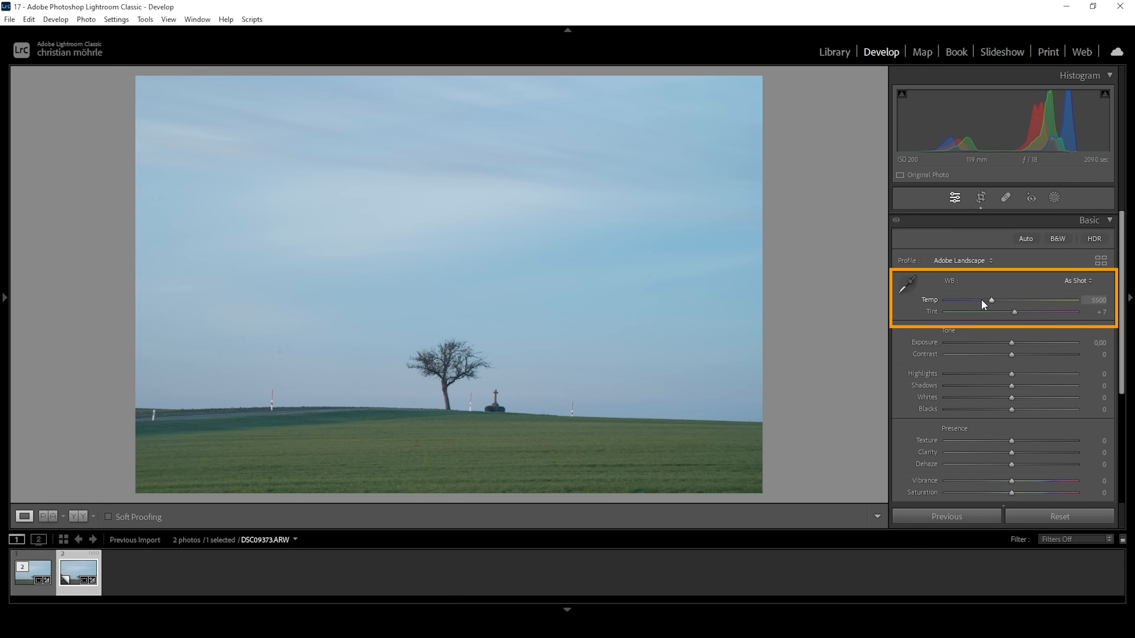
mouse_move(939, 315)
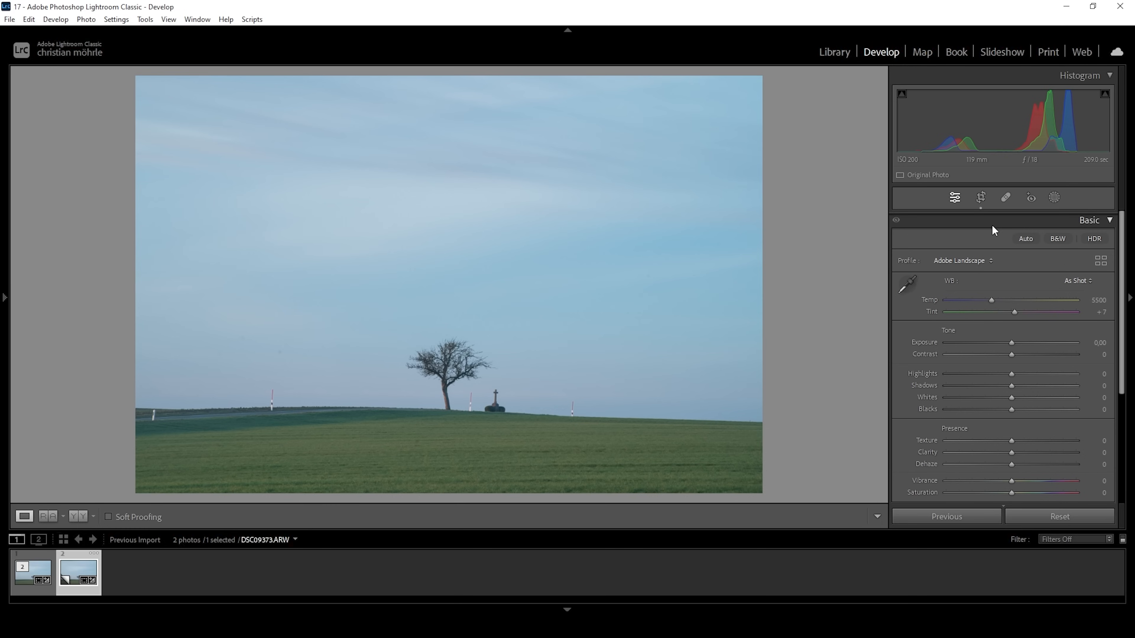
mouse_move(1048, 107)
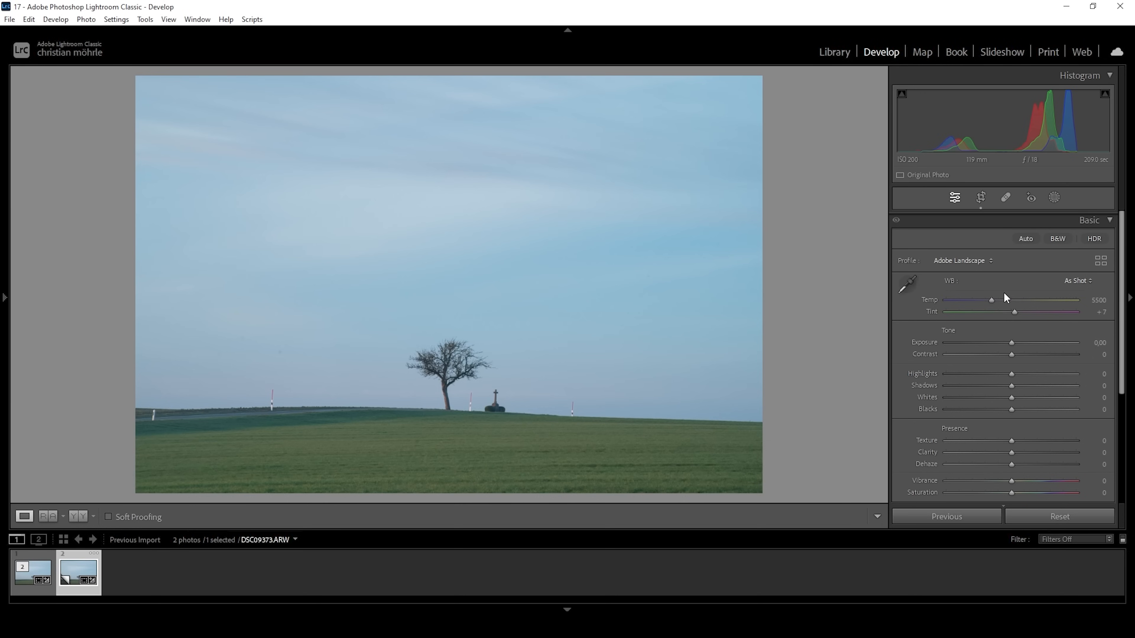
mouse_move(626, 300)
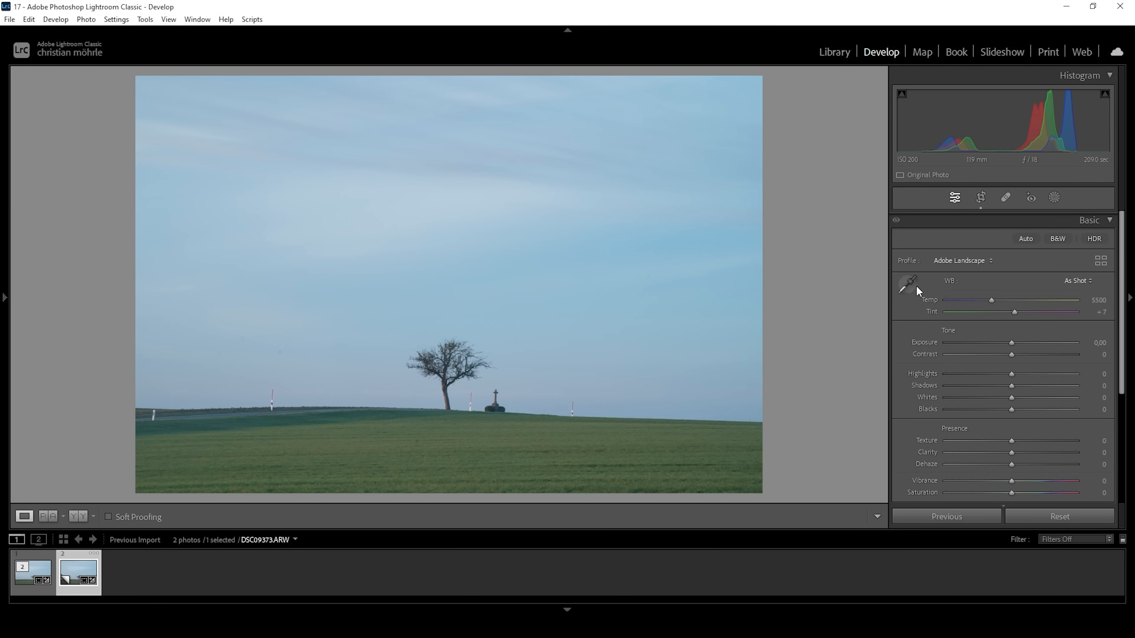
Raise the white balance temperature from 5500 to 7500 for a warmer sky.
left_click_drag(991, 299, 987, 300)
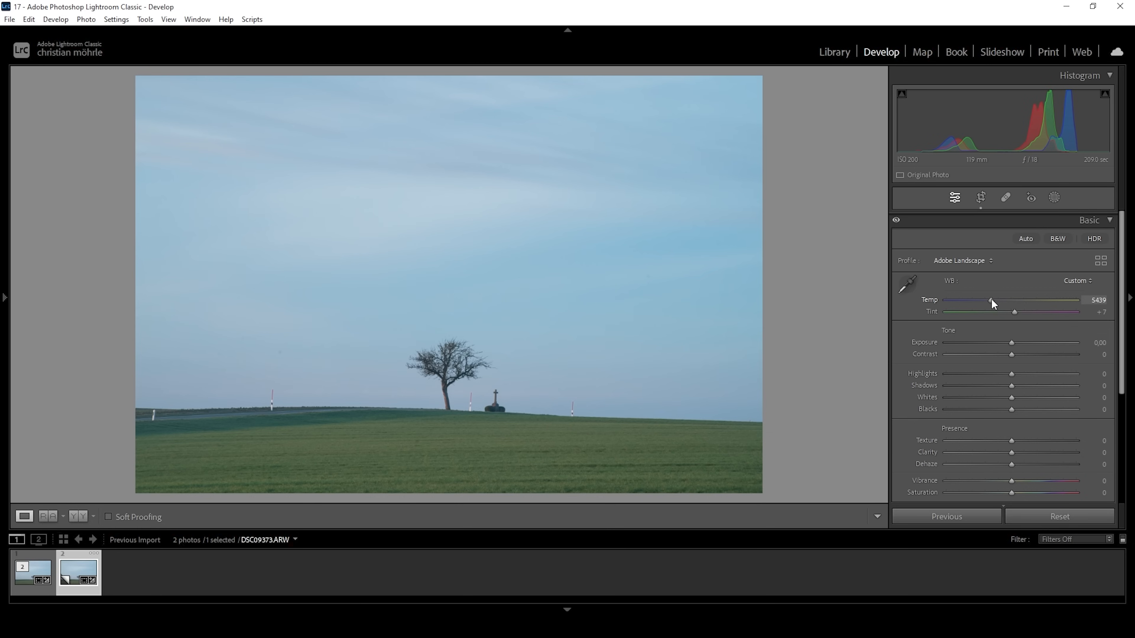
left_click_drag(989, 299, 993, 300)
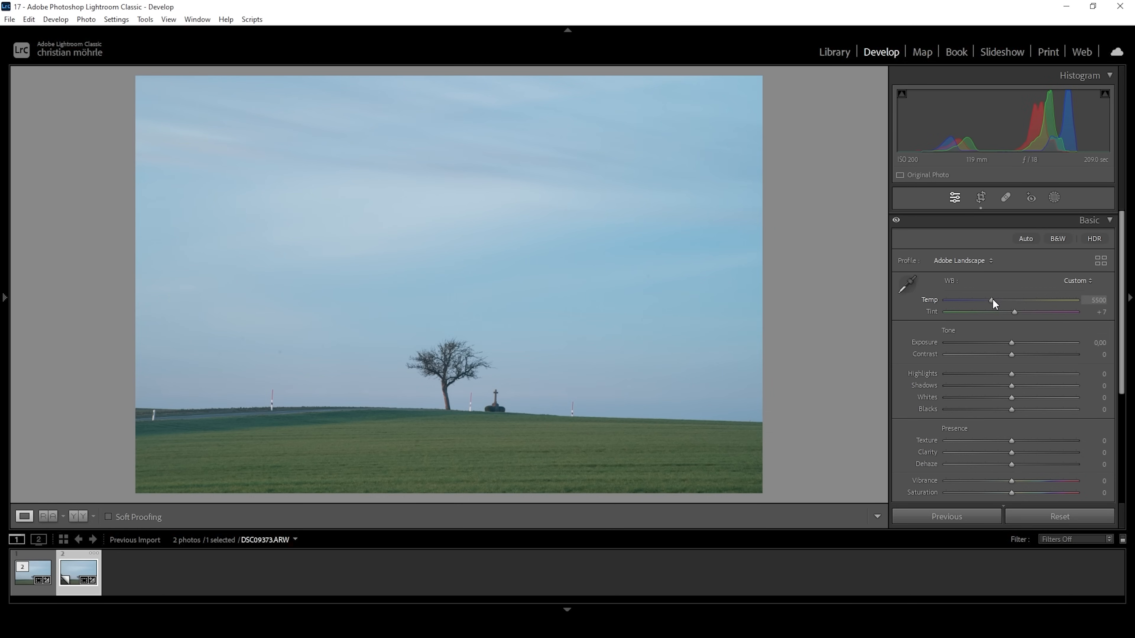
left_click_drag(990, 300, 1001, 299)
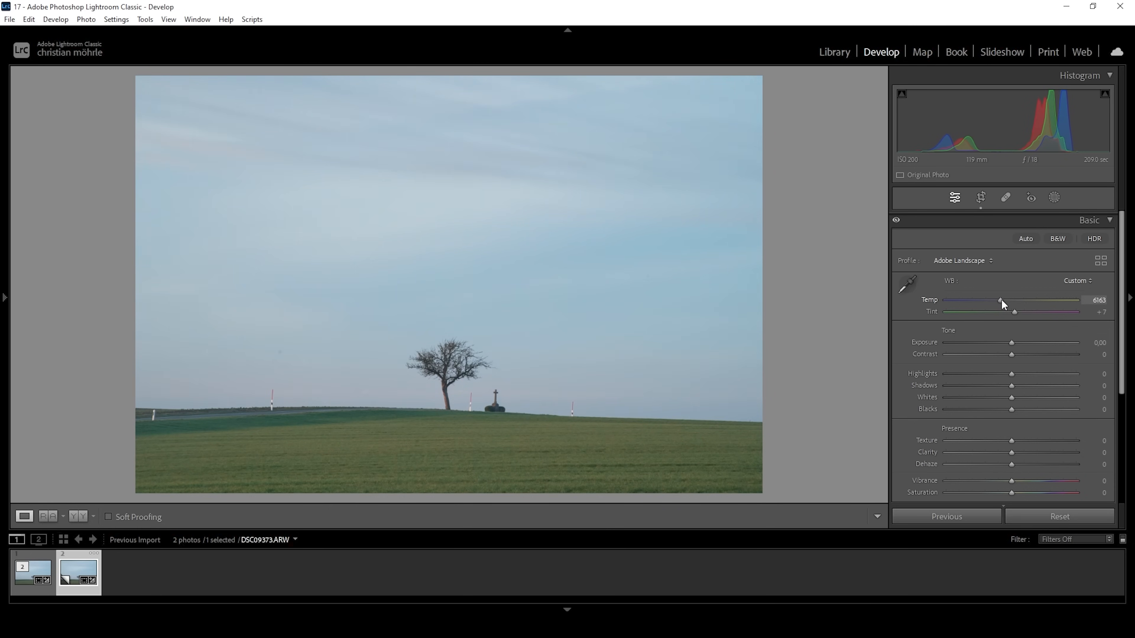
left_click_drag(1000, 299, 1007, 300)
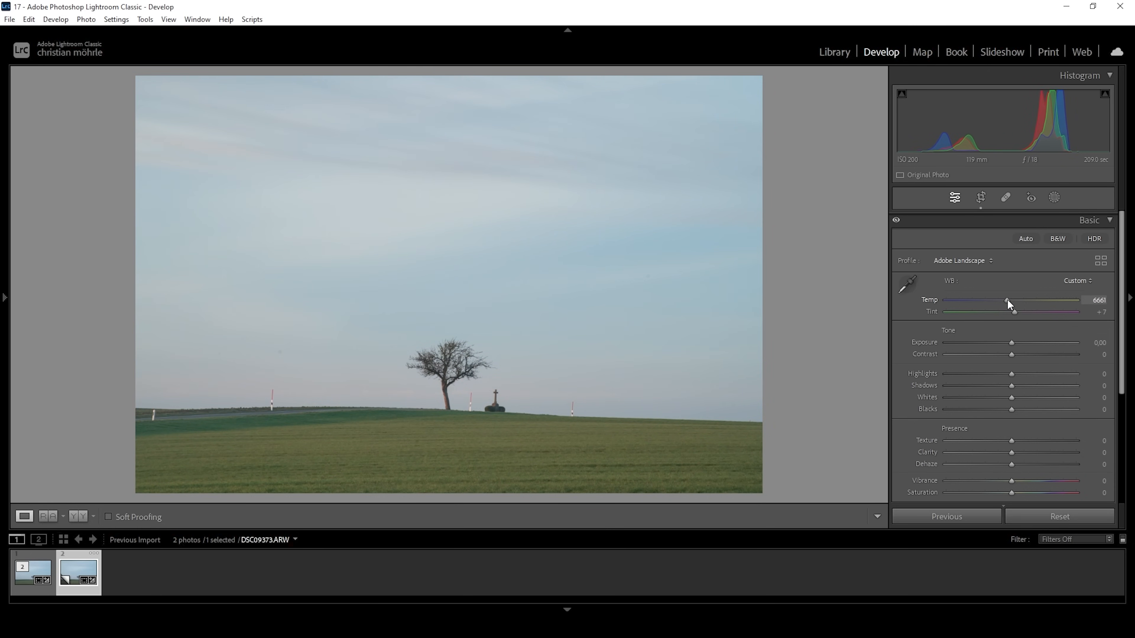
left_click_drag(1005, 300, 1011, 299)
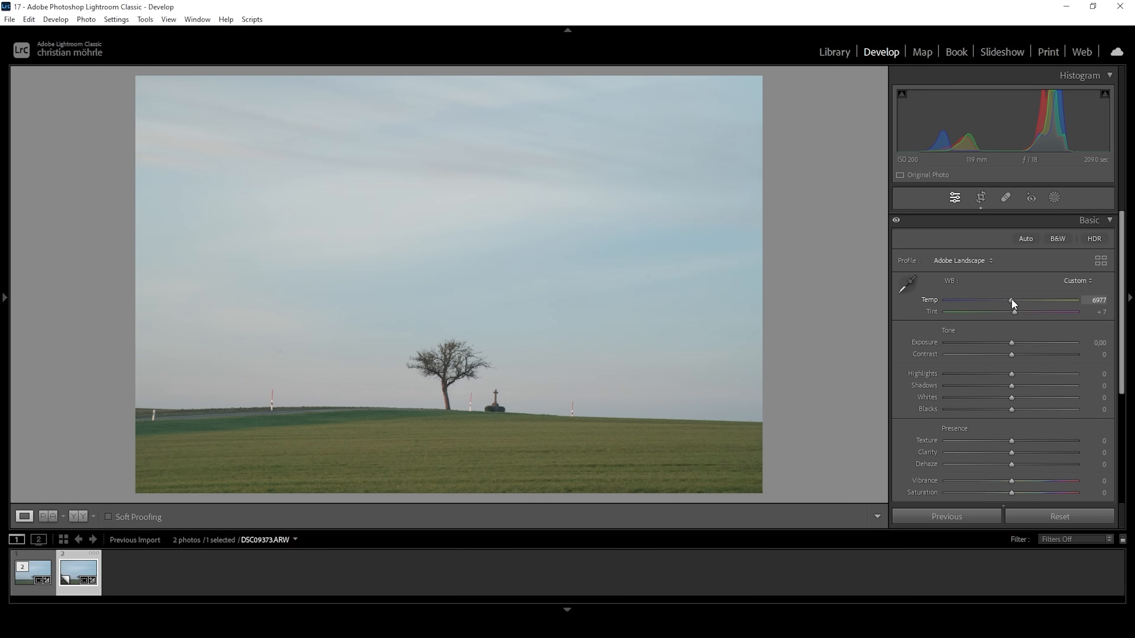
left_click_drag(1012, 300, 1019, 300)
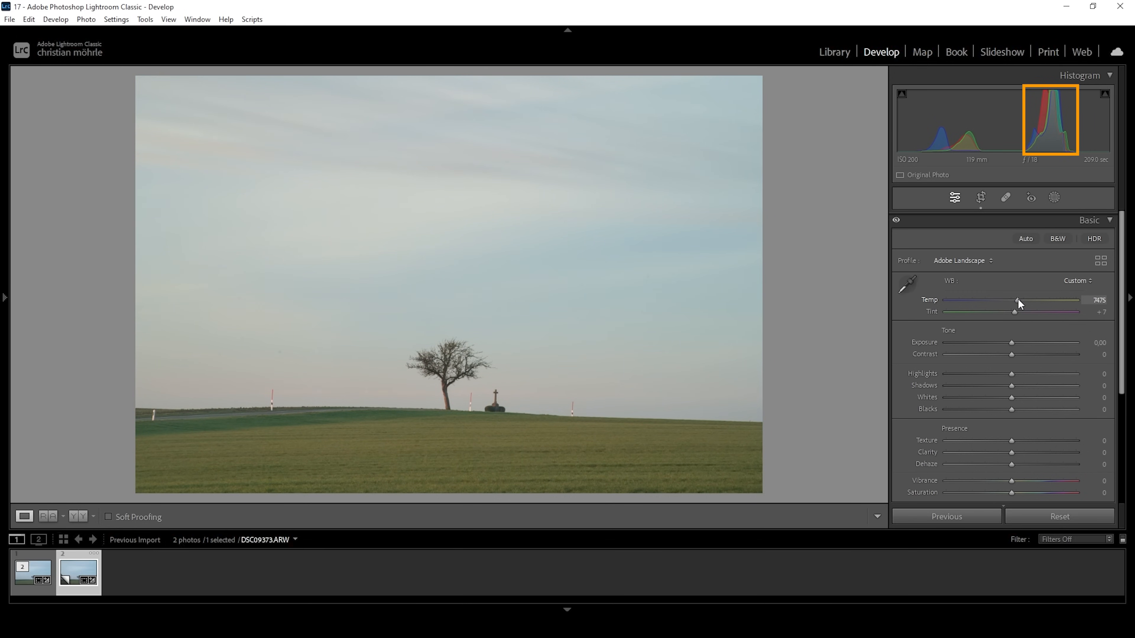
left_click_drag(1017, 303, 1024, 303)
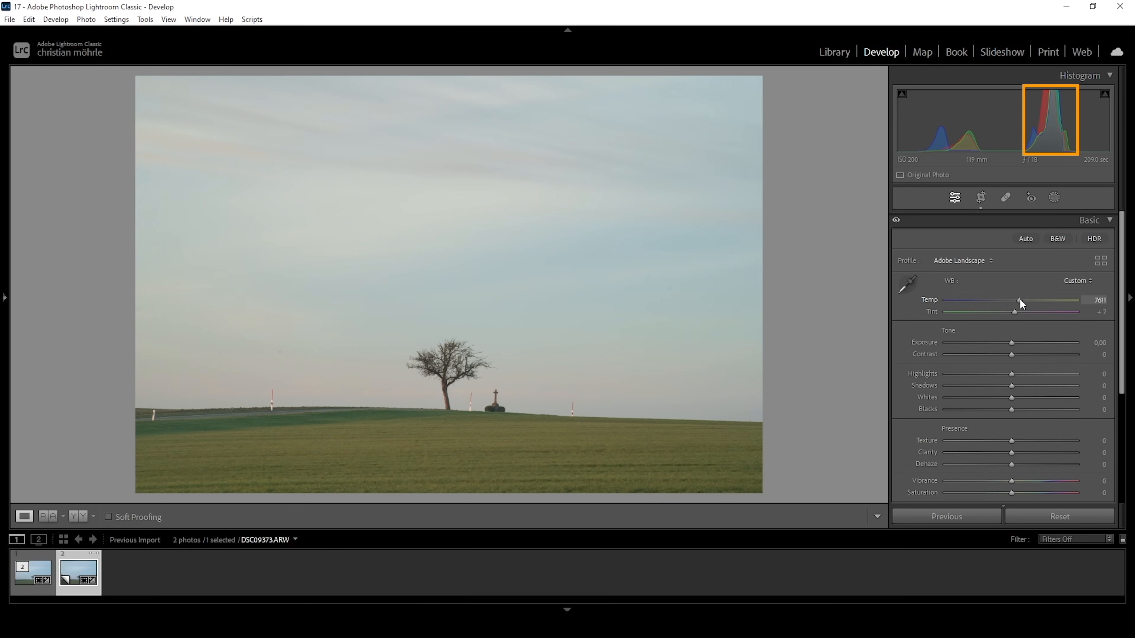
left_click_drag(1021, 300, 1016, 299)
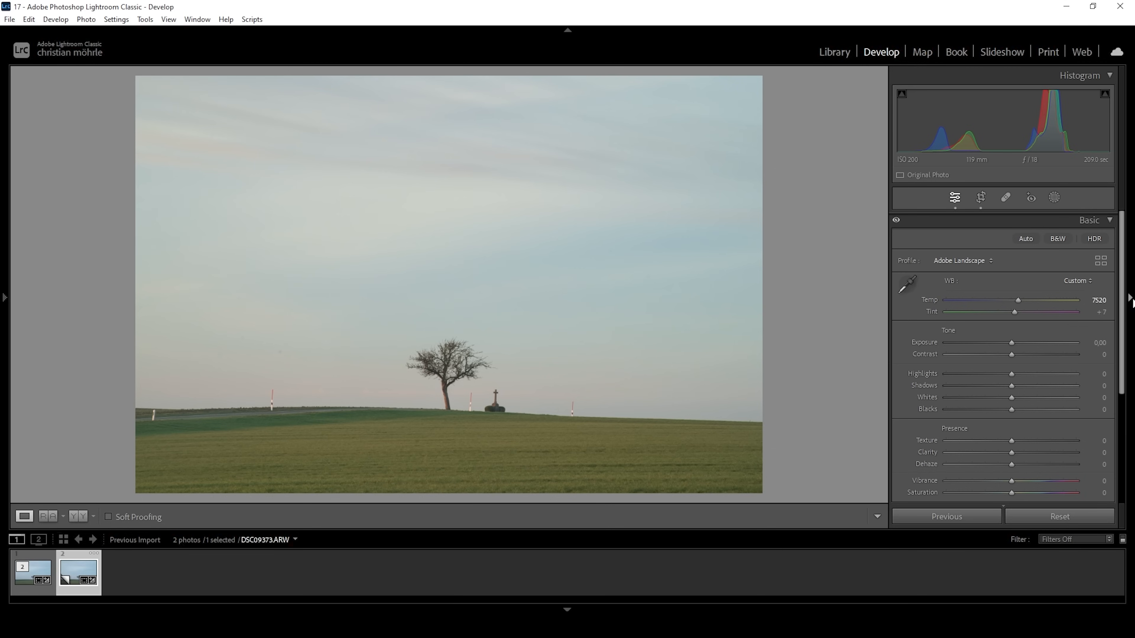
left_click_drag(1018, 299, 1016, 300)
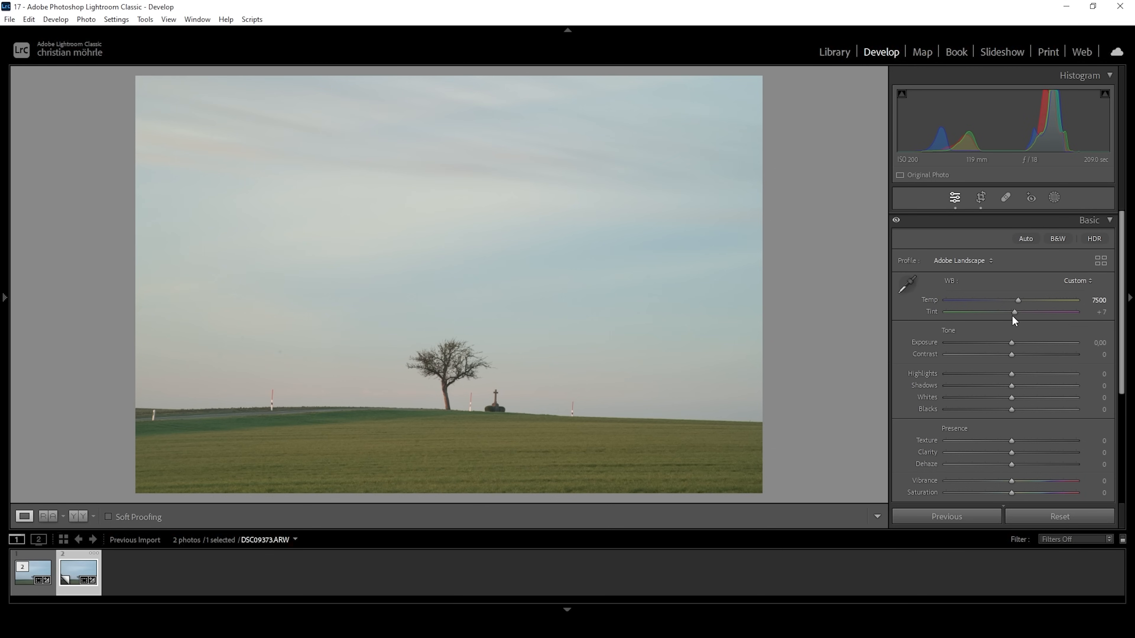
mouse_move(320, 345)
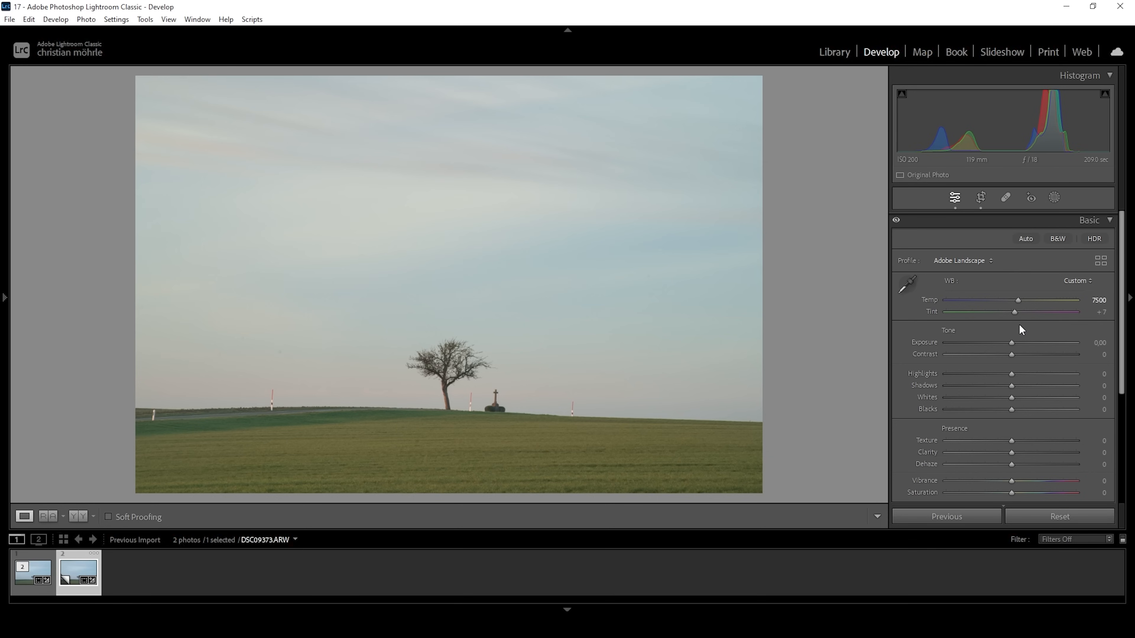
mouse_move(1014, 312)
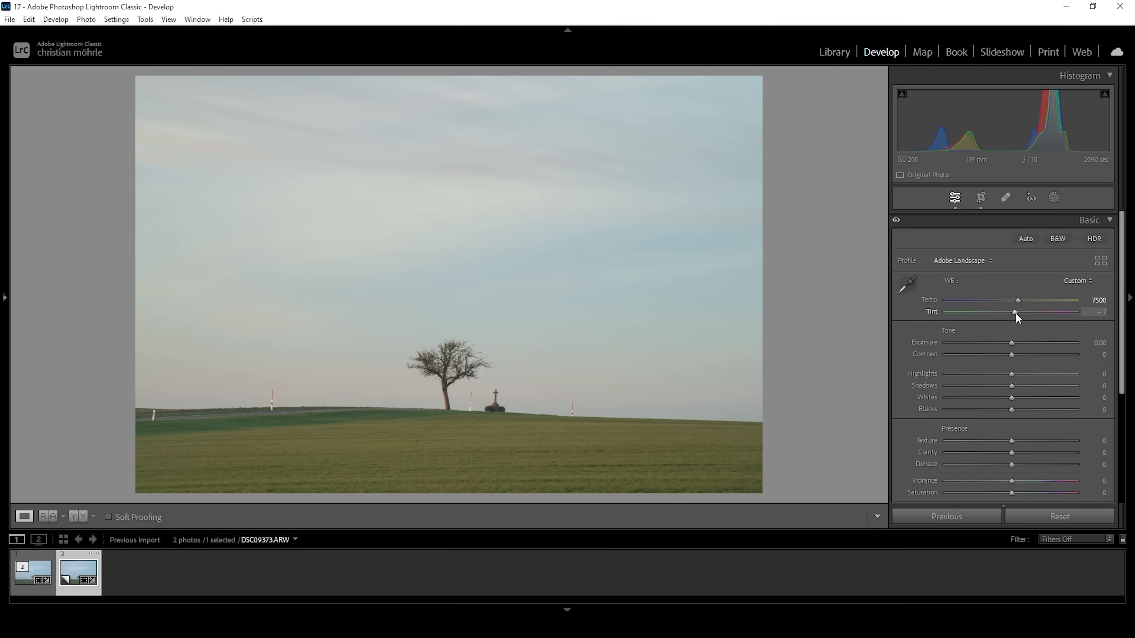
Shift the tint toward magenta, from +7 to +13.
left_click_drag(1015, 311, 1016, 311)
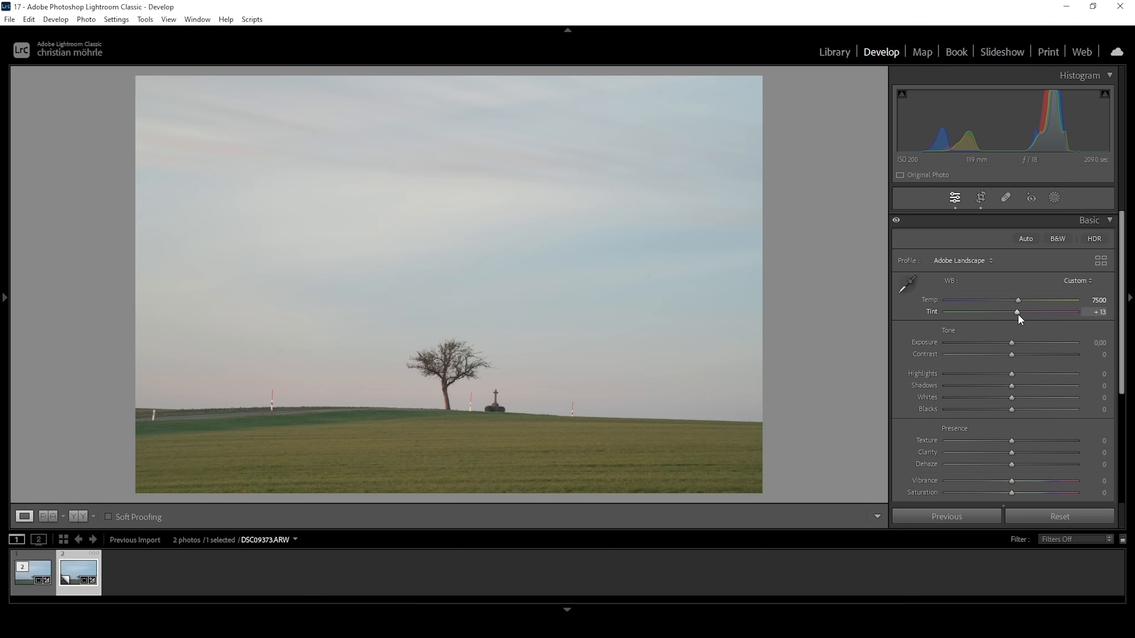
mouse_move(1016, 293)
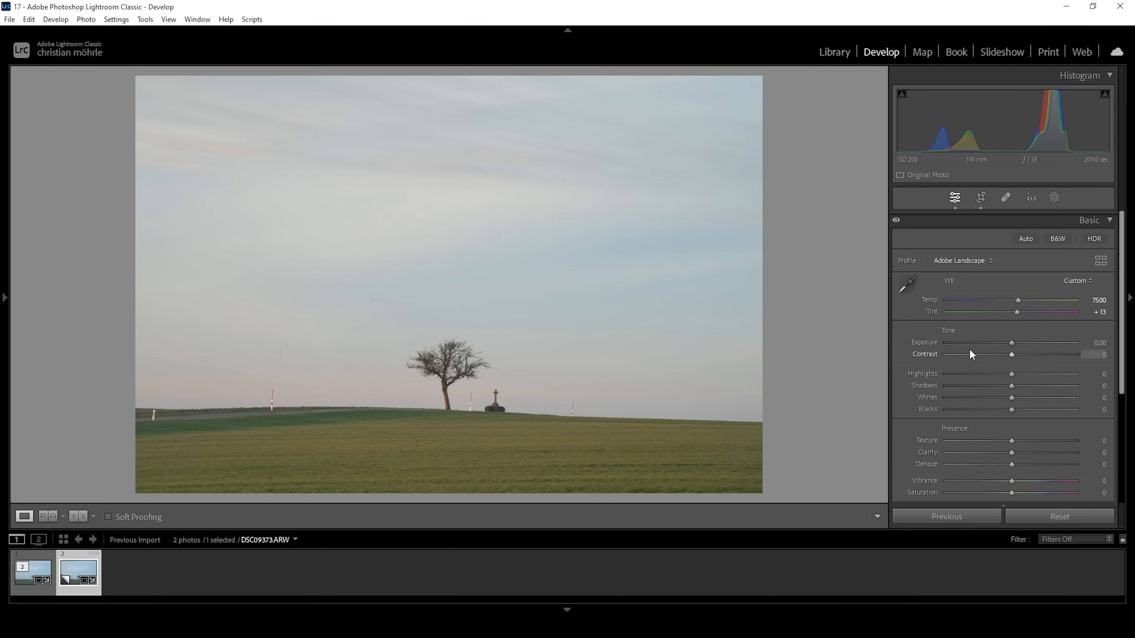
mouse_move(806, 354)
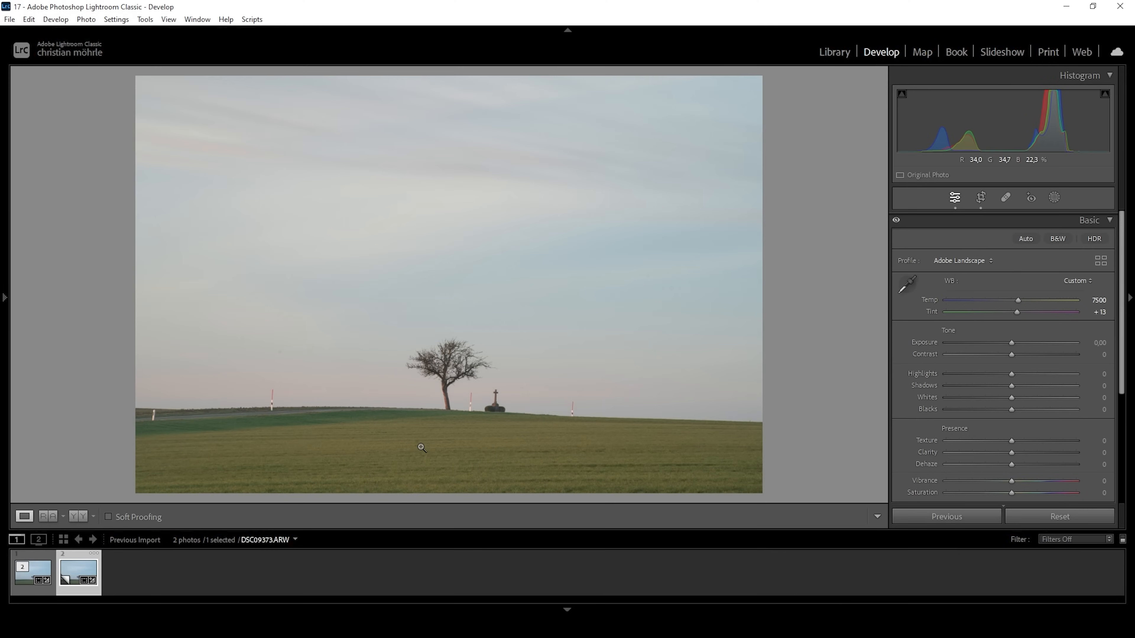
mouse_move(170, 171)
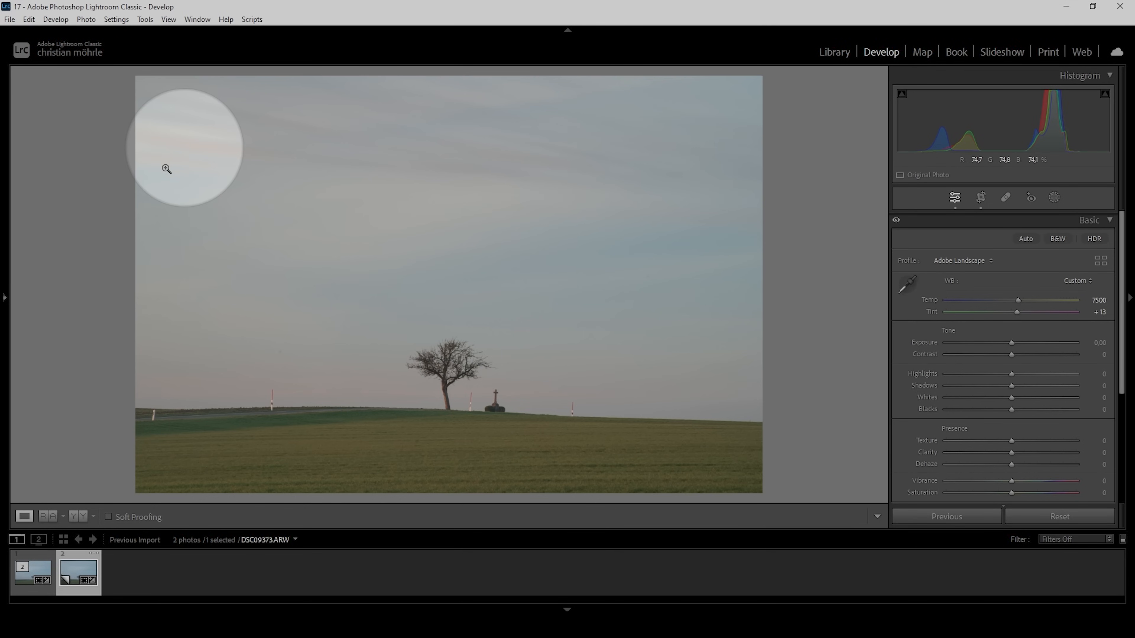
mouse_move(631, 254)
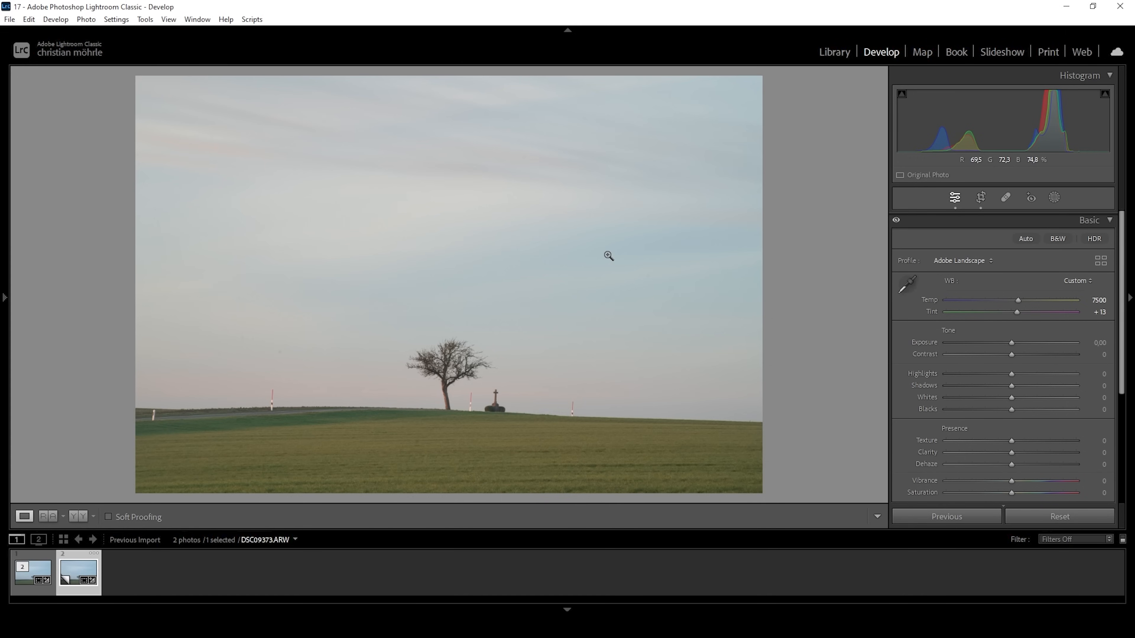
mouse_move(629, 251)
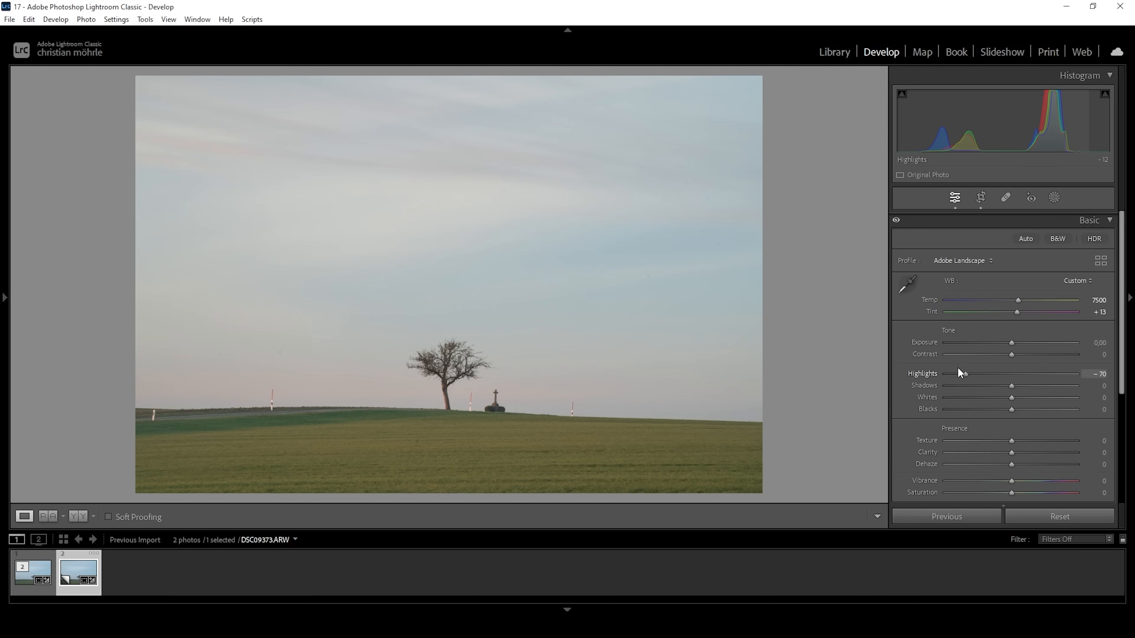
Pull highlights down to -100 and lift shadows to +14.
left_click_drag(1012, 374, 945, 374)
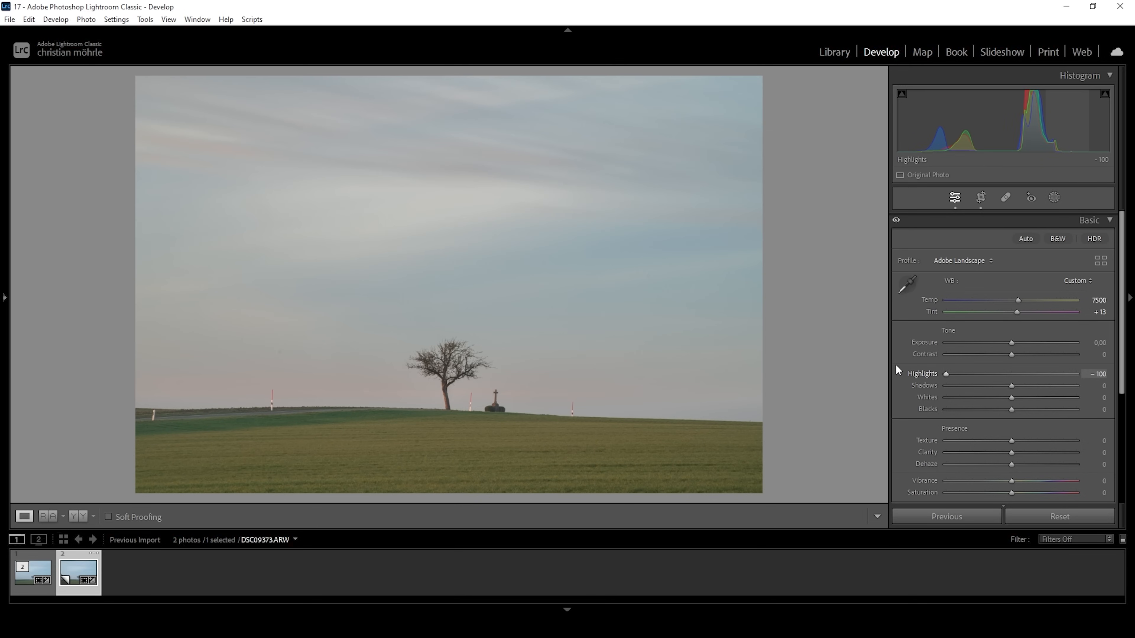
mouse_move(445, 208)
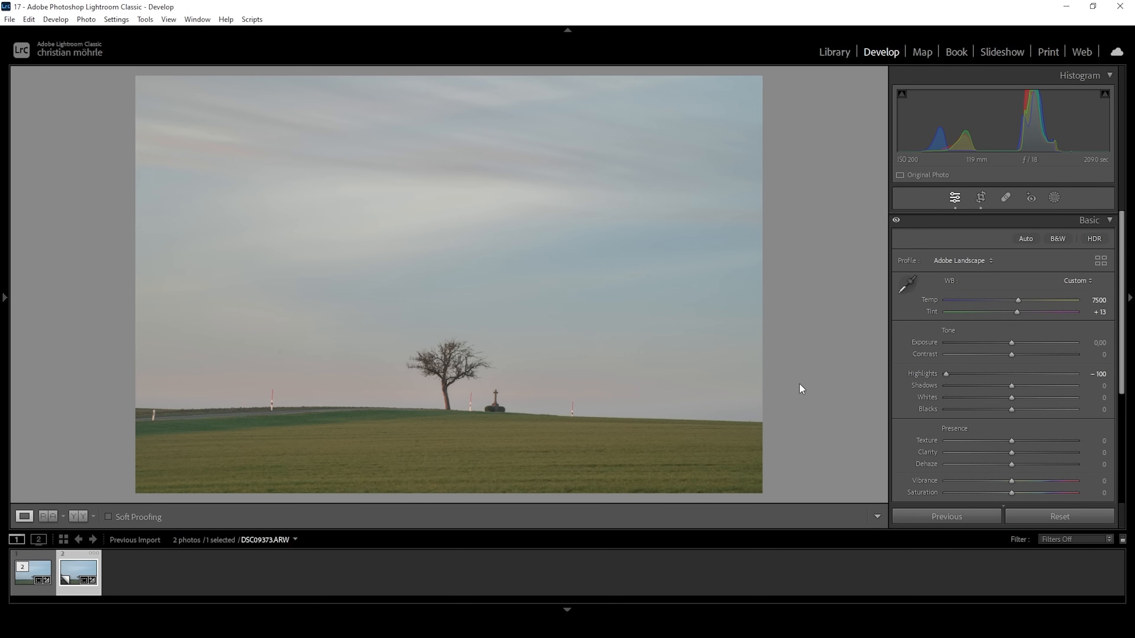
left_click_drag(1011, 385, 1017, 385)
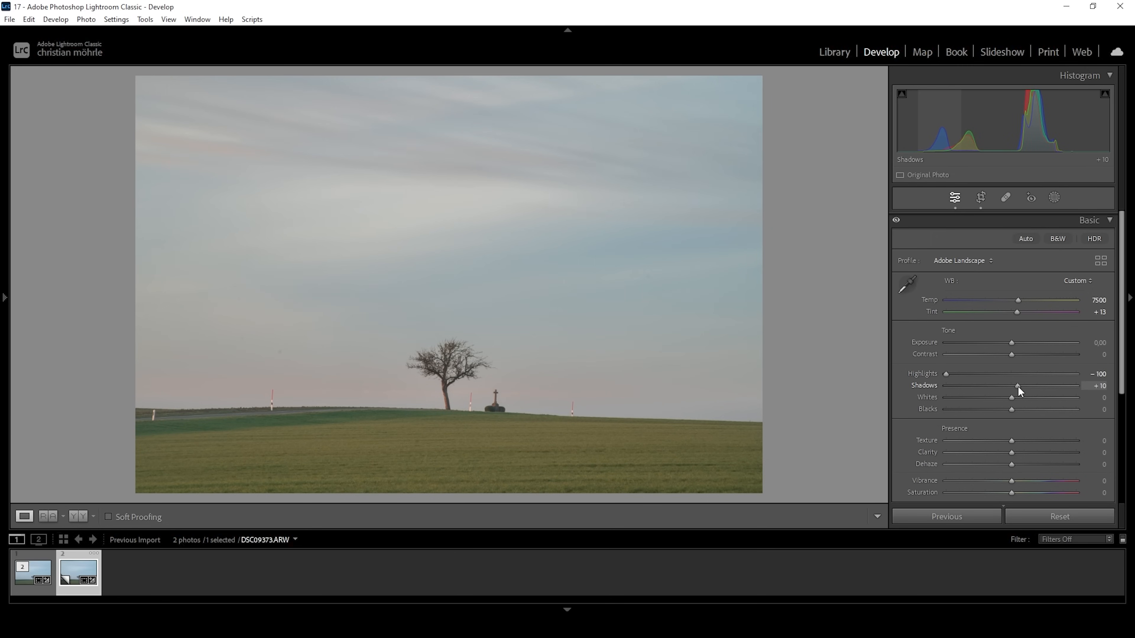
left_click_drag(1017, 385, 1021, 385)
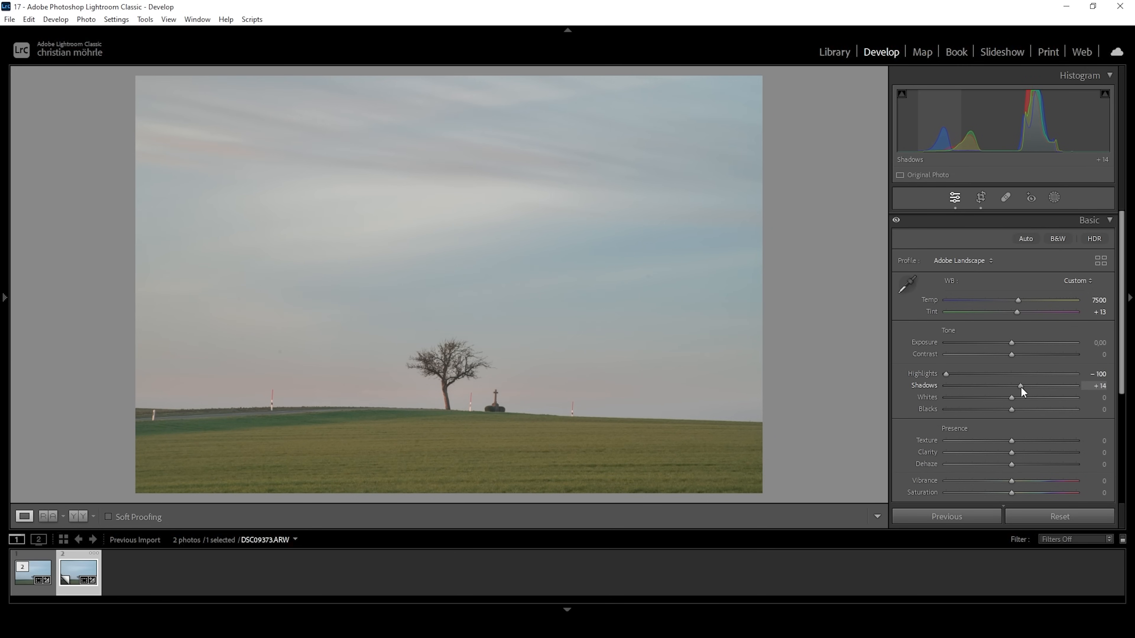
mouse_move(1038, 389)
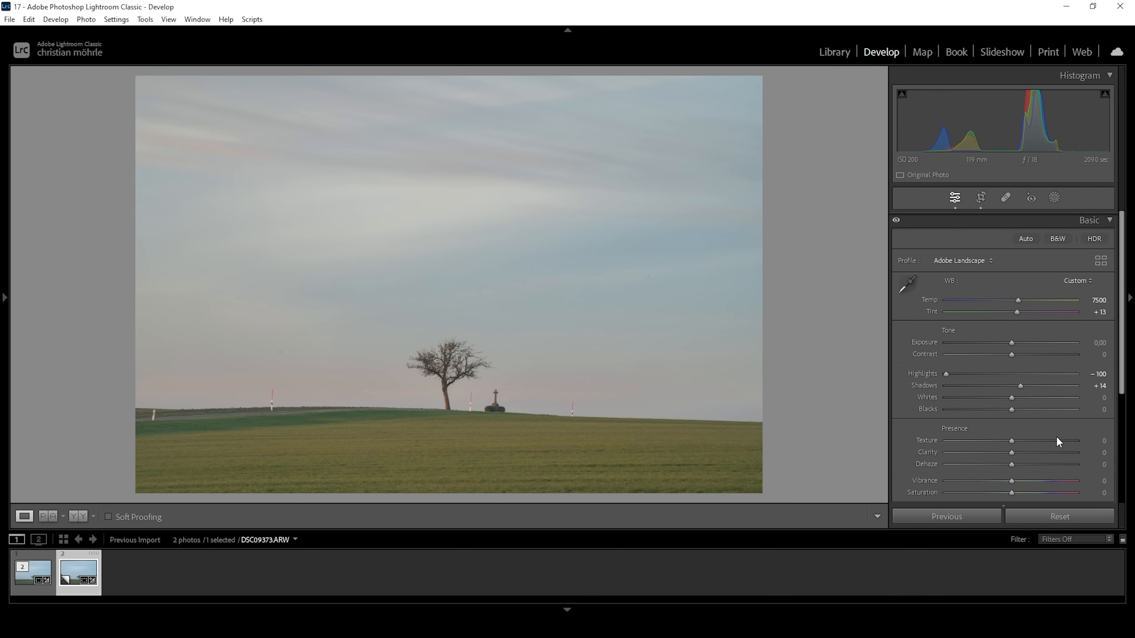
Raise the whites to +69 to brighten the sky.
left_click_drag(1012, 398, 1029, 397)
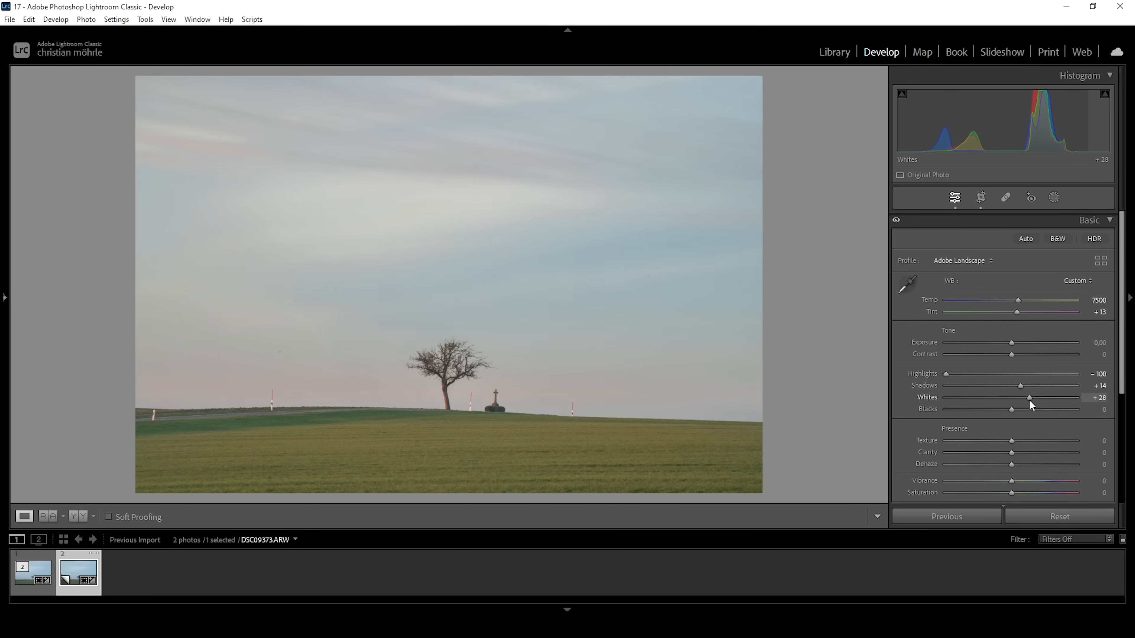
left_click_drag(1029, 397, 1045, 397)
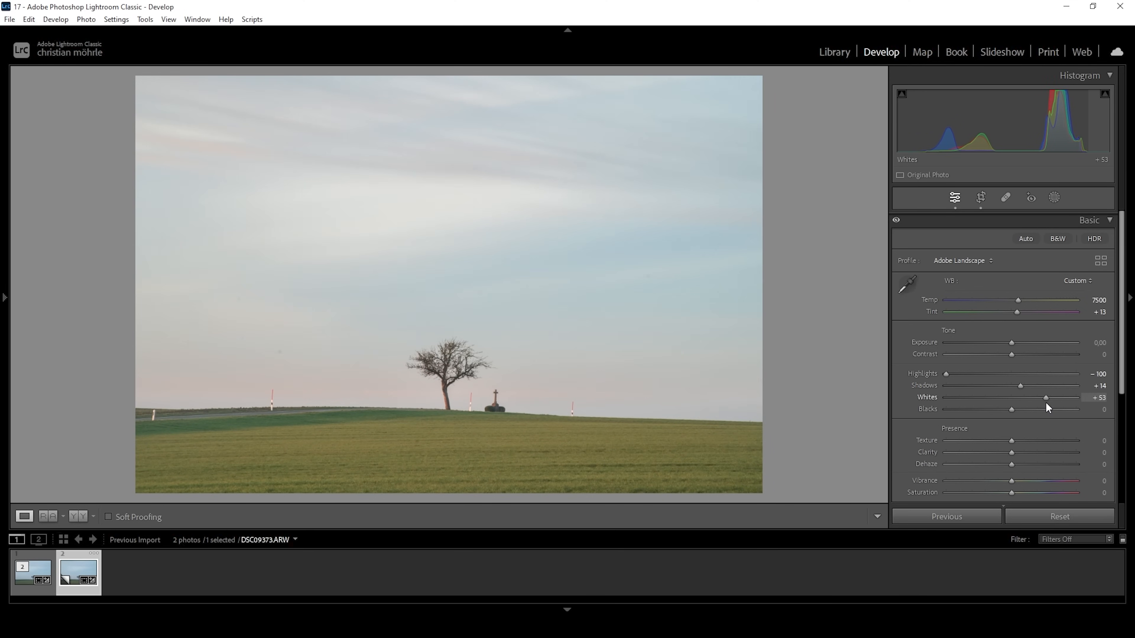
left_click_drag(1045, 398, 1052, 397)
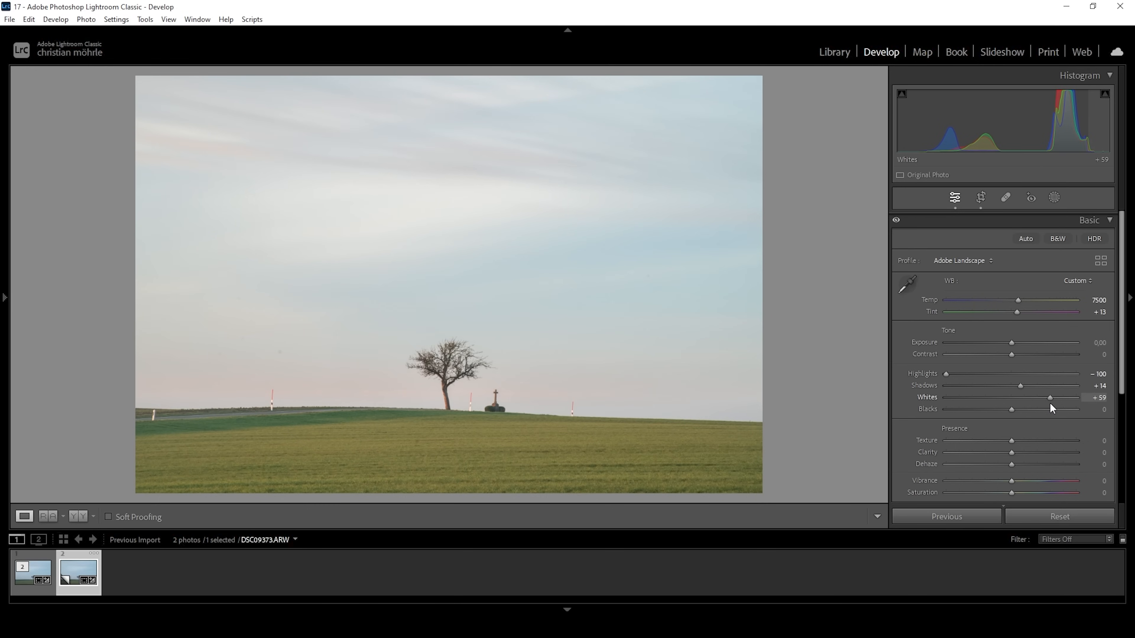
left_click_drag(1051, 397, 1056, 397)
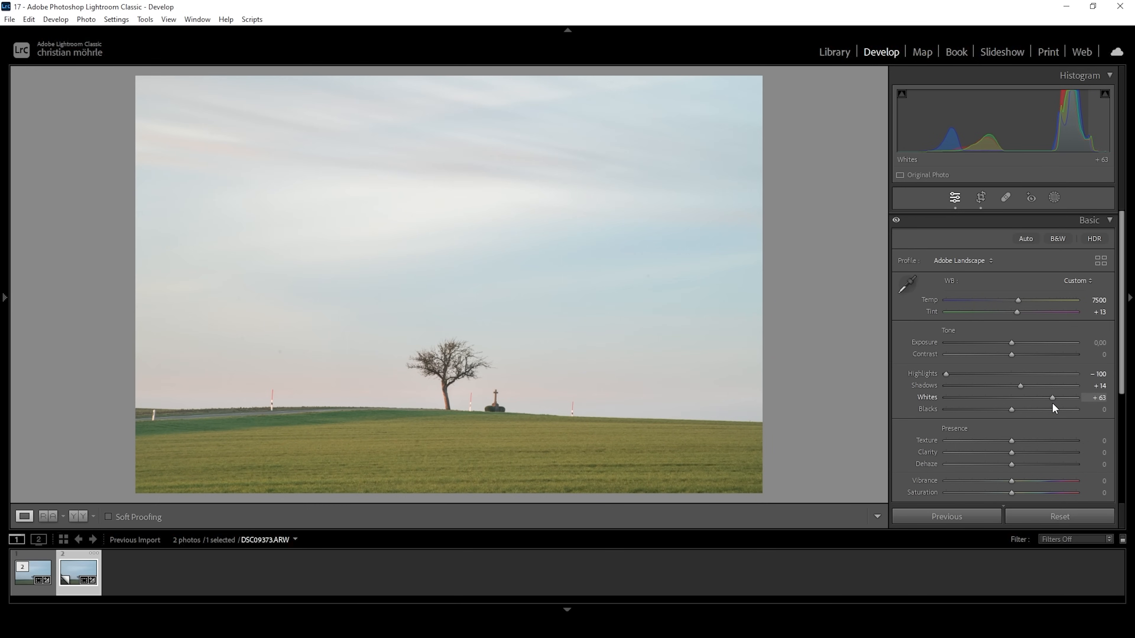
left_click_drag(1051, 397, 1056, 397)
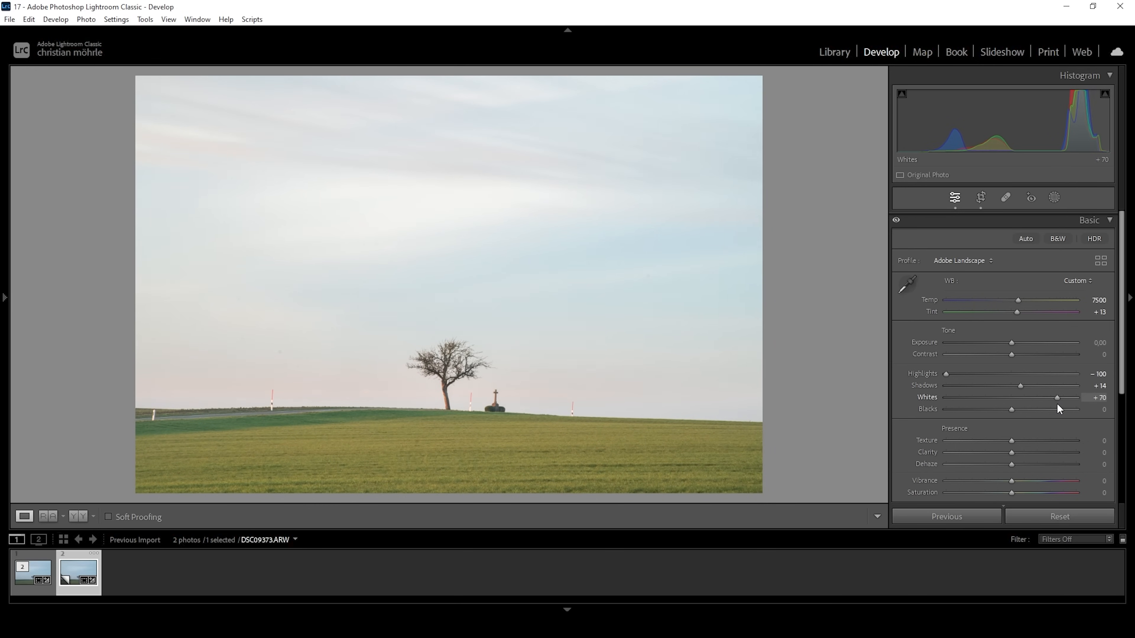
left_click_drag(1056, 397, 1056, 397)
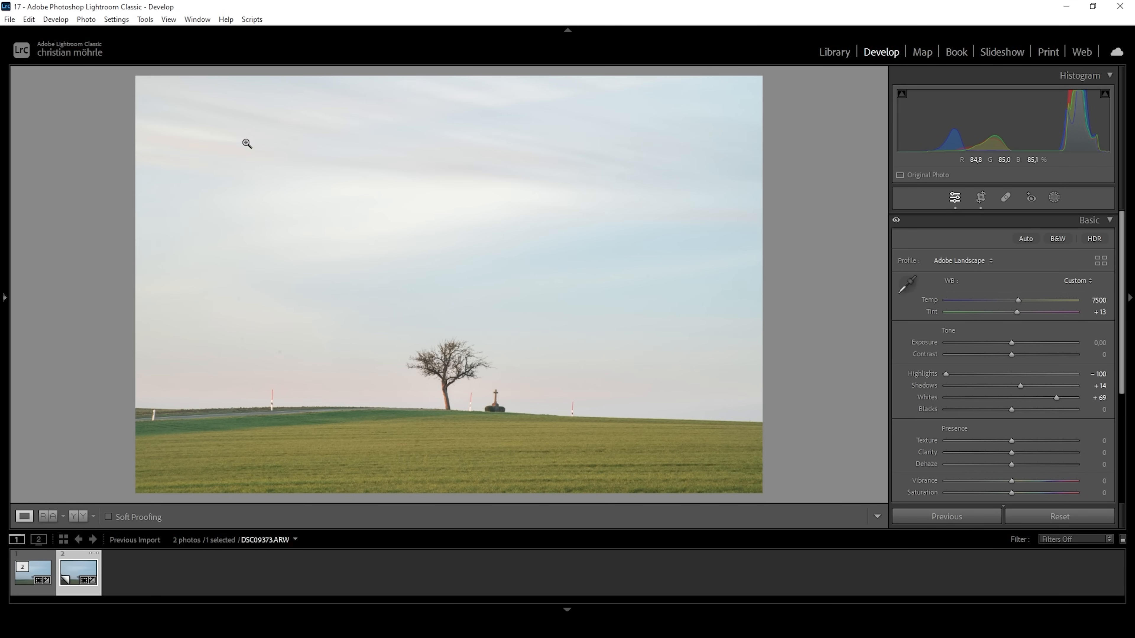
mouse_move(292, 245)
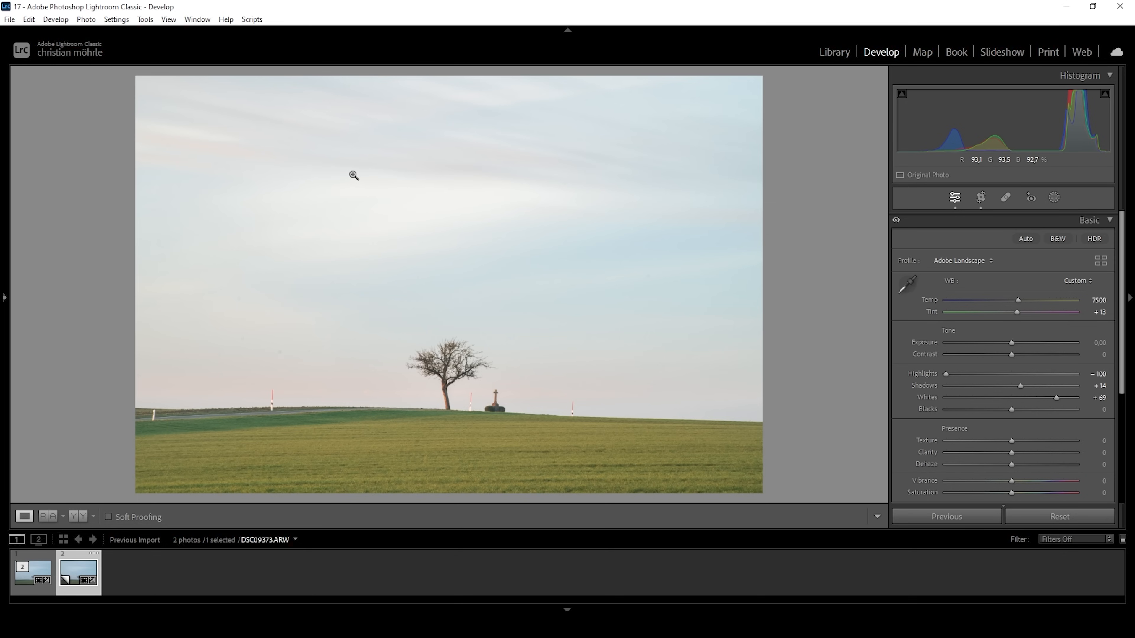
mouse_move(653, 197)
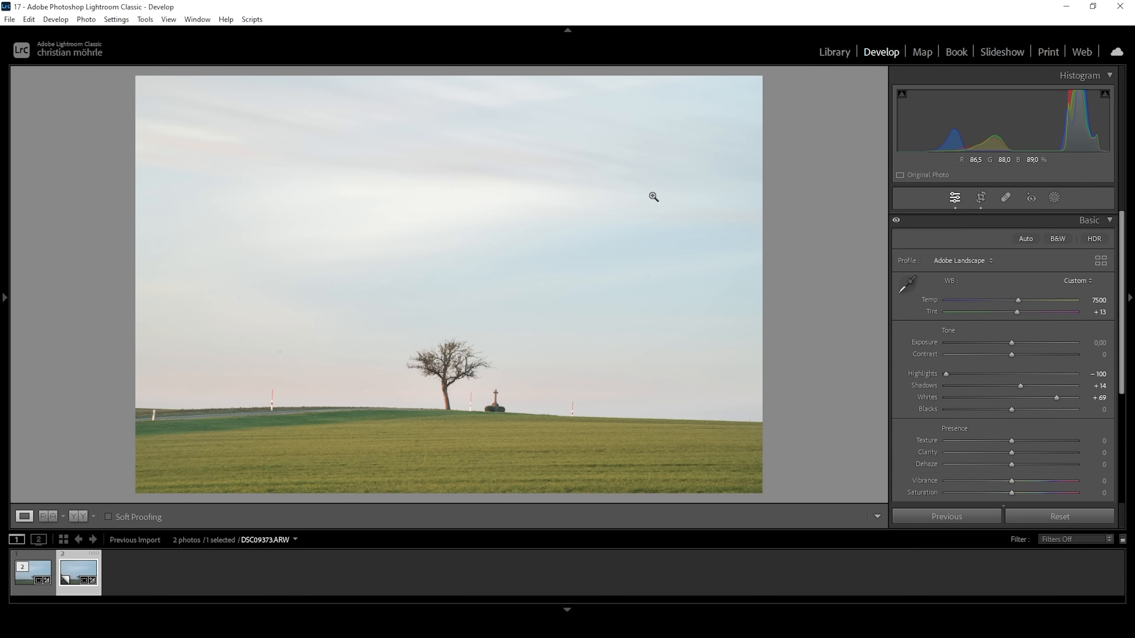
mouse_move(1012, 409)
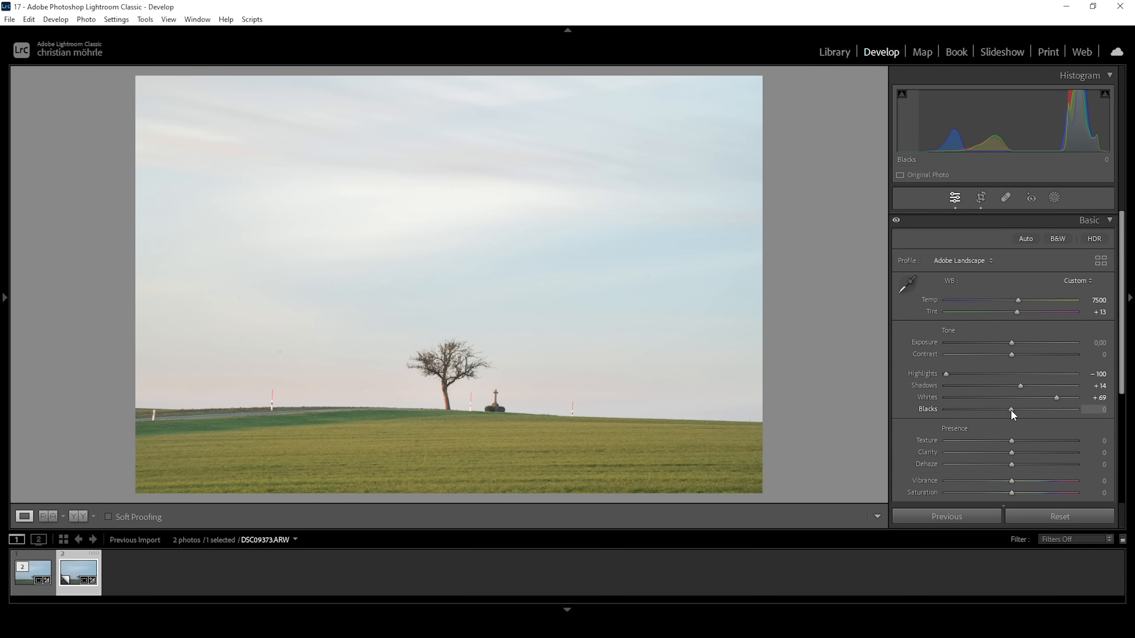
Set blacks to -18, texture +5, clarity +5 and dehaze +4.
left_click_drag(1011, 409, 1001, 409)
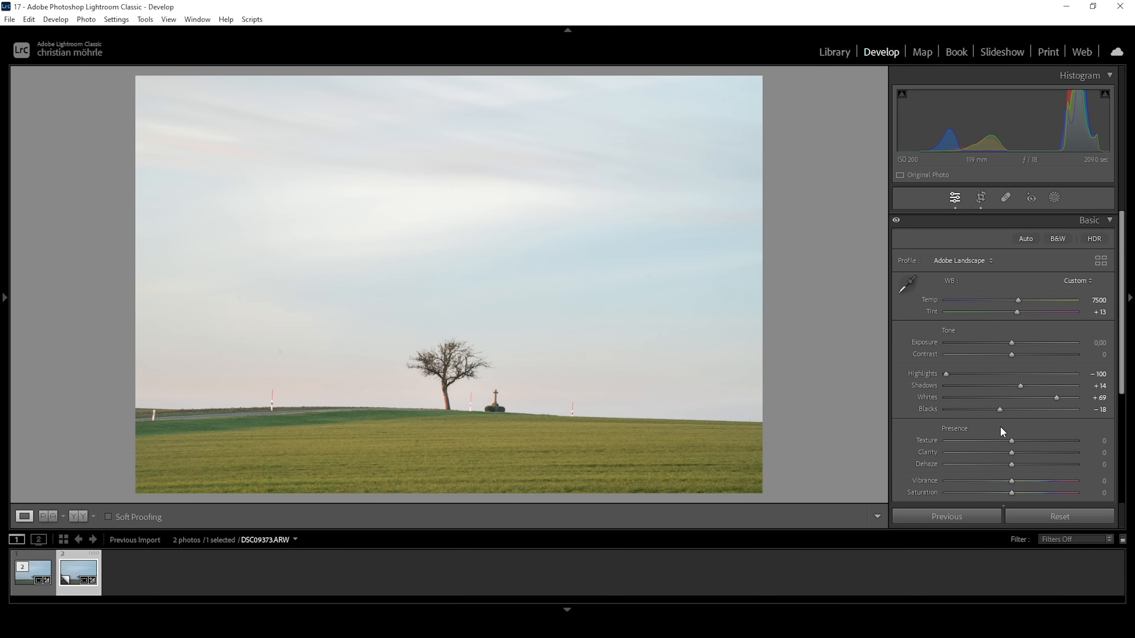
mouse_move(654, 328)
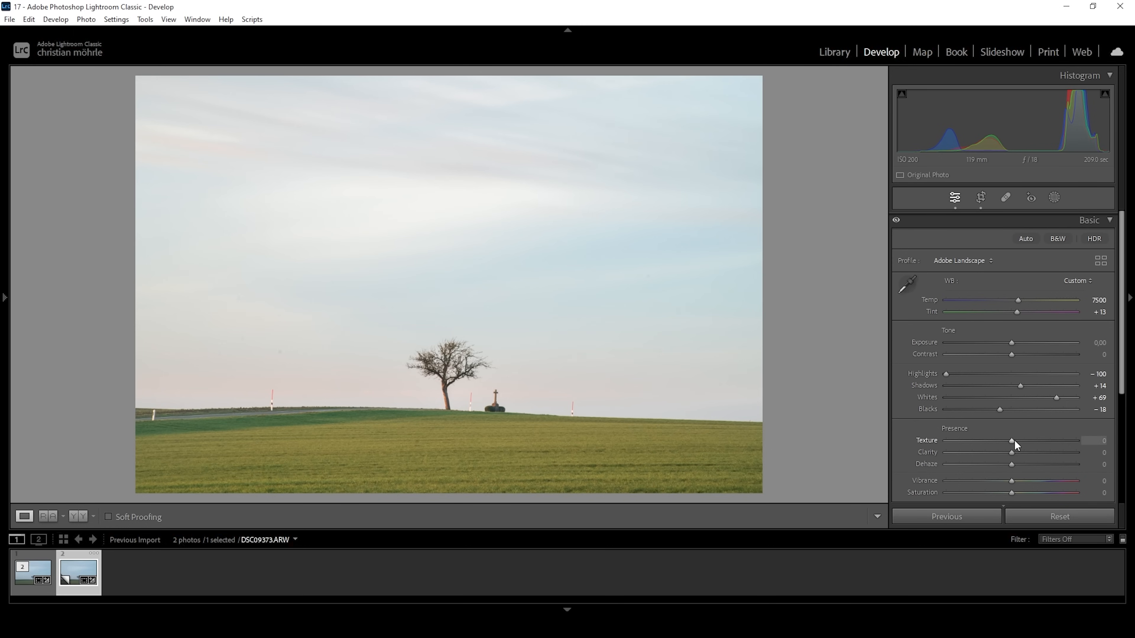
left_click_drag(1012, 441, 1015, 441)
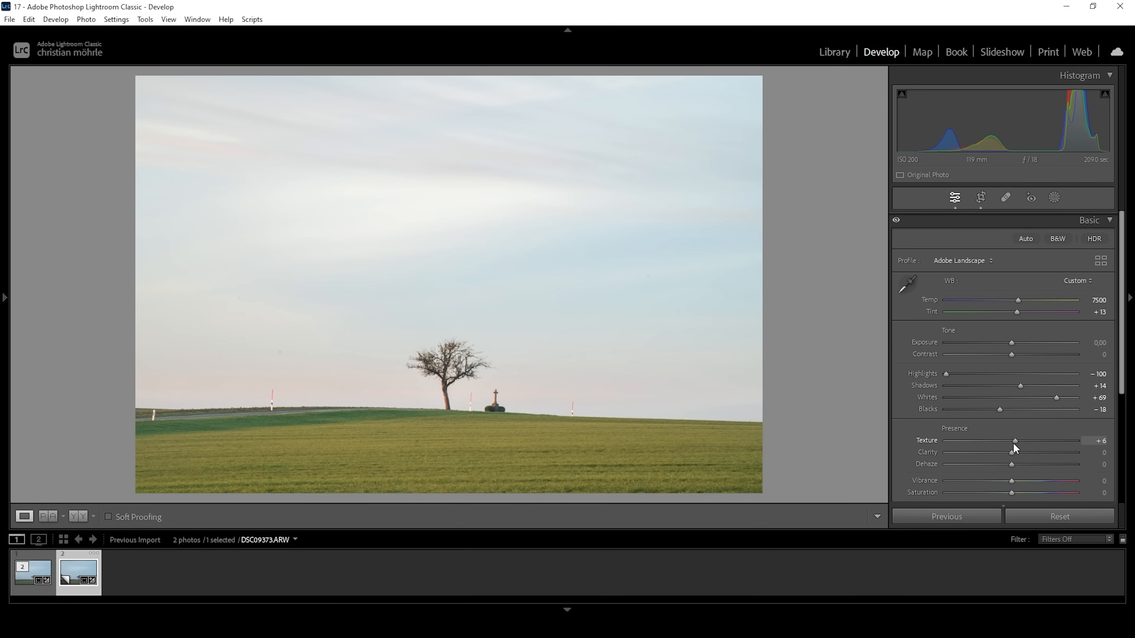
left_click_drag(1011, 451, 1013, 452)
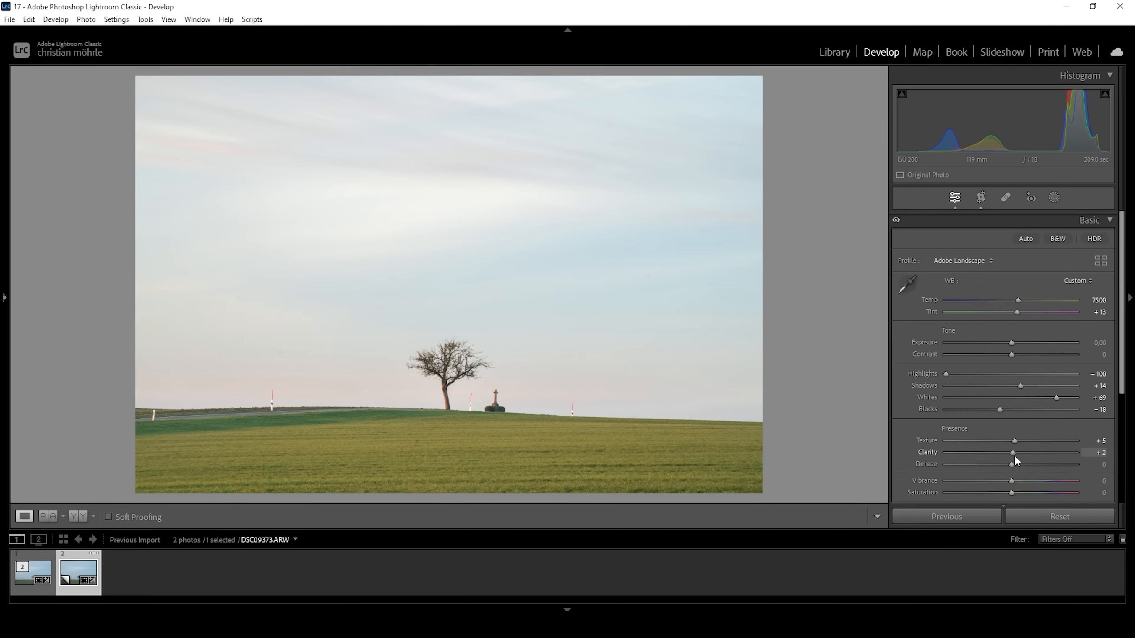
left_click_drag(1012, 452, 1015, 452)
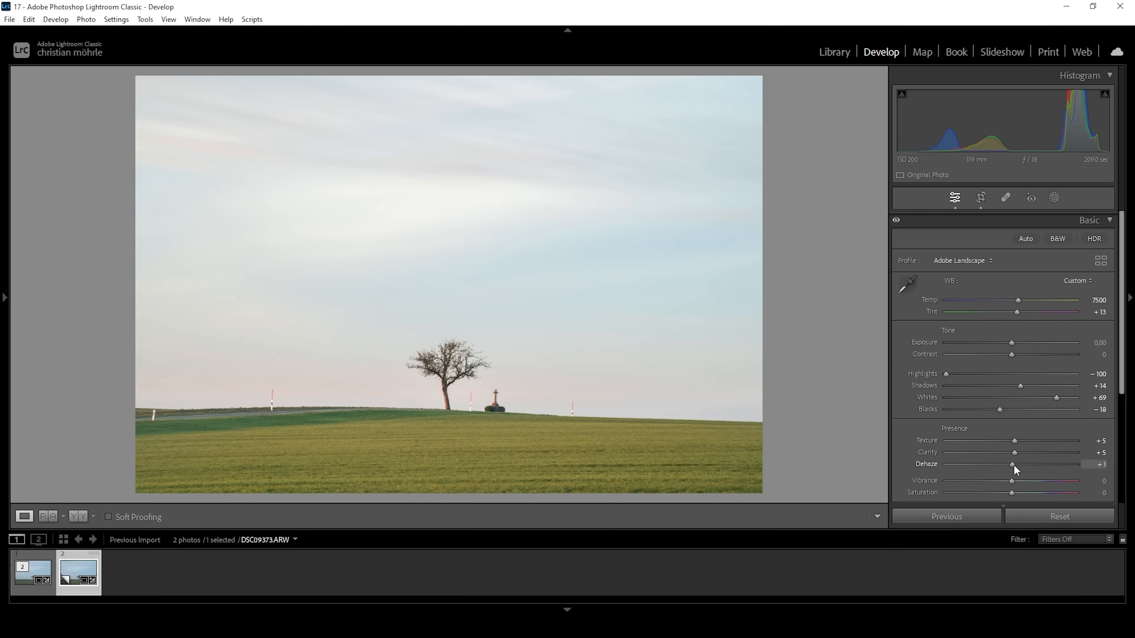
left_click_drag(1013, 464, 1016, 464)
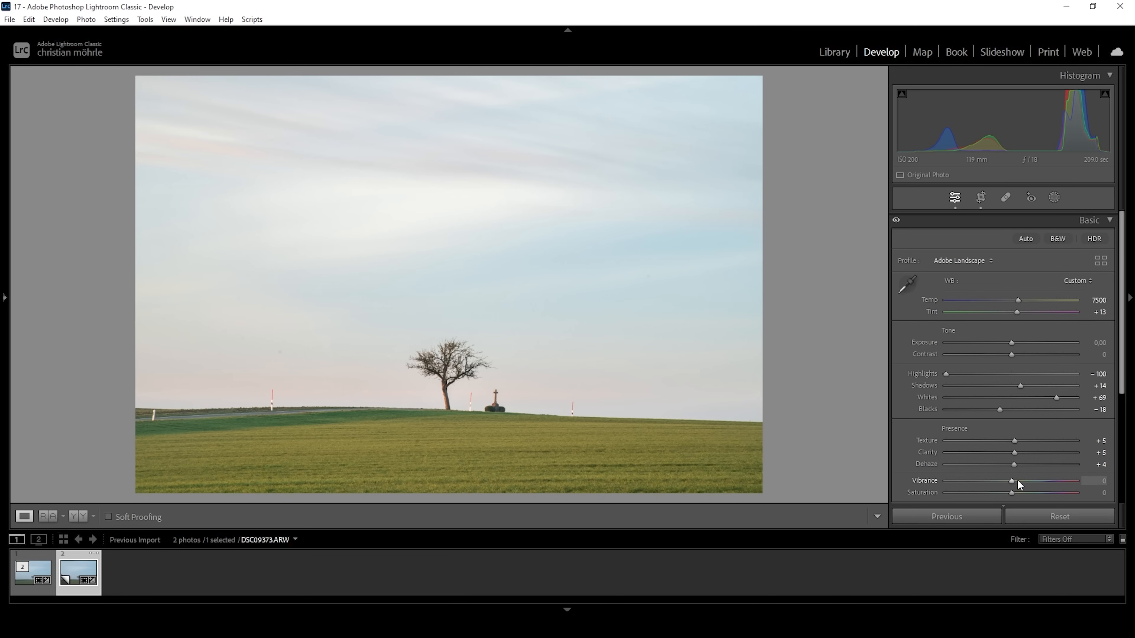
left_click_drag(1011, 481, 1077, 480)
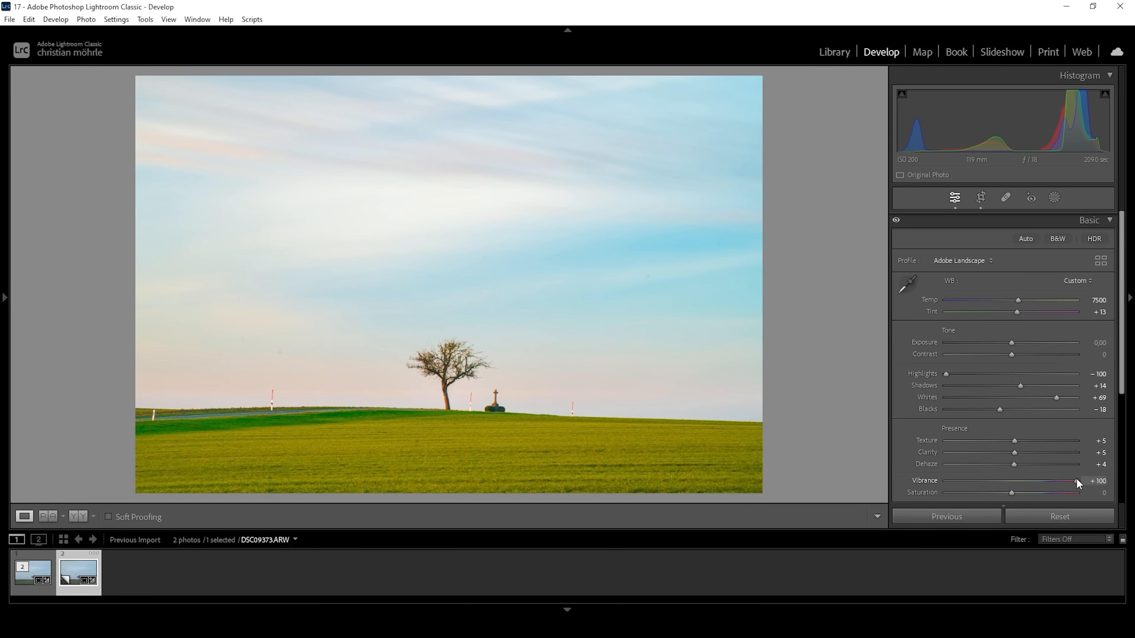
left_click_drag(1076, 480, 1012, 480)
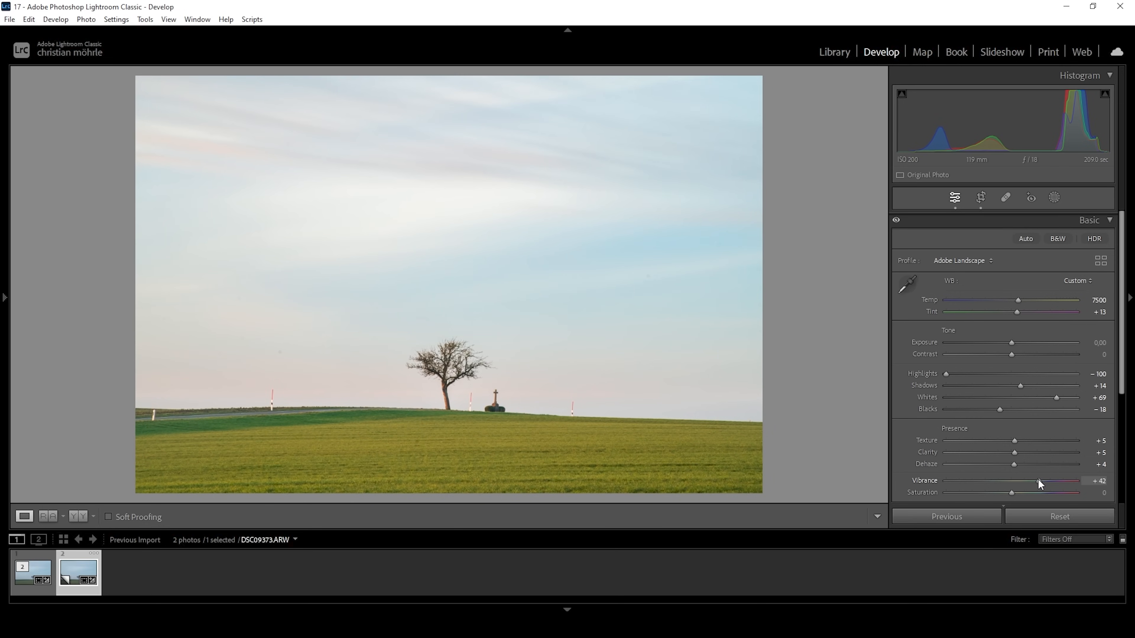
mouse_move(890, 485)
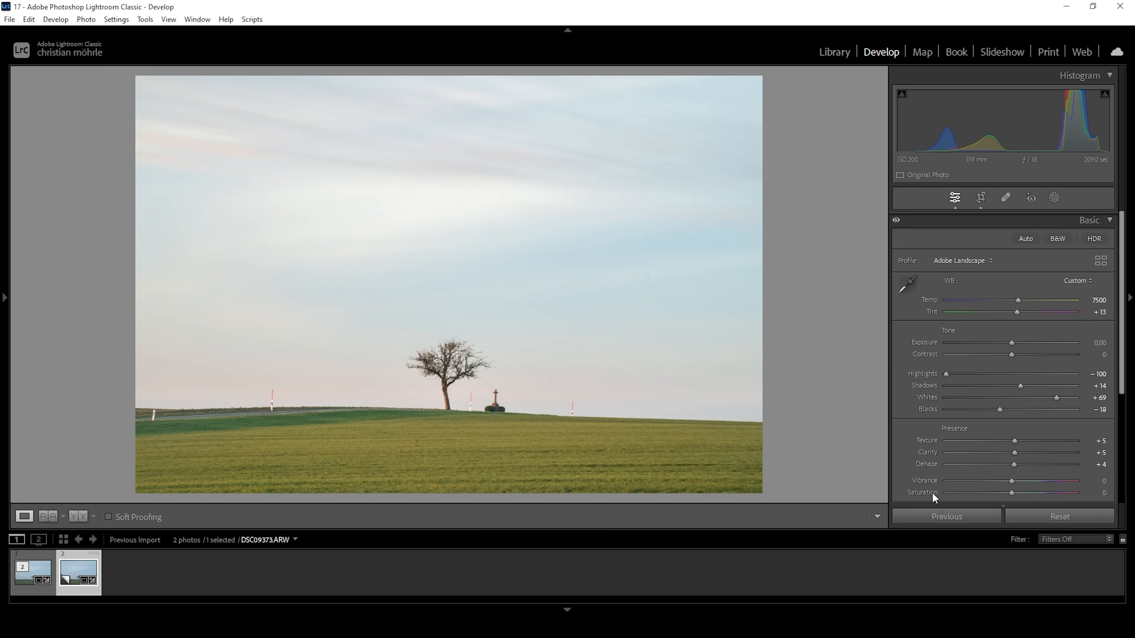
mouse_move(920, 483)
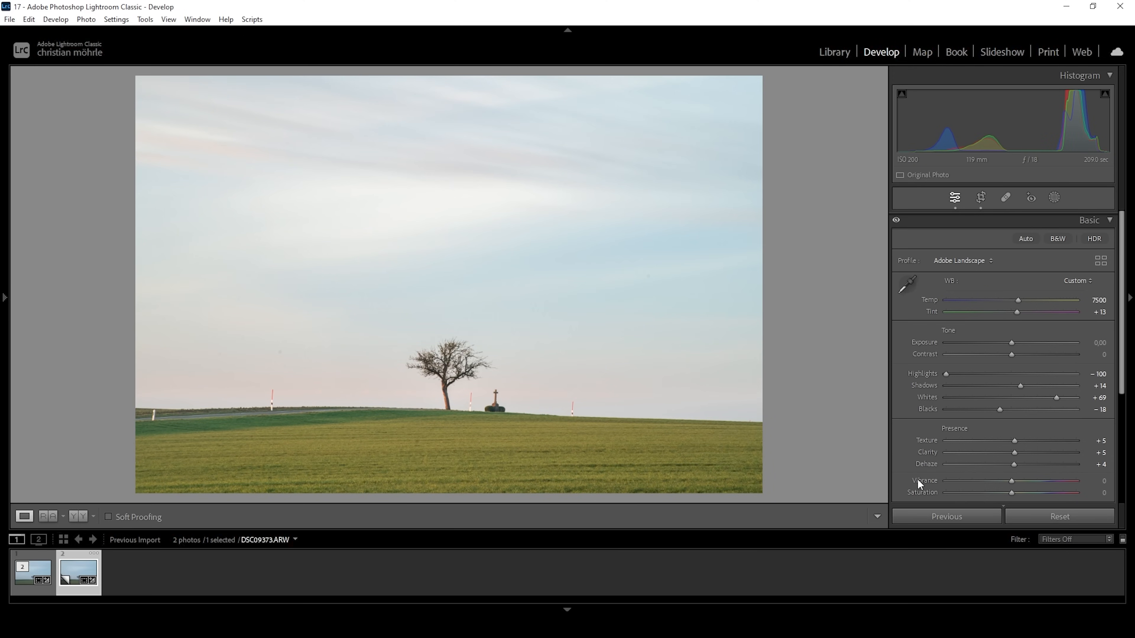
mouse_move(1065, 293)
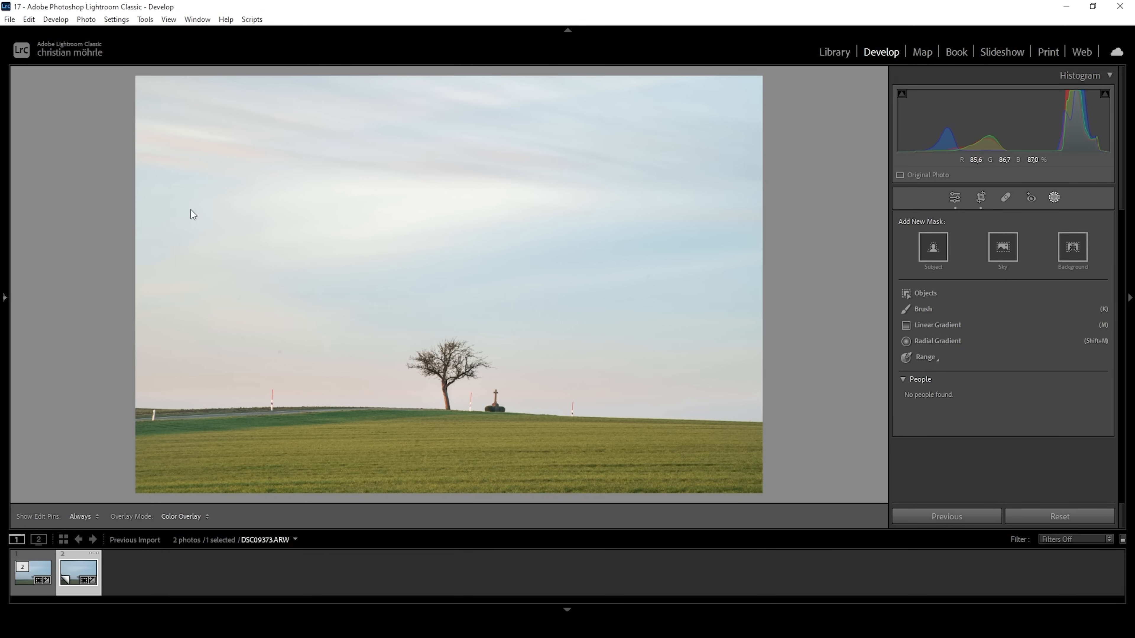
mouse_move(426, 222)
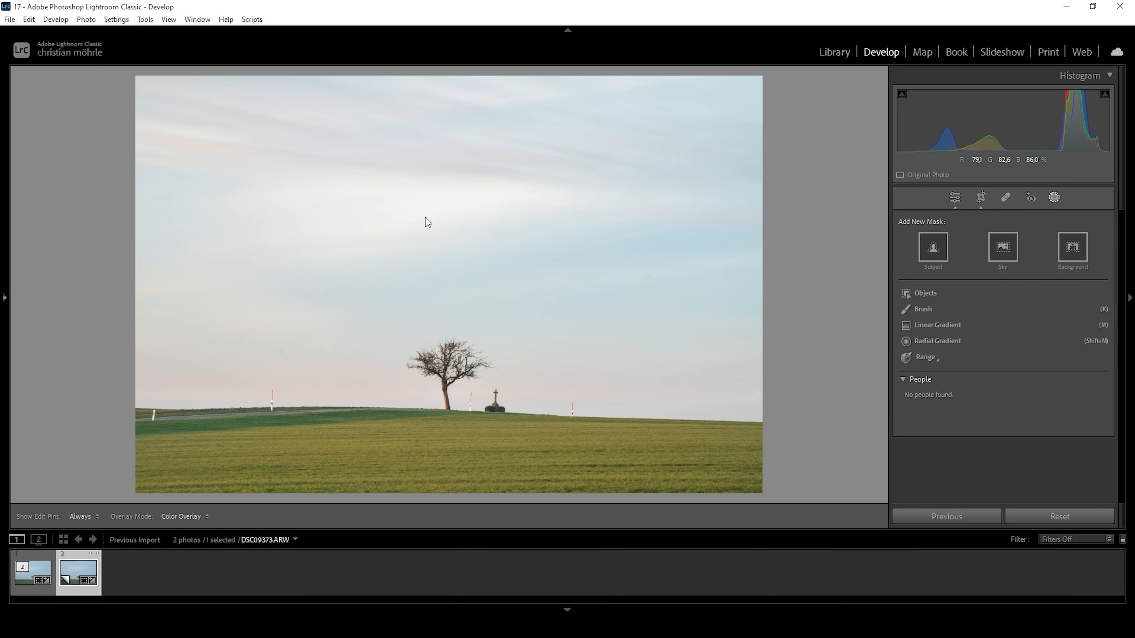
mouse_move(937, 325)
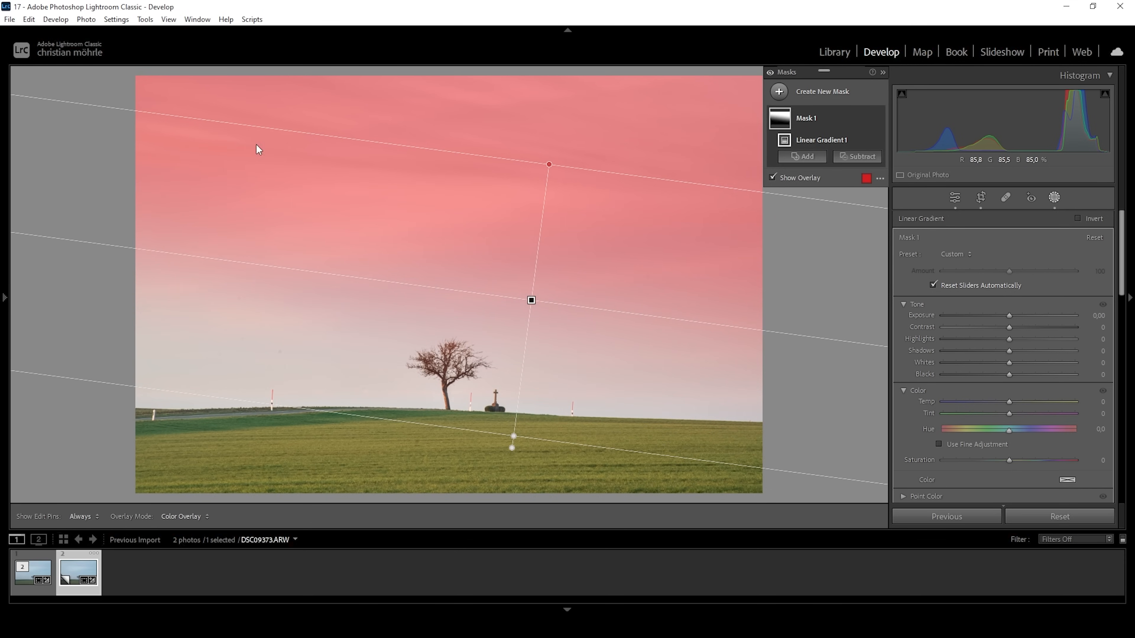
mouse_move(607, 282)
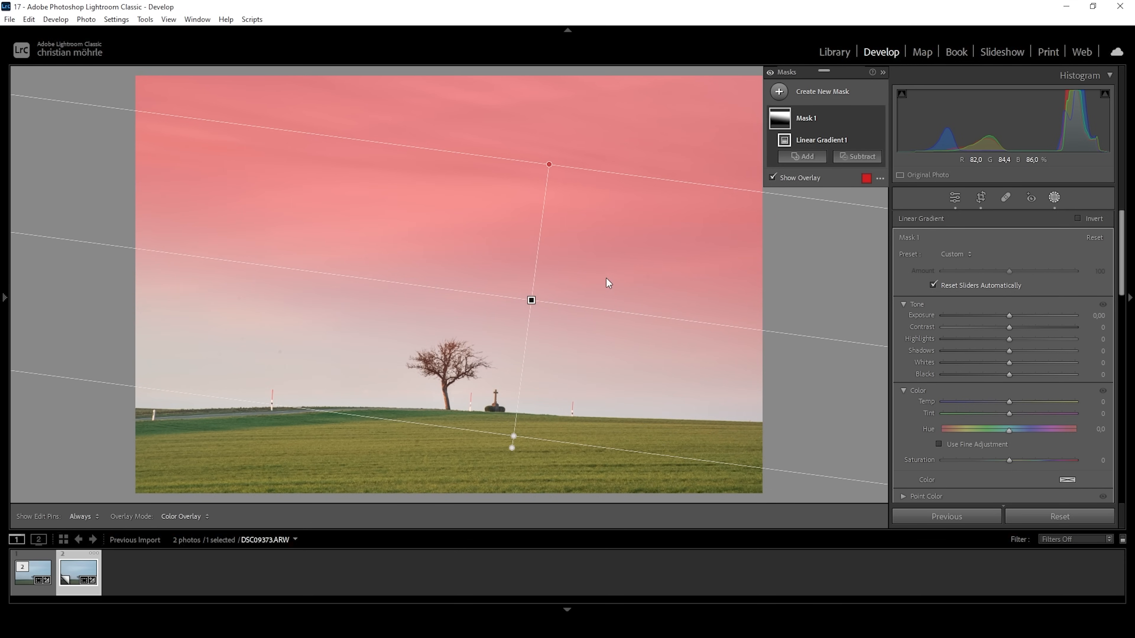
In the sky gradient mask, lower exposure slightly, set clarity +100, texture -21 and nudge dehaze.
left_click_drag(1013, 315, 1007, 315)
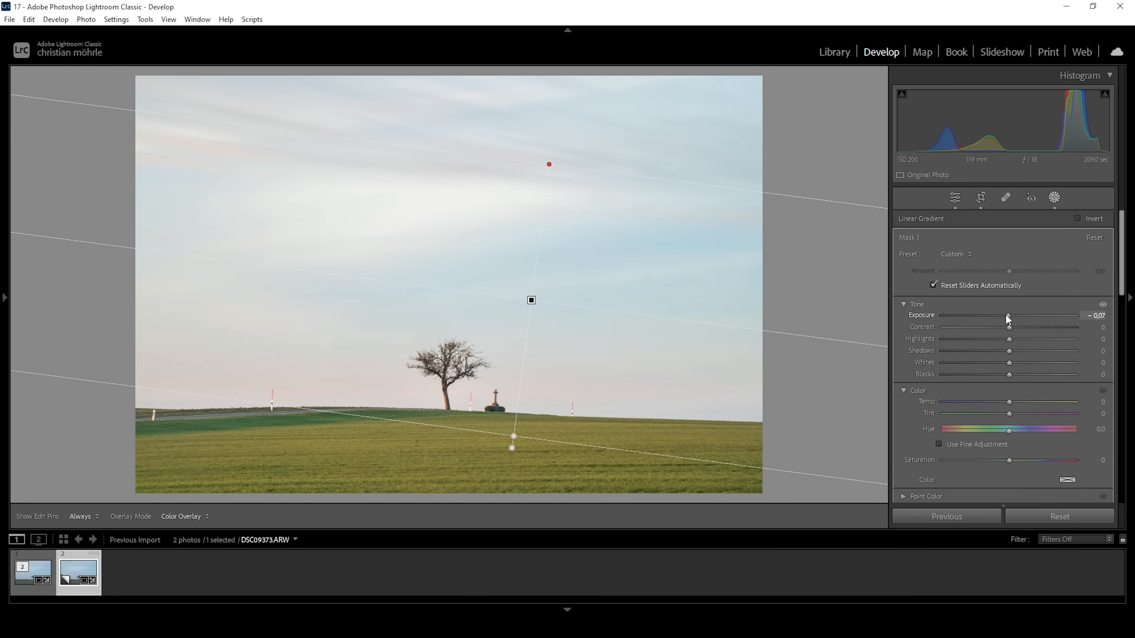
left_click_drag(1008, 315, 1001, 315)
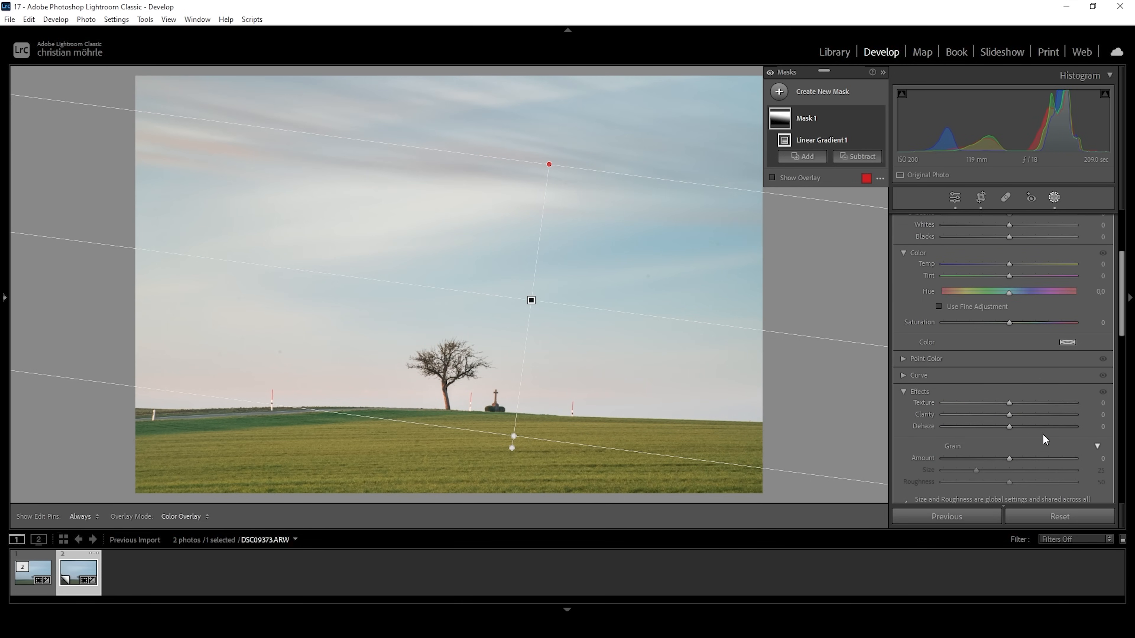
left_click_drag(1008, 426, 1074, 425)
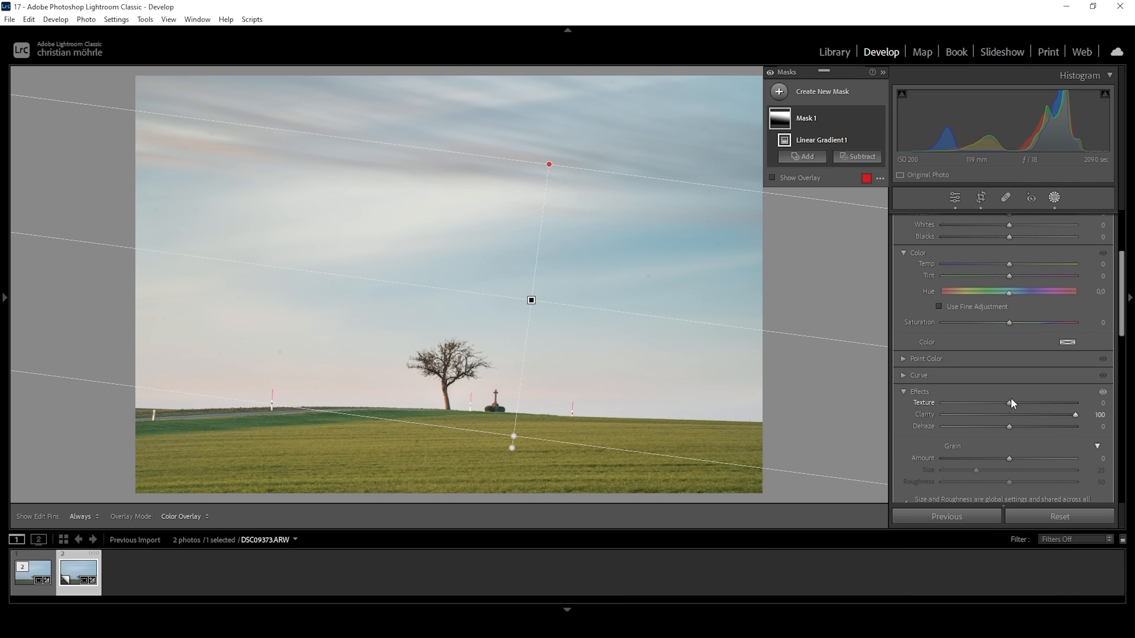
left_click_drag(1009, 403, 1001, 402)
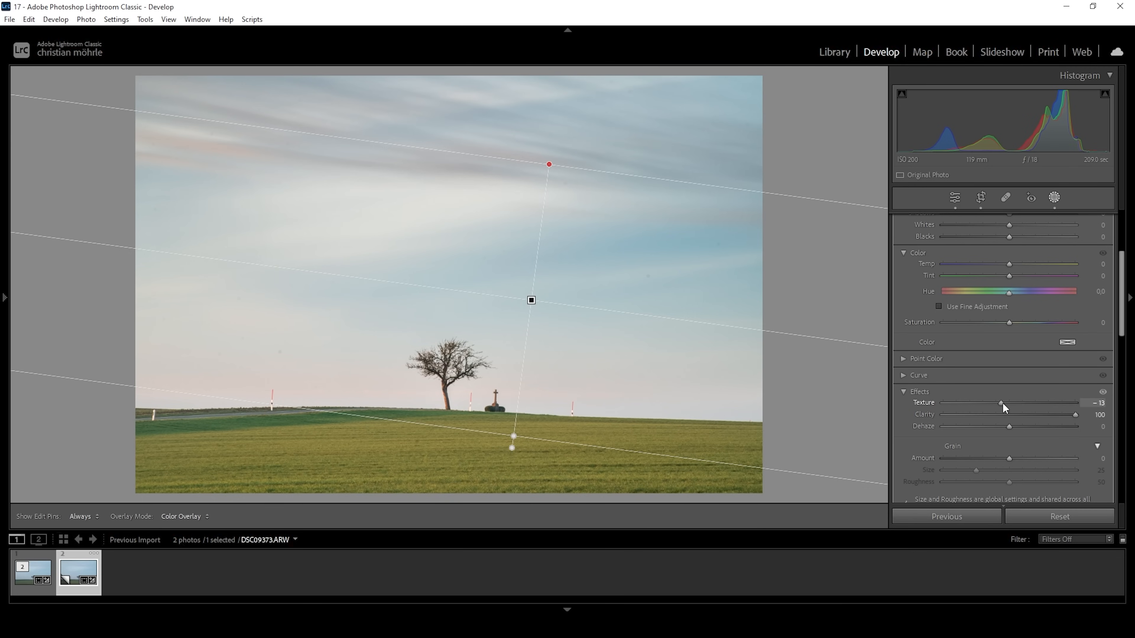
left_click_drag(1003, 402, 996, 403)
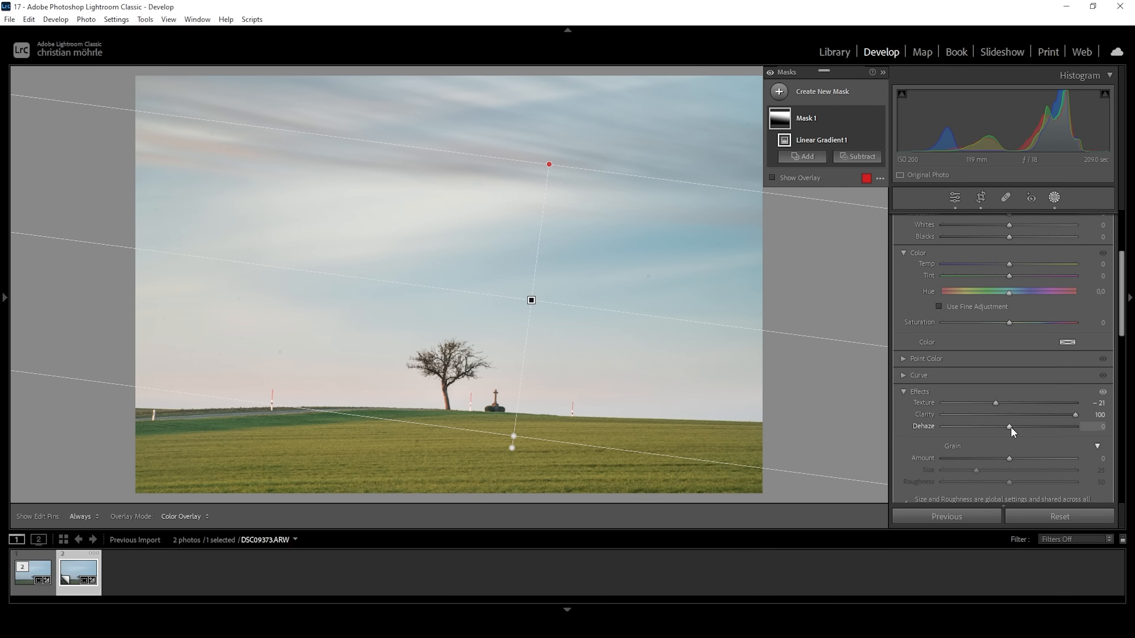
left_click_drag(1009, 426, 1015, 426)
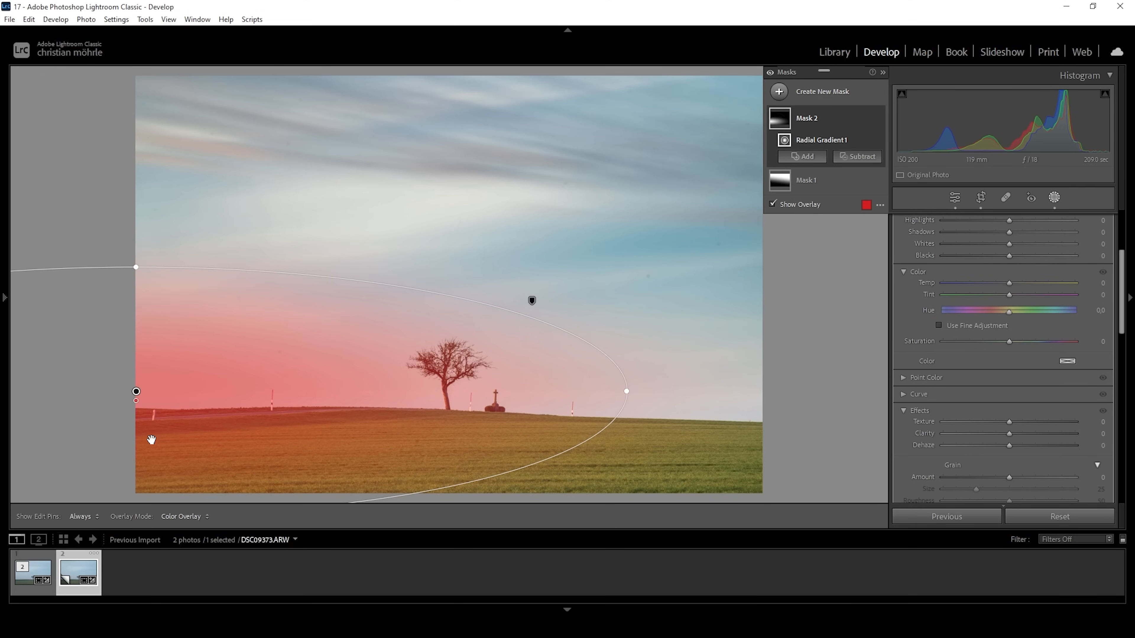
mouse_move(413, 377)
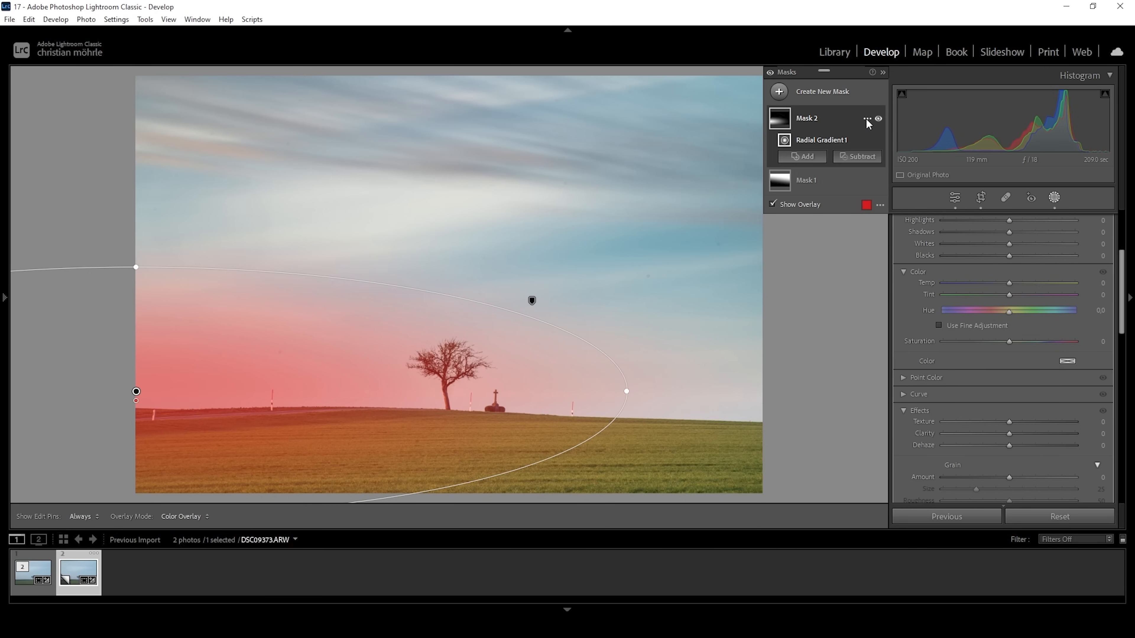
Intersect the radial mask with Select Sky so it covers only the lower sky.
left_click(867, 119)
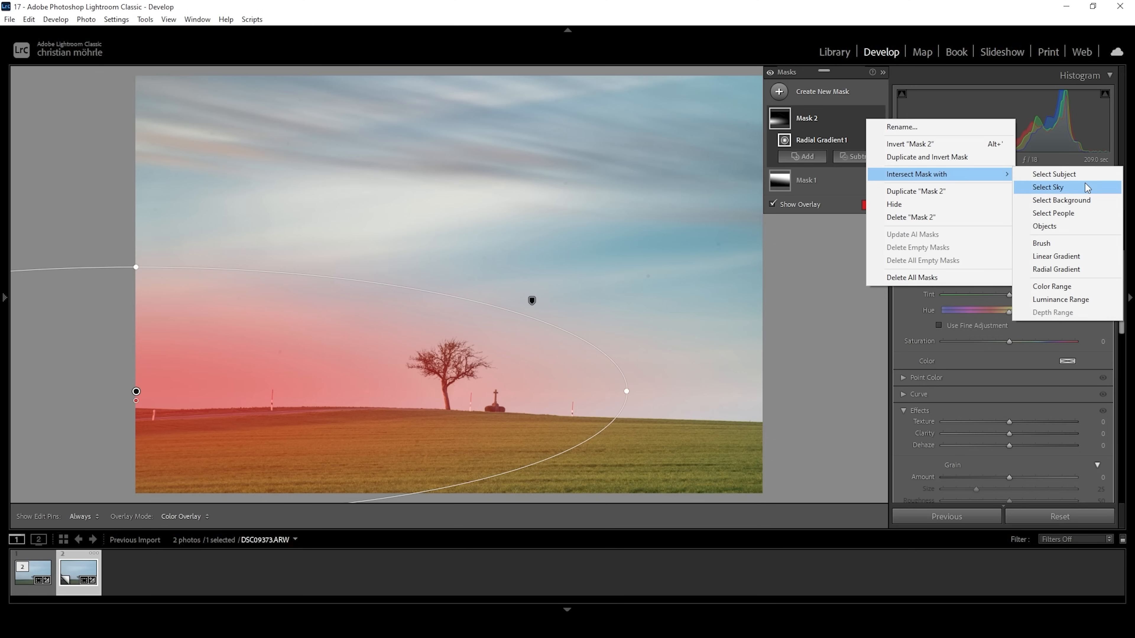
left_click(1047, 187)
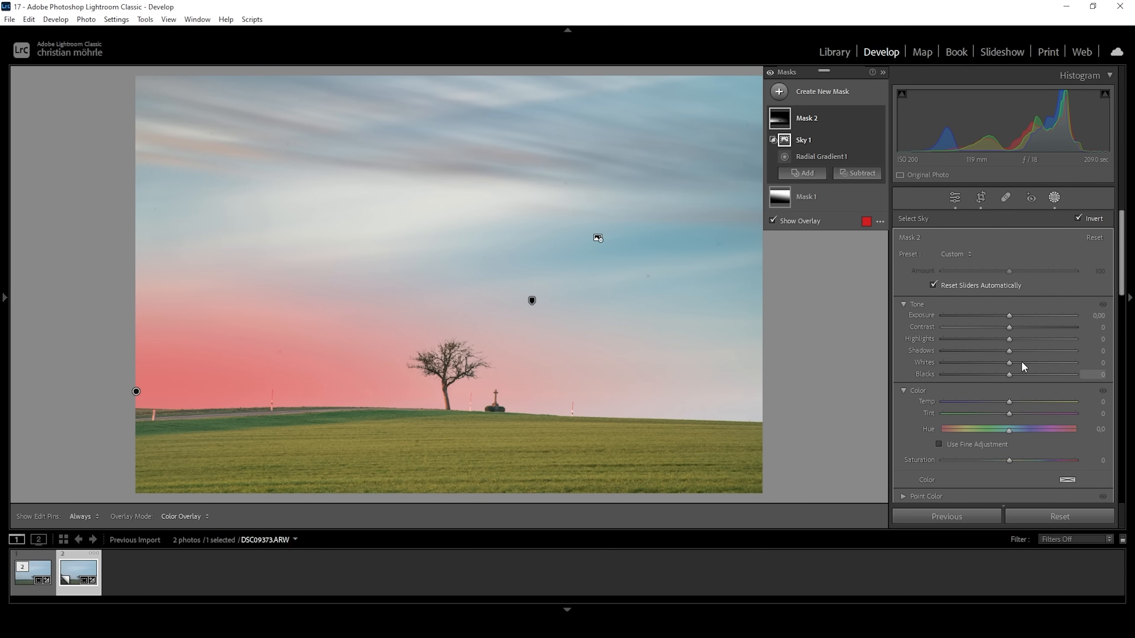
In the horizon sky mask set whites +43, temperature +5 and tint +7, then select Radial Gradient 1.
left_click_drag(1009, 361, 1026, 362)
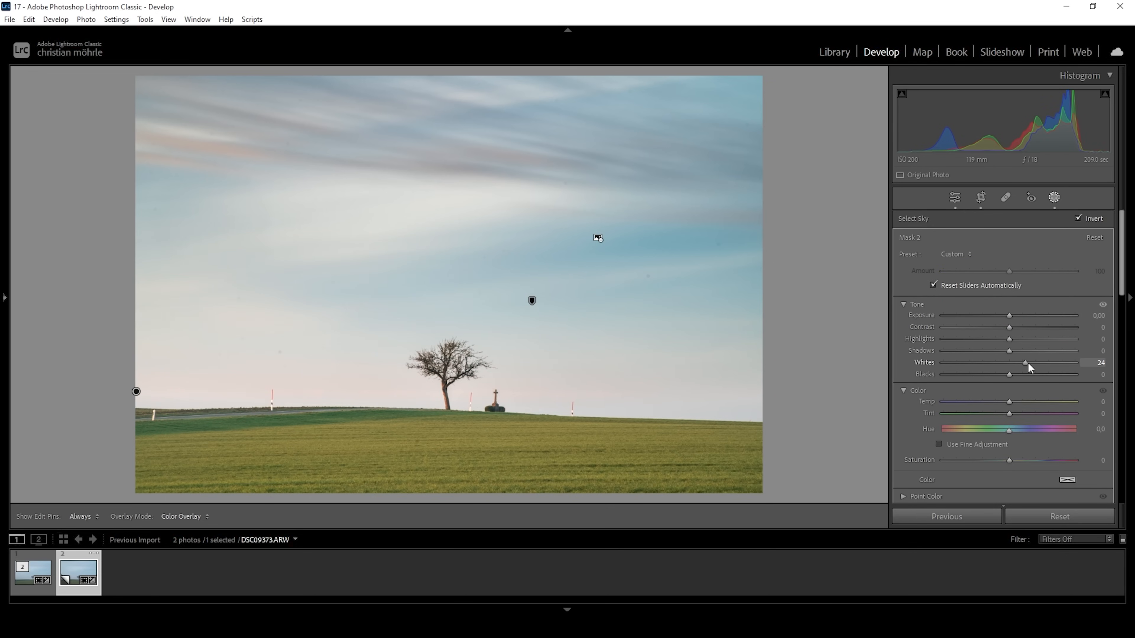
left_click_drag(1024, 363, 1034, 362)
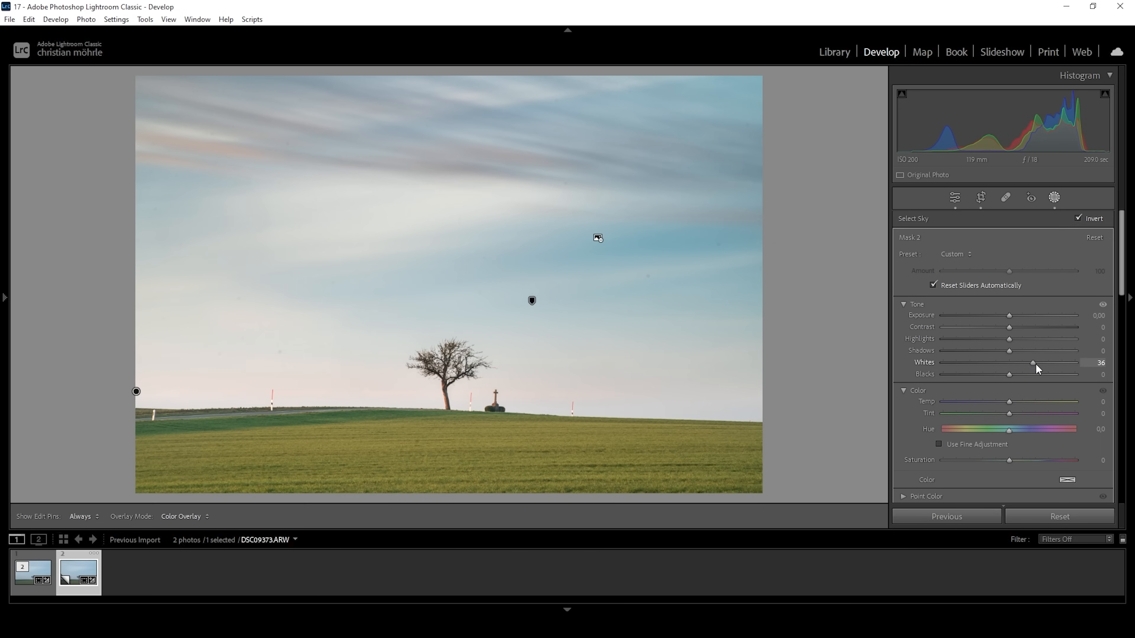
left_click_drag(1032, 362, 1039, 362)
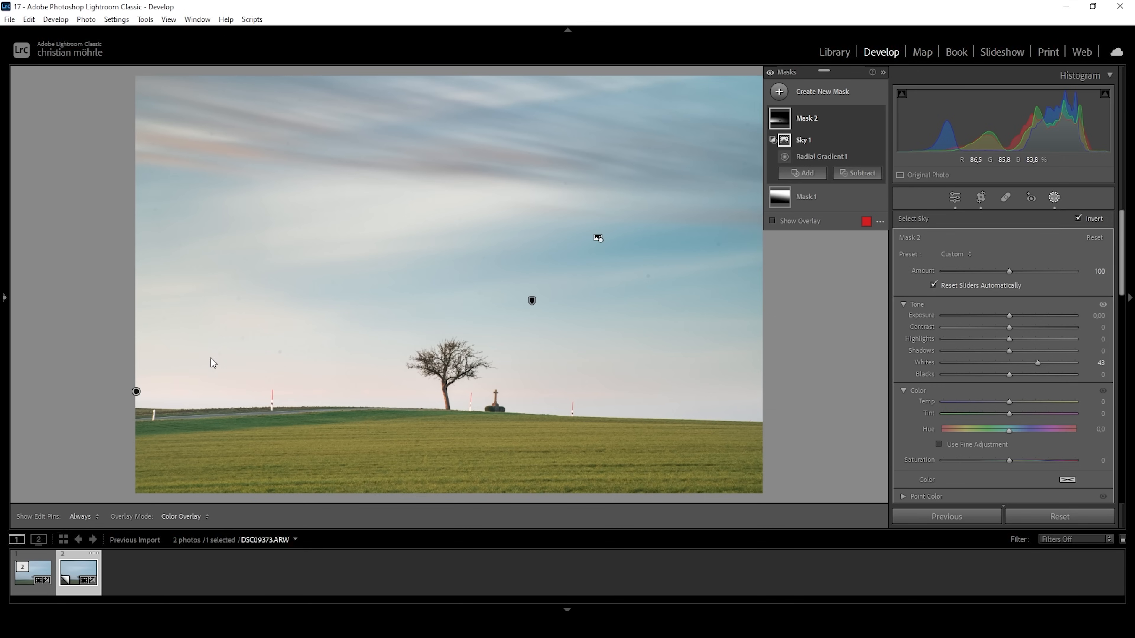
mouse_move(749, 444)
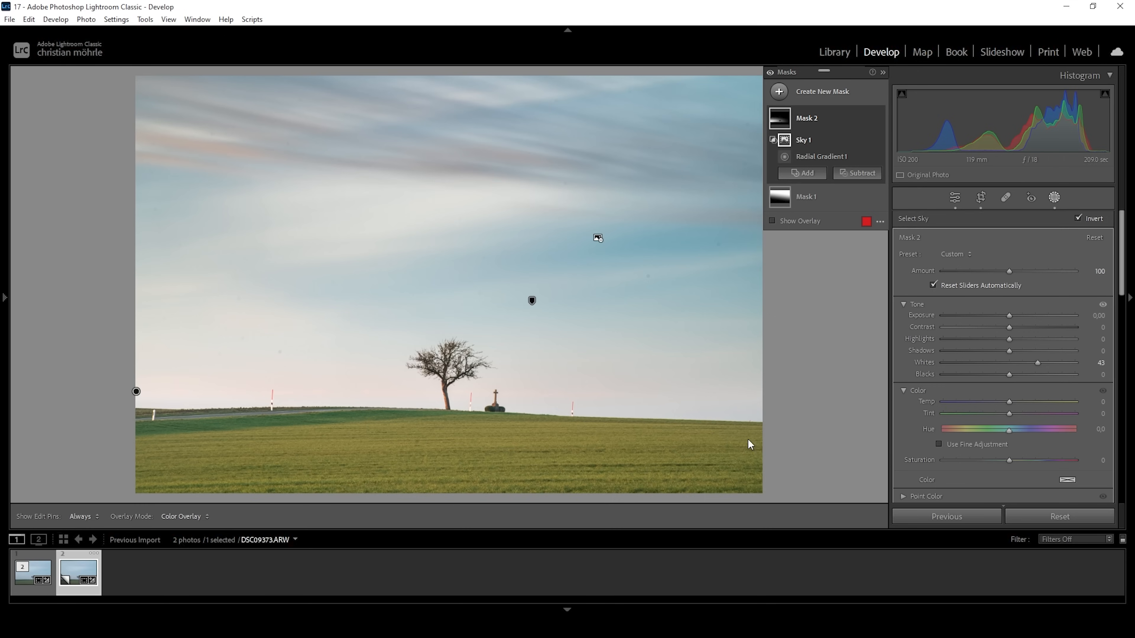
mouse_move(1008, 406)
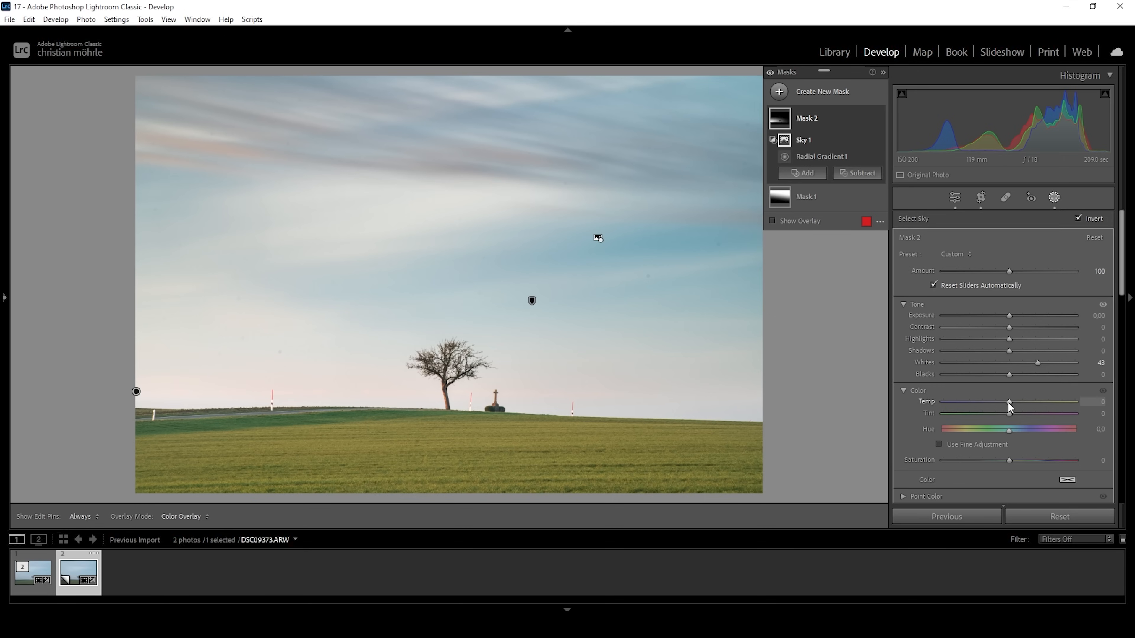
left_click_drag(1009, 402, 1012, 402)
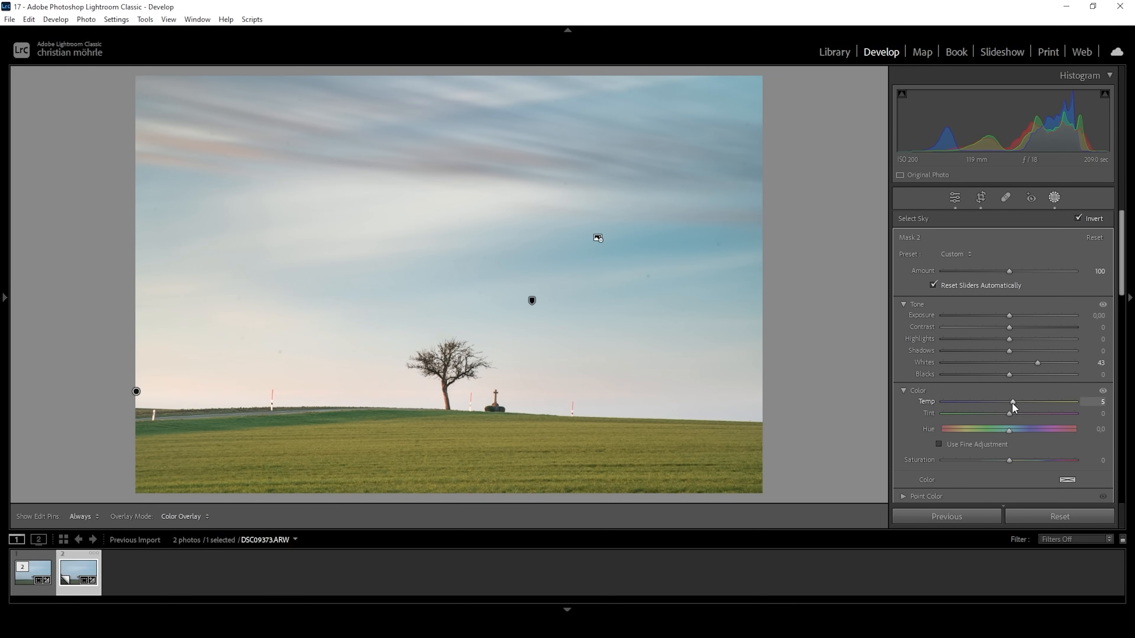
left_click_drag(1008, 413, 1013, 414)
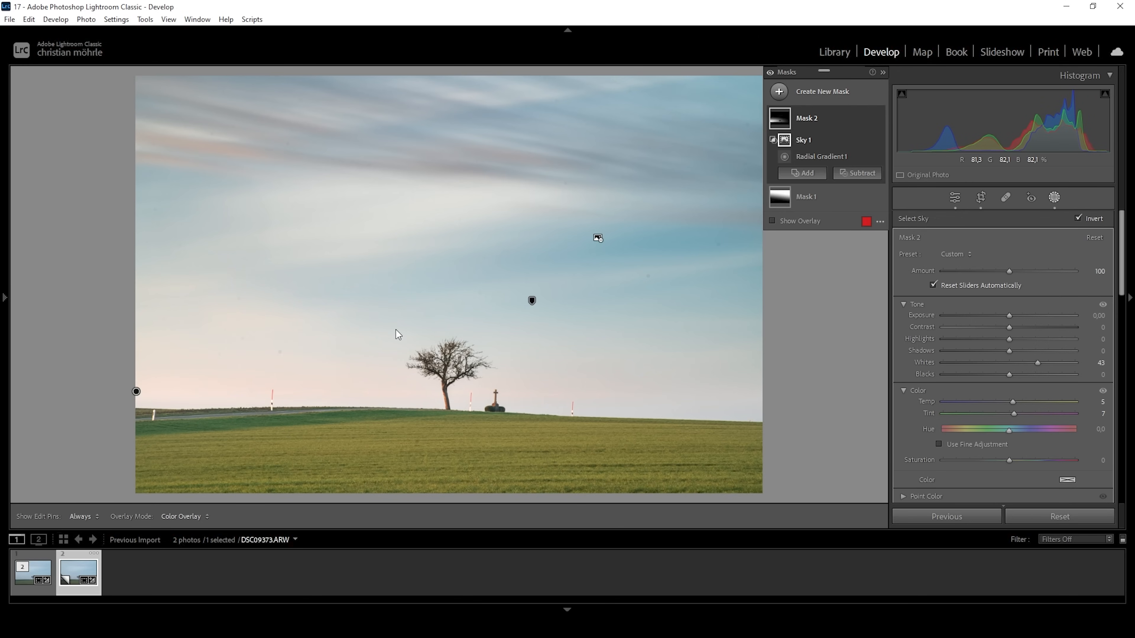
left_click(821, 156)
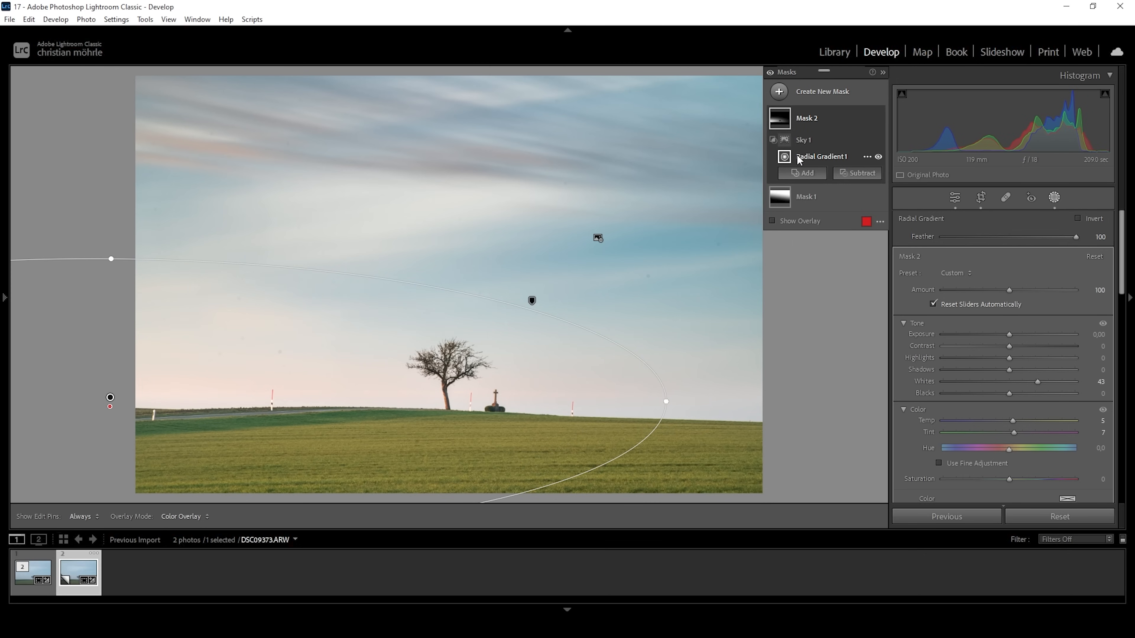
mouse_move(788, 93)
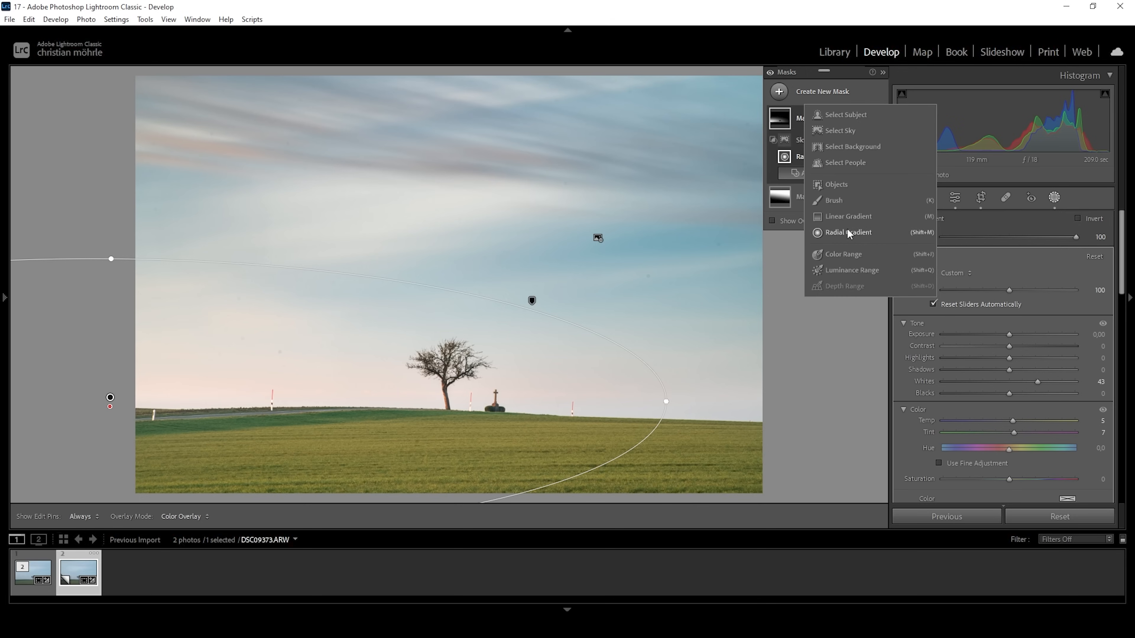
Add a linear gradient mask over the bottom of the field with exposure -0.75.
left_click(847, 215)
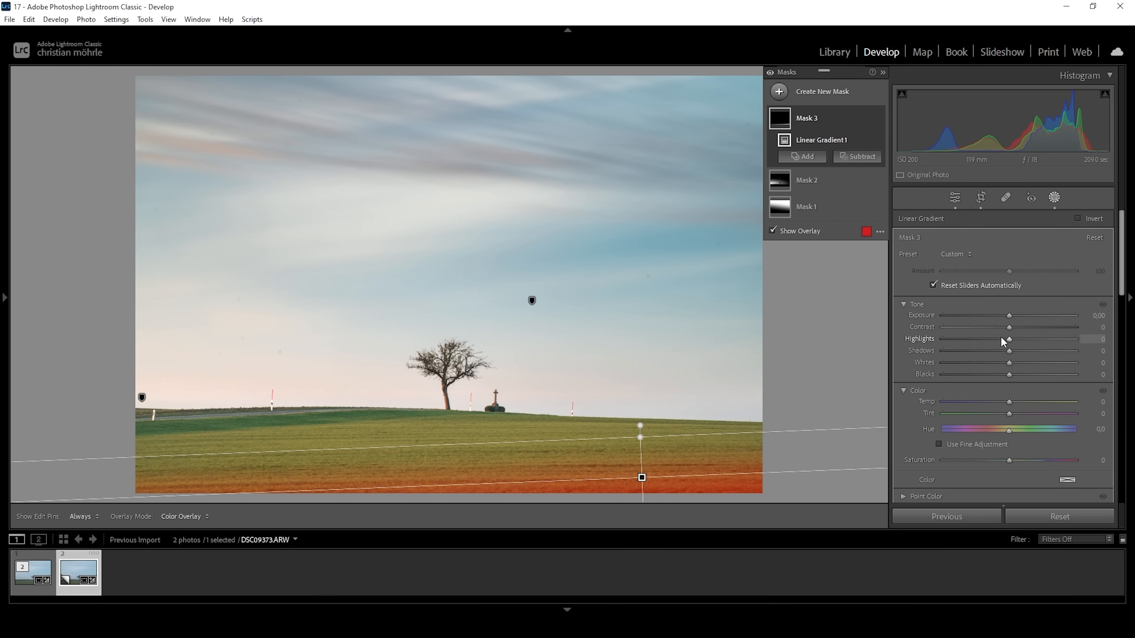
left_click_drag(1010, 315, 1006, 315)
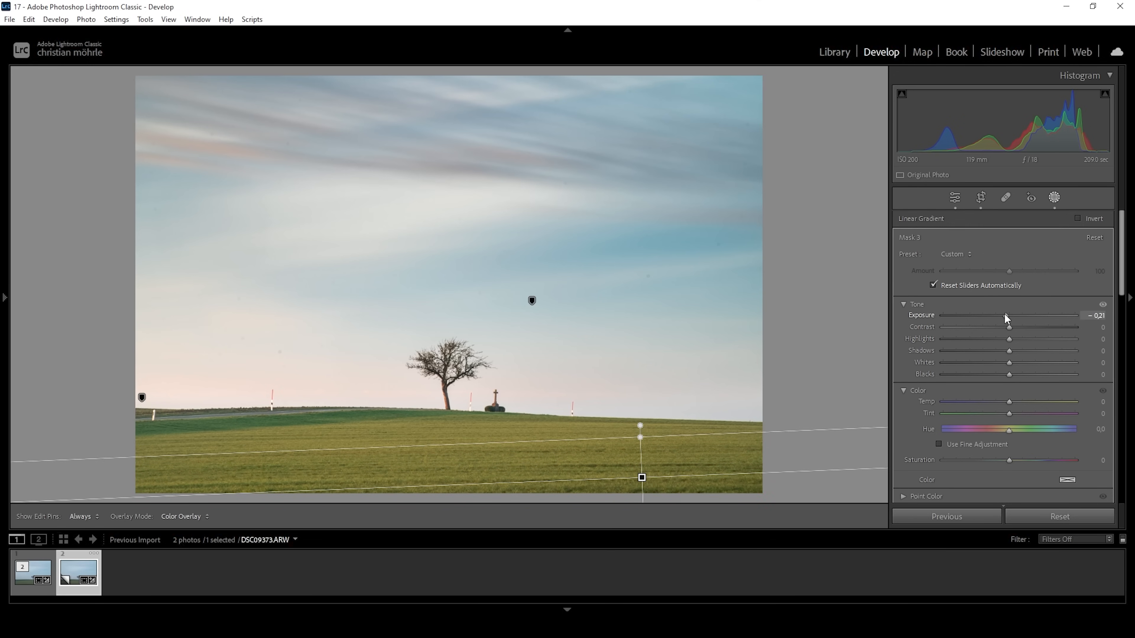
left_click_drag(1013, 315, 999, 315)
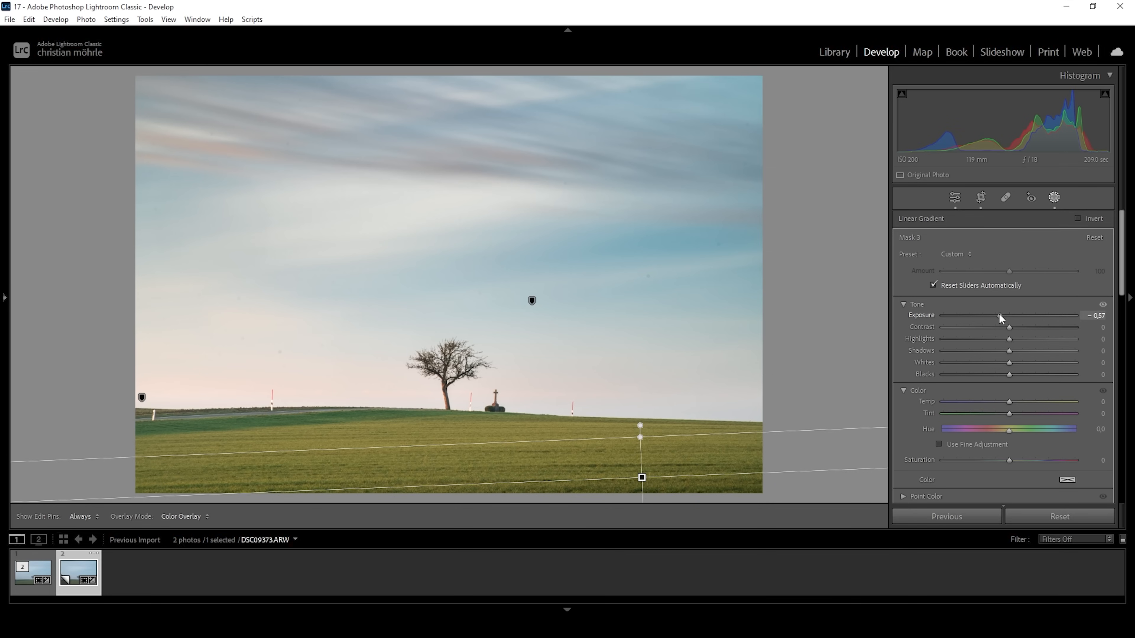
left_click_drag(1013, 315, 1002, 315)
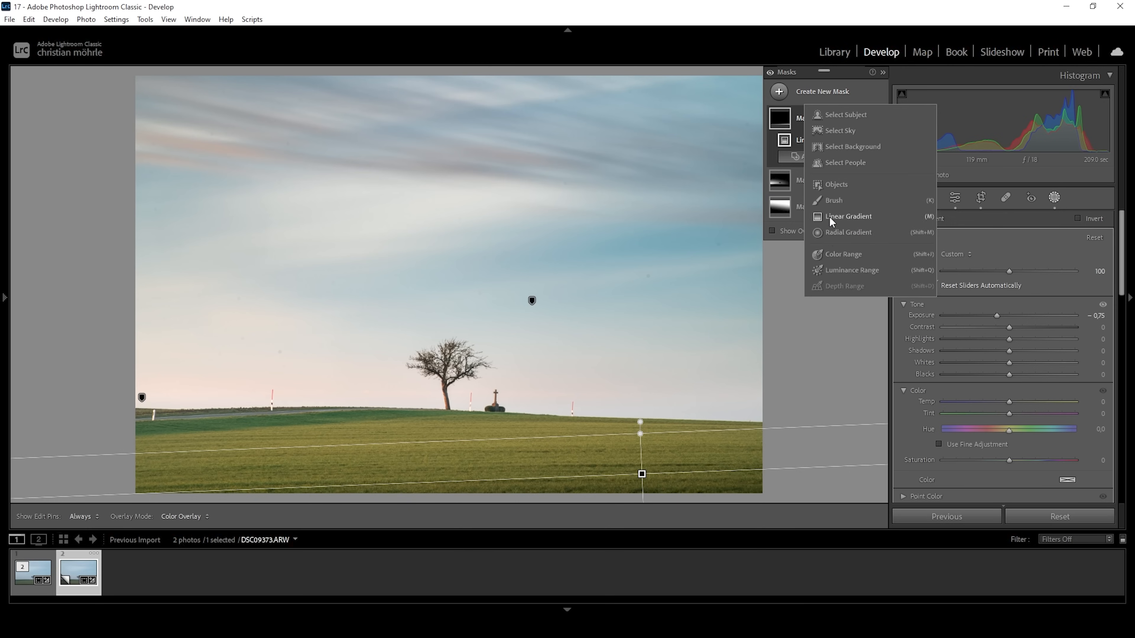
Create a fourth linear gradient mask and subtract the sky and a gradient area from it.
left_click(847, 215)
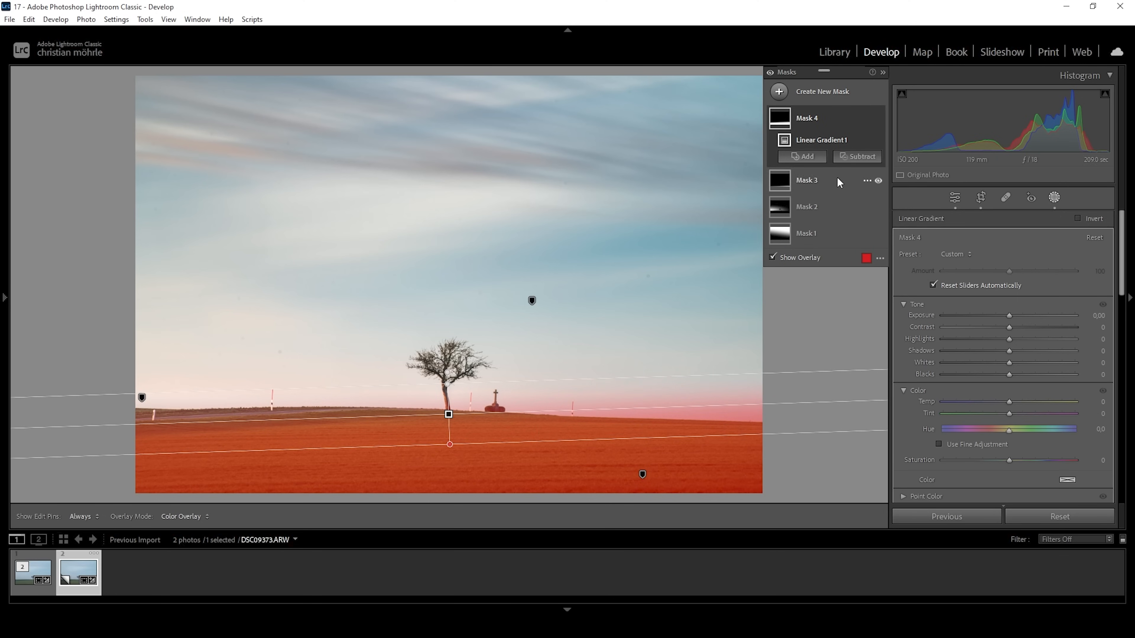
left_click(860, 156)
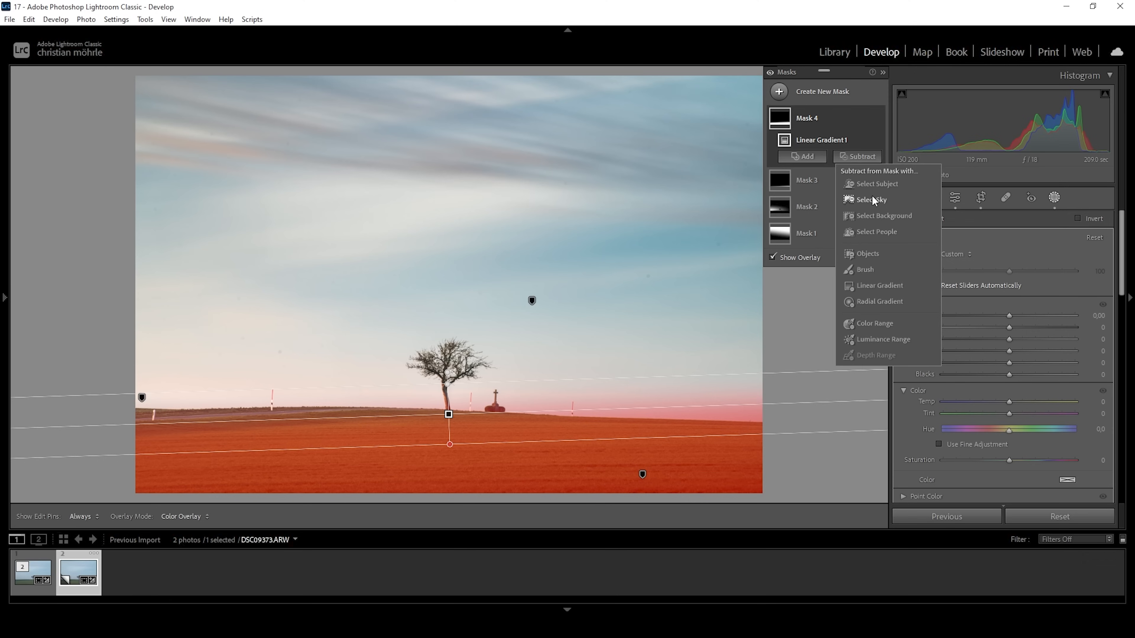
left_click(870, 200)
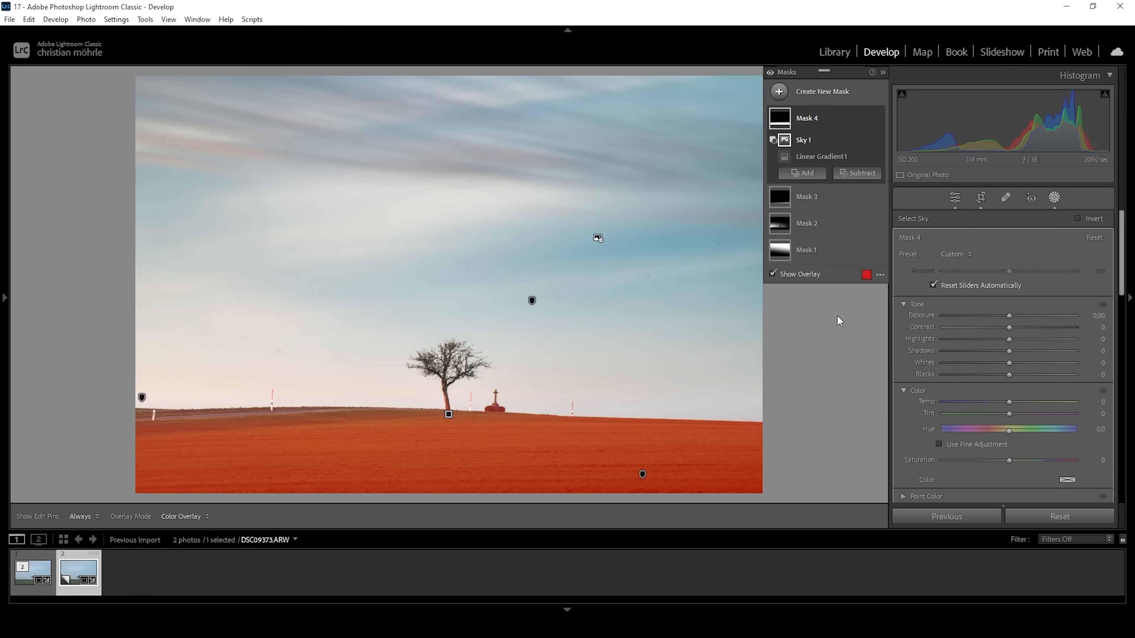
left_click(857, 173)
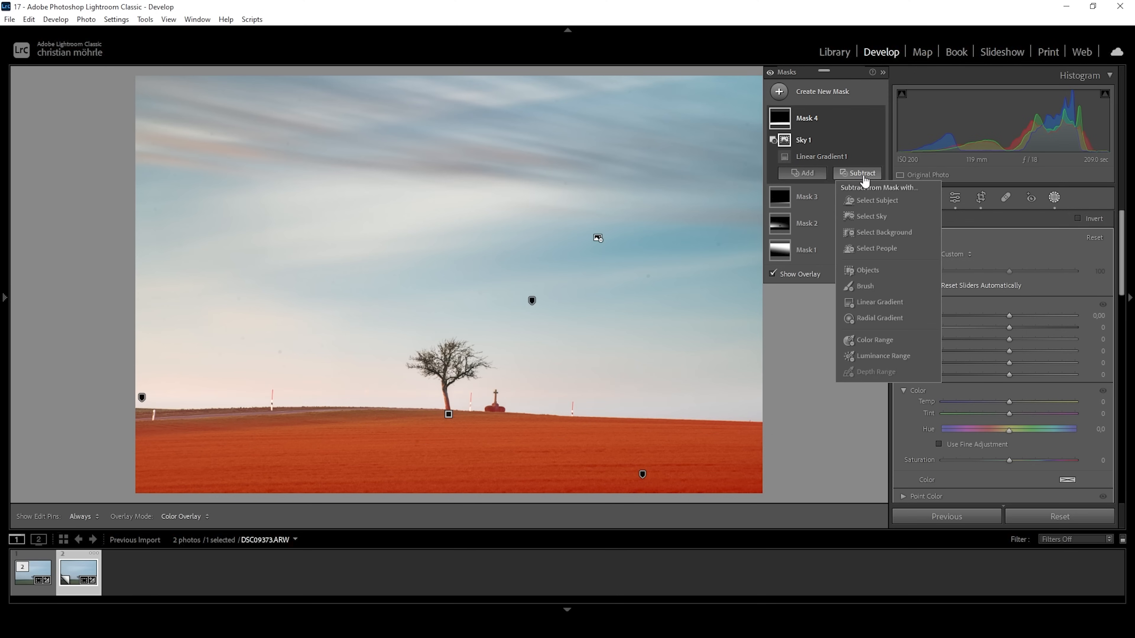
left_click(880, 303)
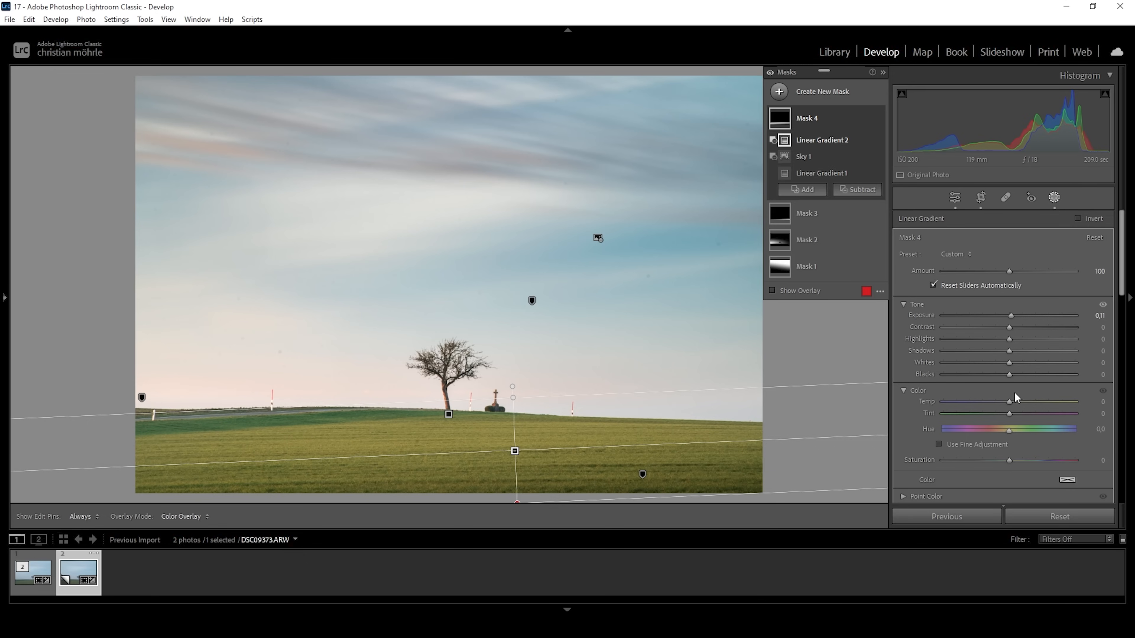
In Mask 4 raise whites to +37 and temperature to +11, then show the Masks list.
left_click_drag(1029, 362, 1048, 362)
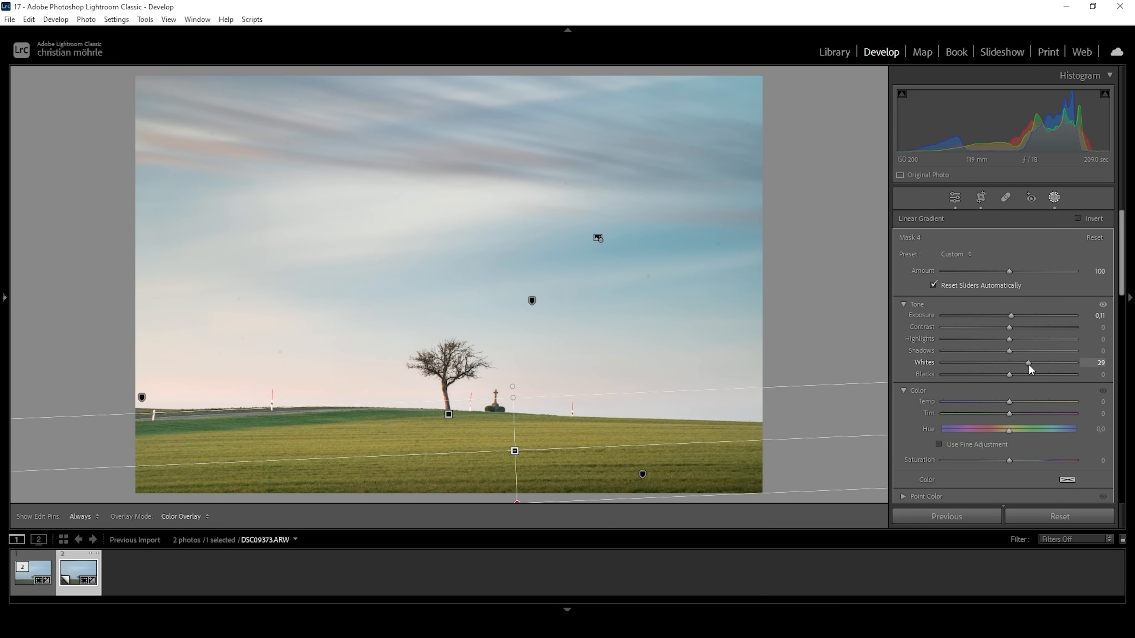
left_click_drag(1028, 363, 1032, 362)
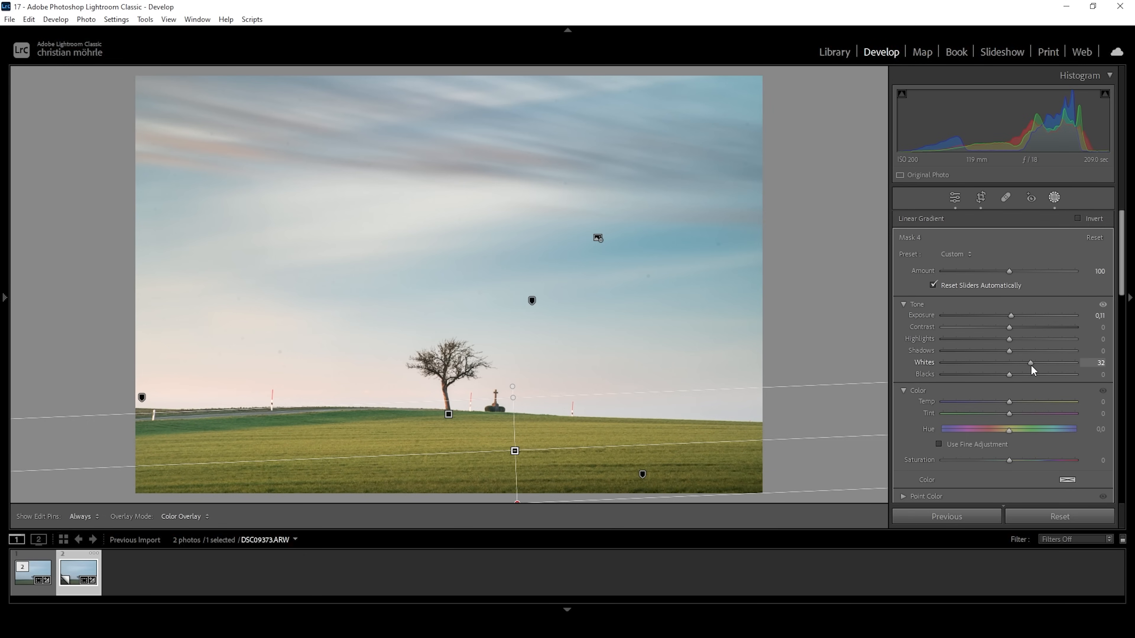
left_click_drag(1026, 361, 1033, 361)
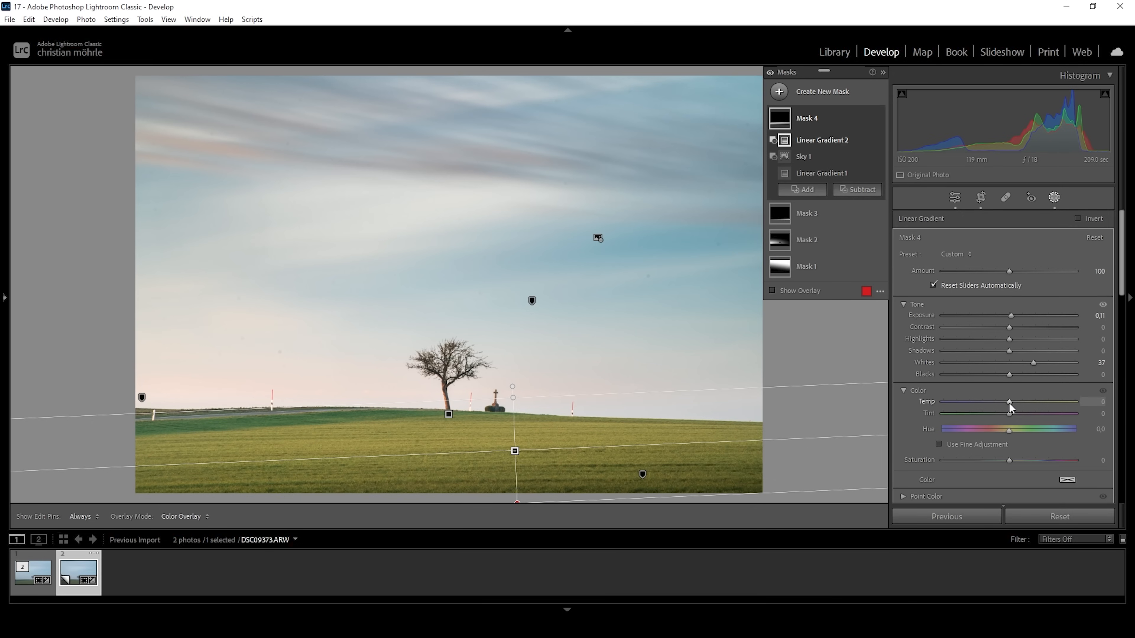
left_click_drag(1009, 402, 1014, 402)
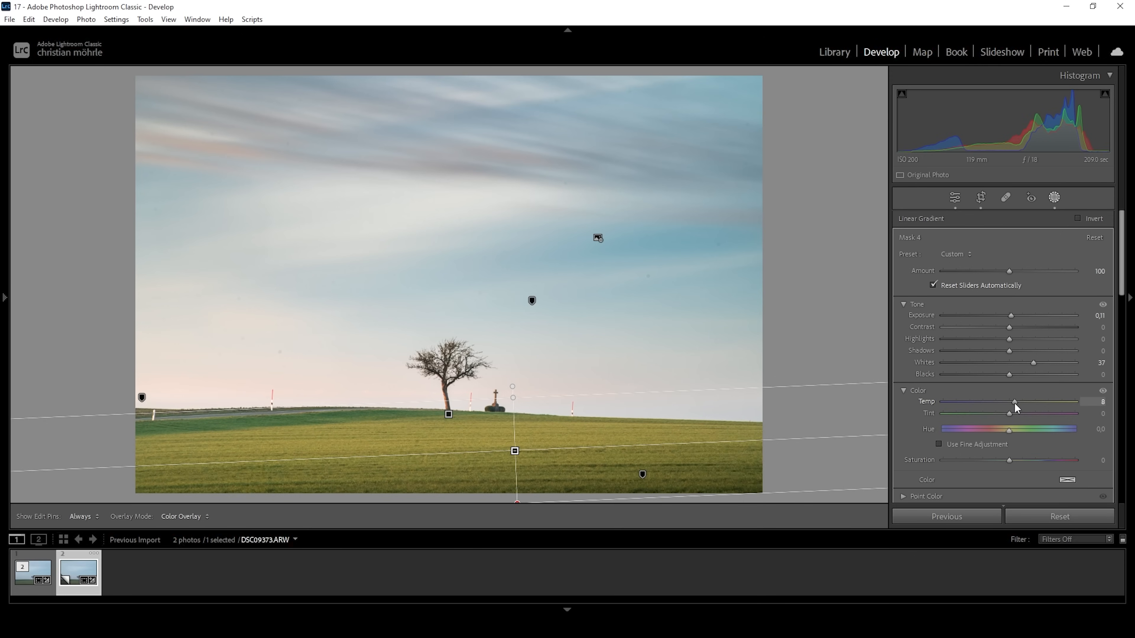
left_click_drag(1014, 402, 1016, 402)
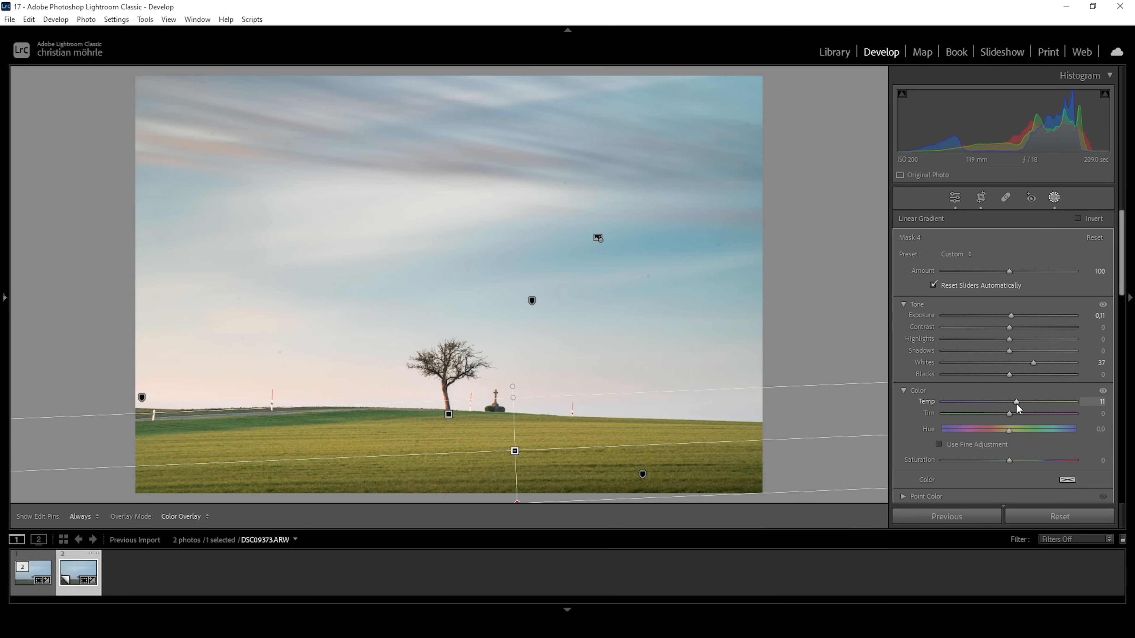
left_click(1055, 197)
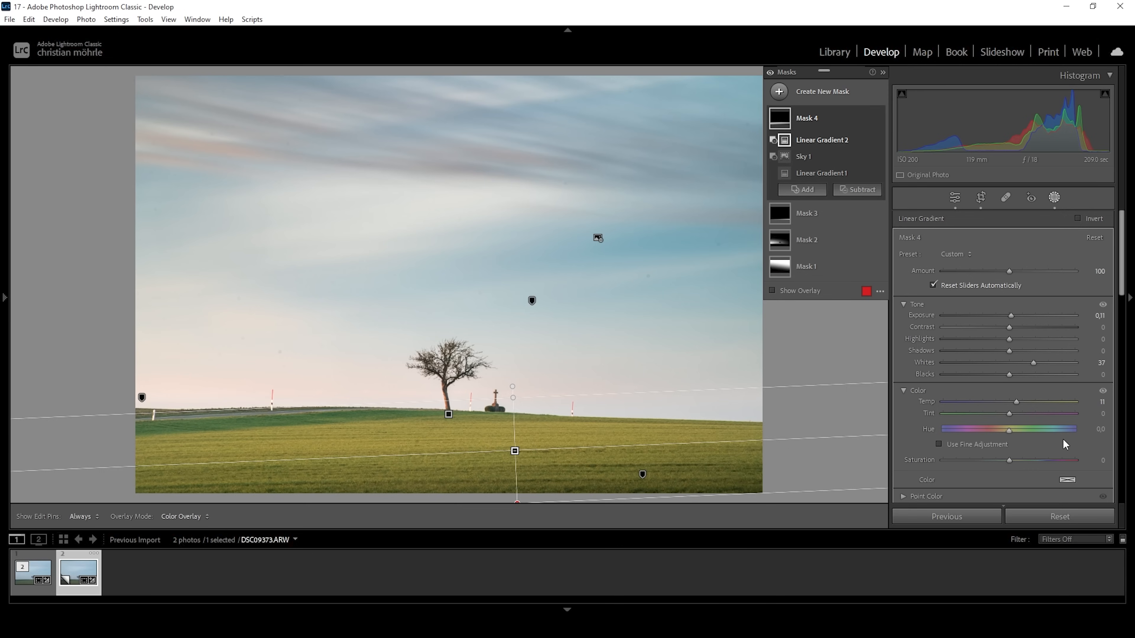
mouse_move(970, 455)
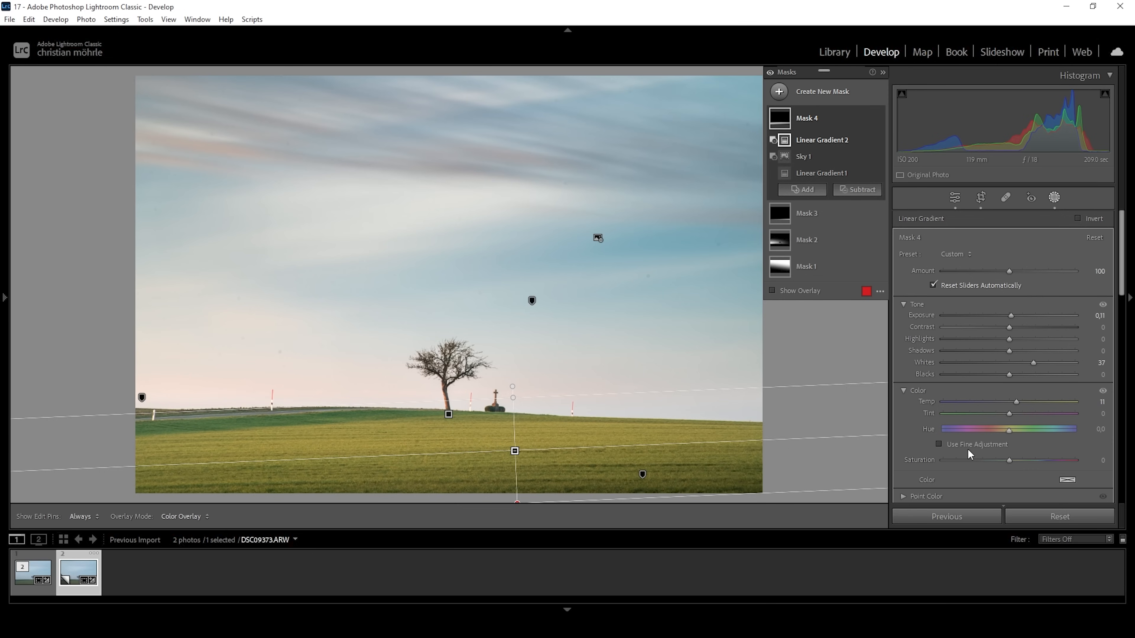
mouse_move(806, 267)
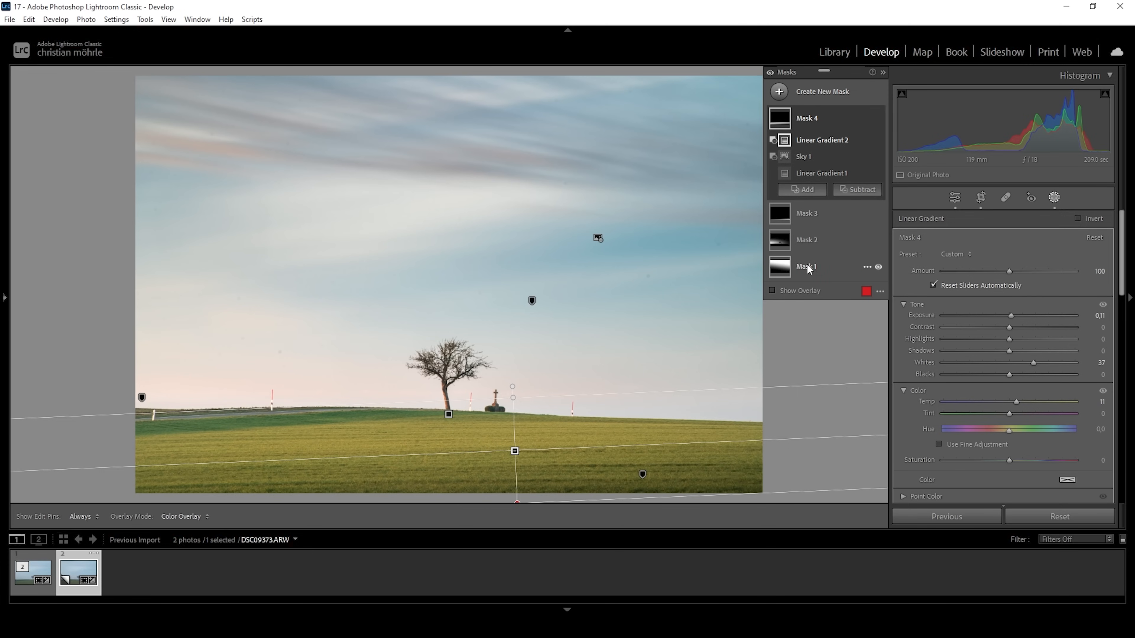
Create a Select Sky mask and raise its Saturation to about +46.
left_click(777, 91)
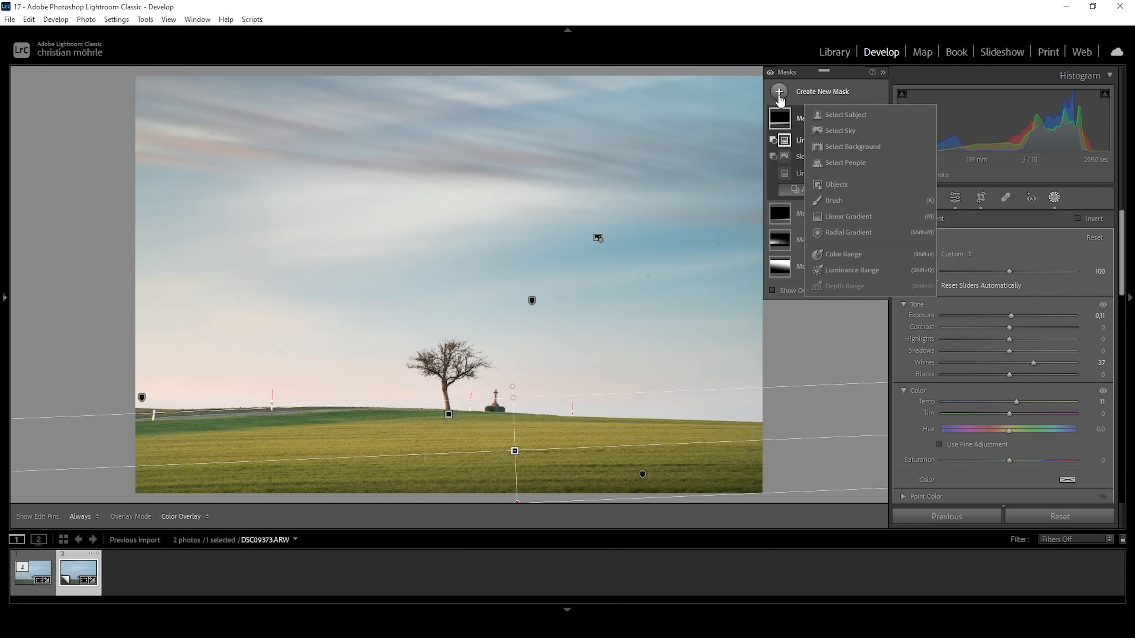
mouse_move(839, 131)
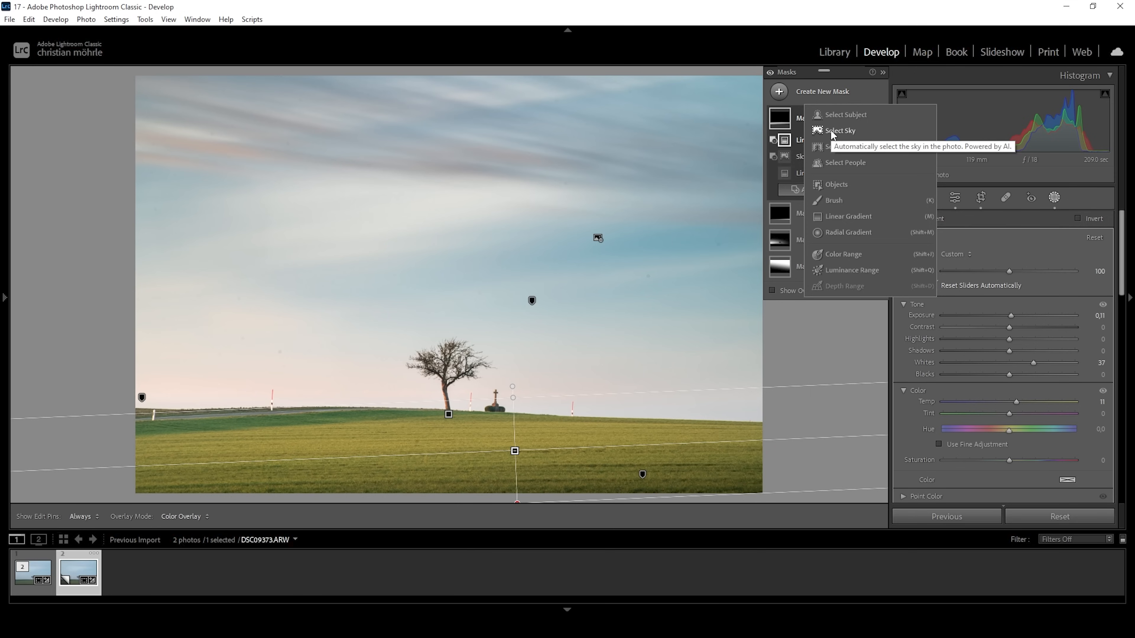
left_click(840, 130)
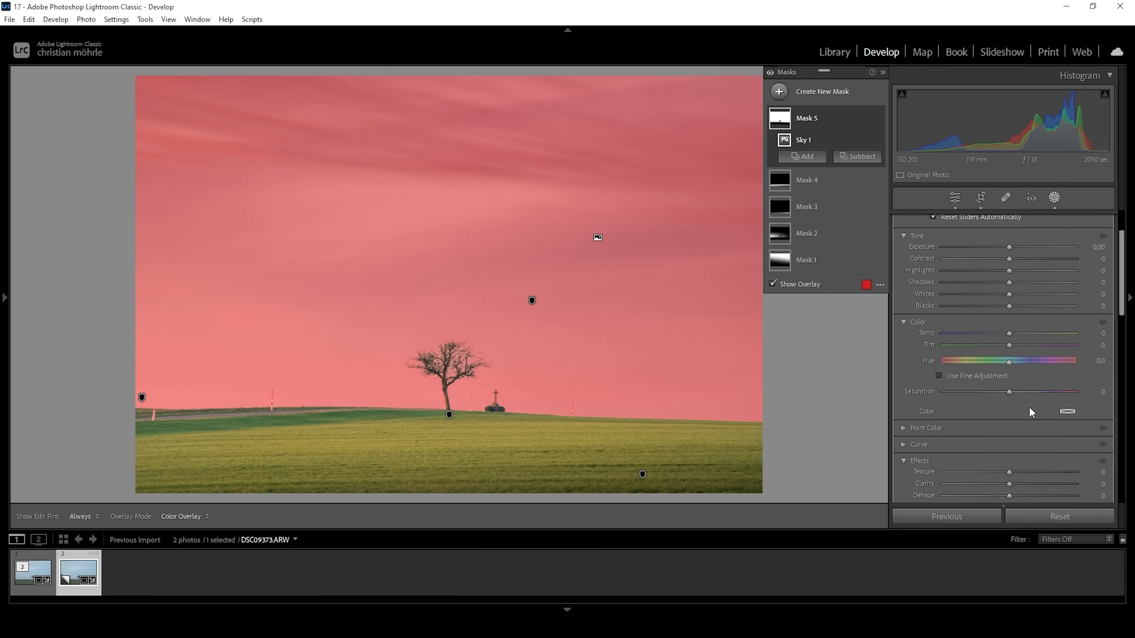
left_click_drag(1009, 392, 1026, 391)
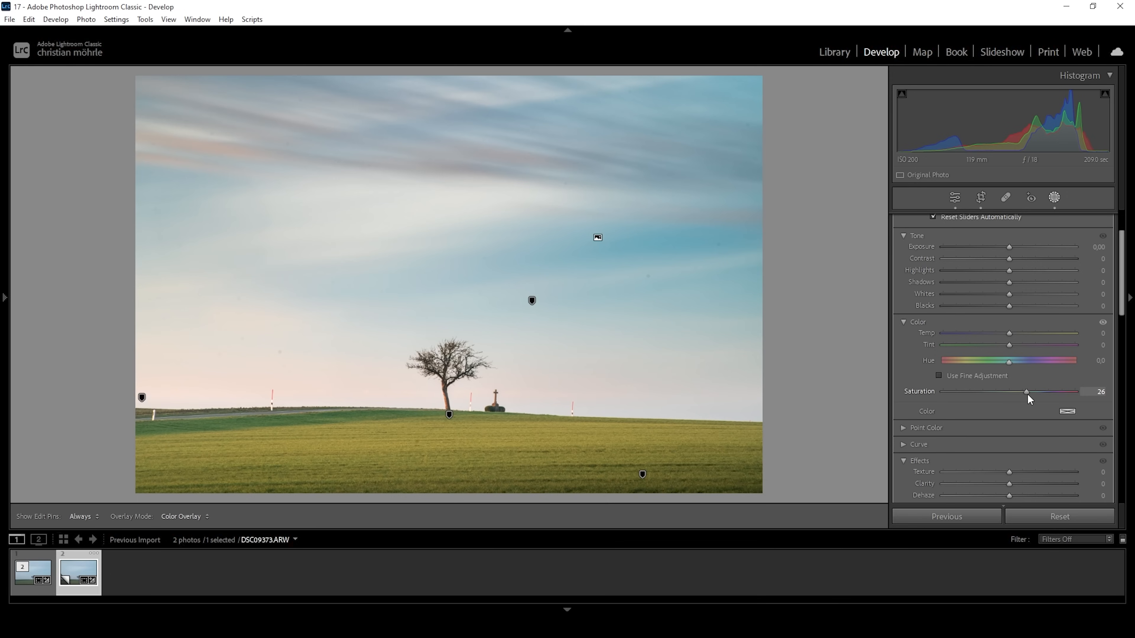
left_click_drag(1025, 392, 1032, 391)
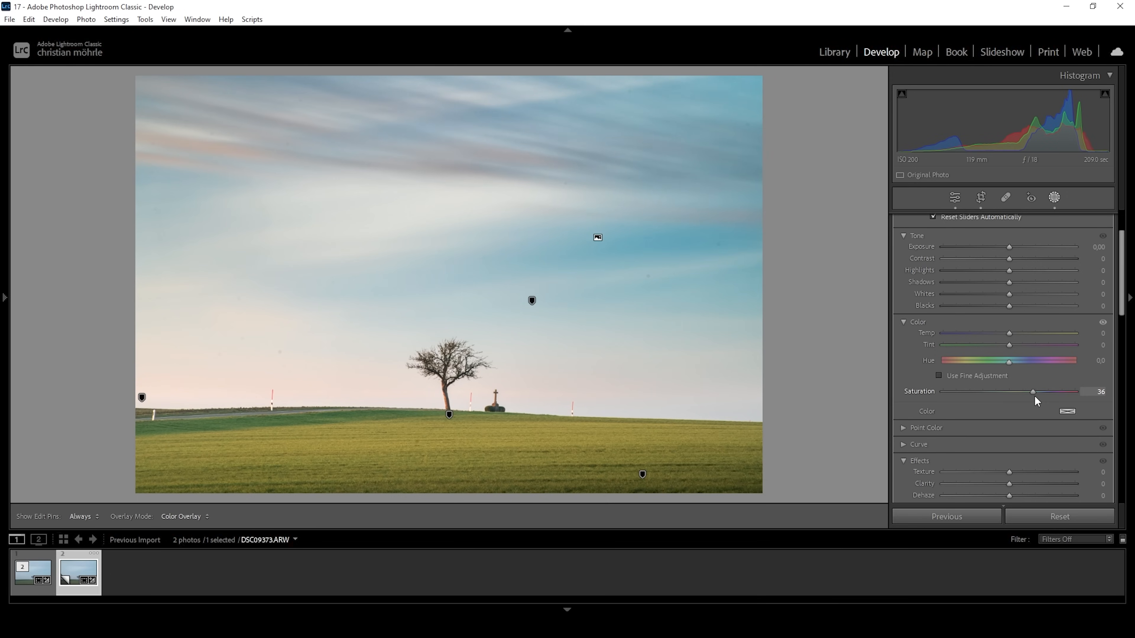
left_click_drag(1033, 391, 1041, 390)
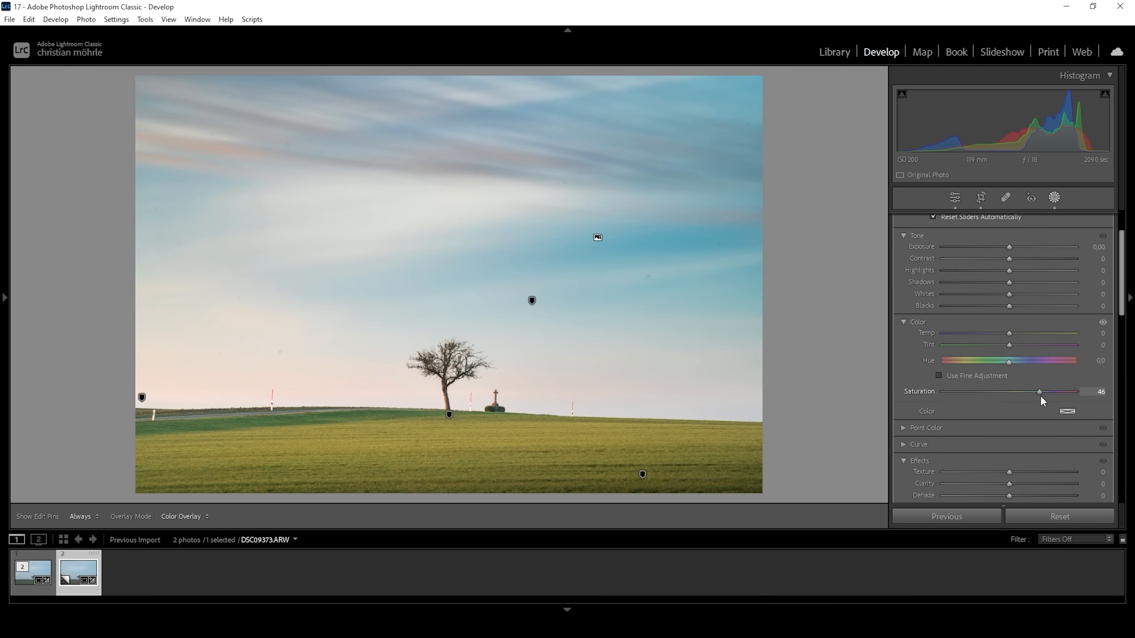
left_click_drag(1039, 391, 1042, 391)
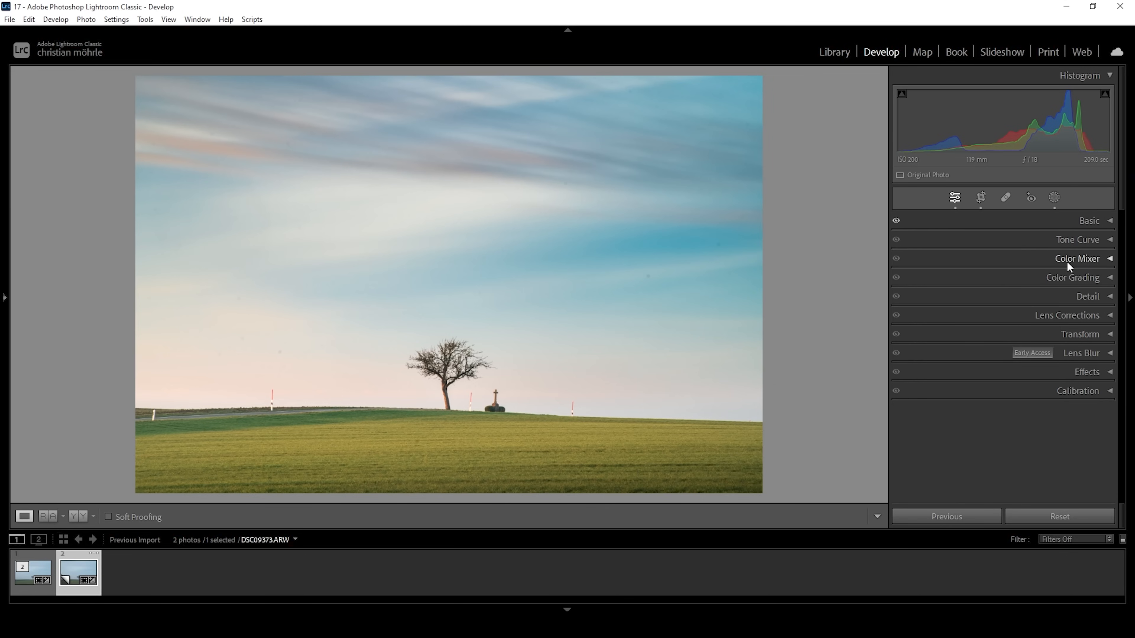
In Color Mixer HSL Hue, shift the Blue hue to +13.
left_click(1077, 259)
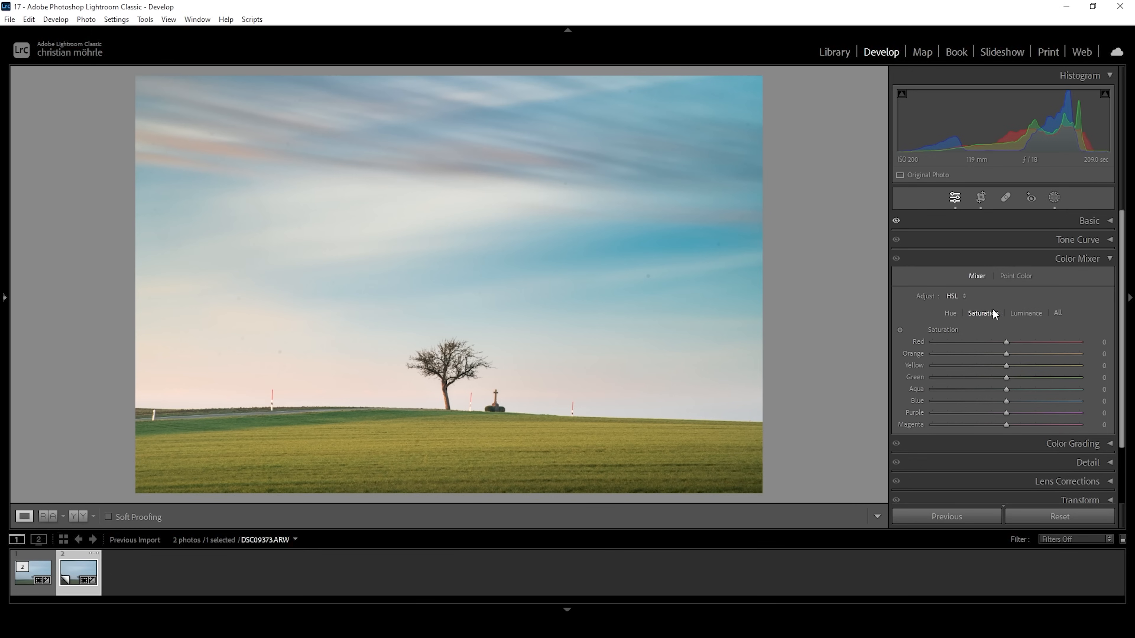
left_click(948, 313)
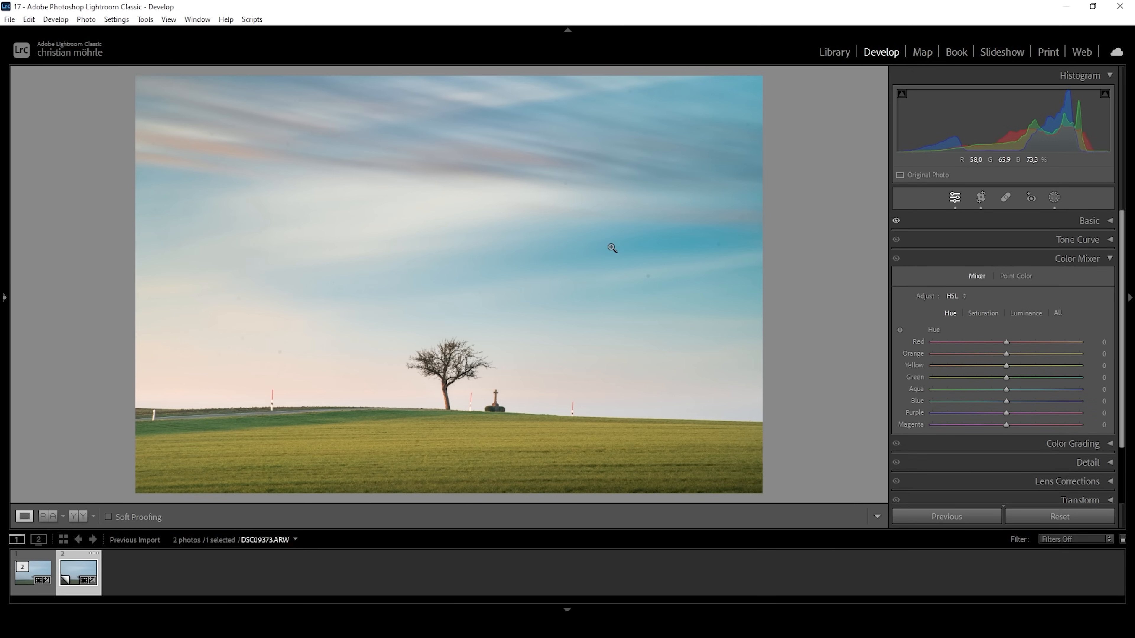
mouse_move(660, 234)
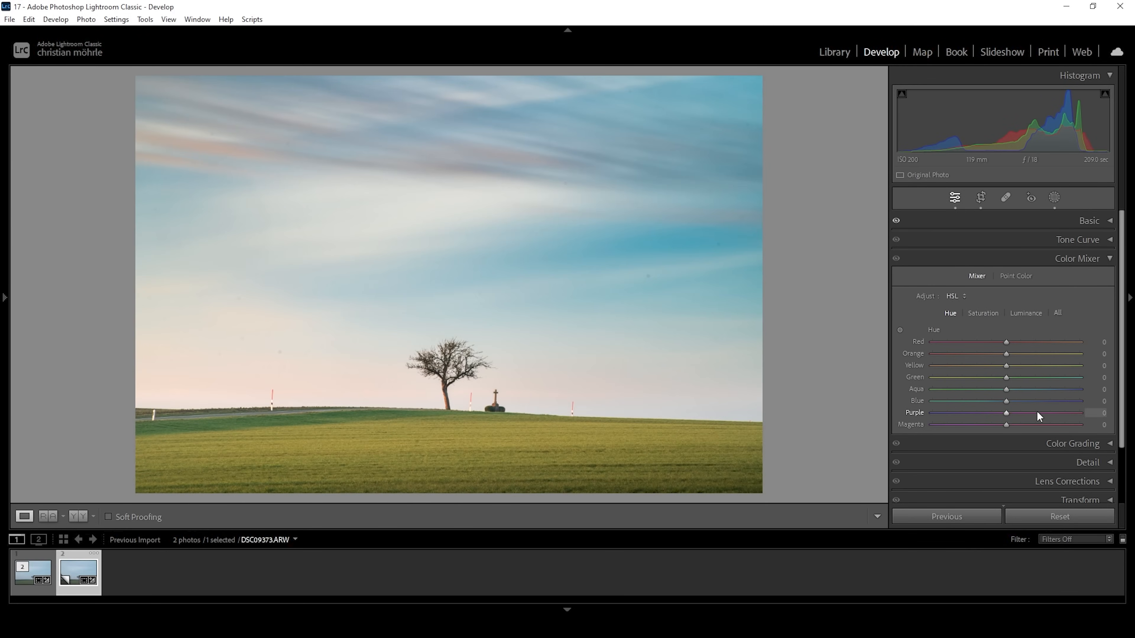
mouse_move(1006, 405)
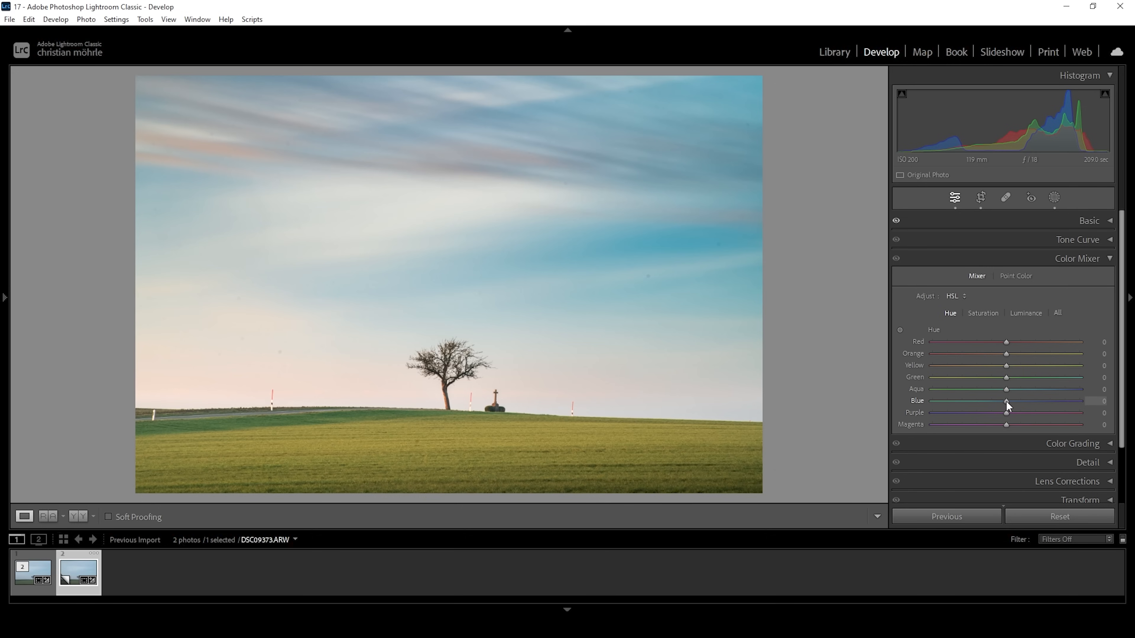
left_click_drag(1006, 402, 1016, 402)
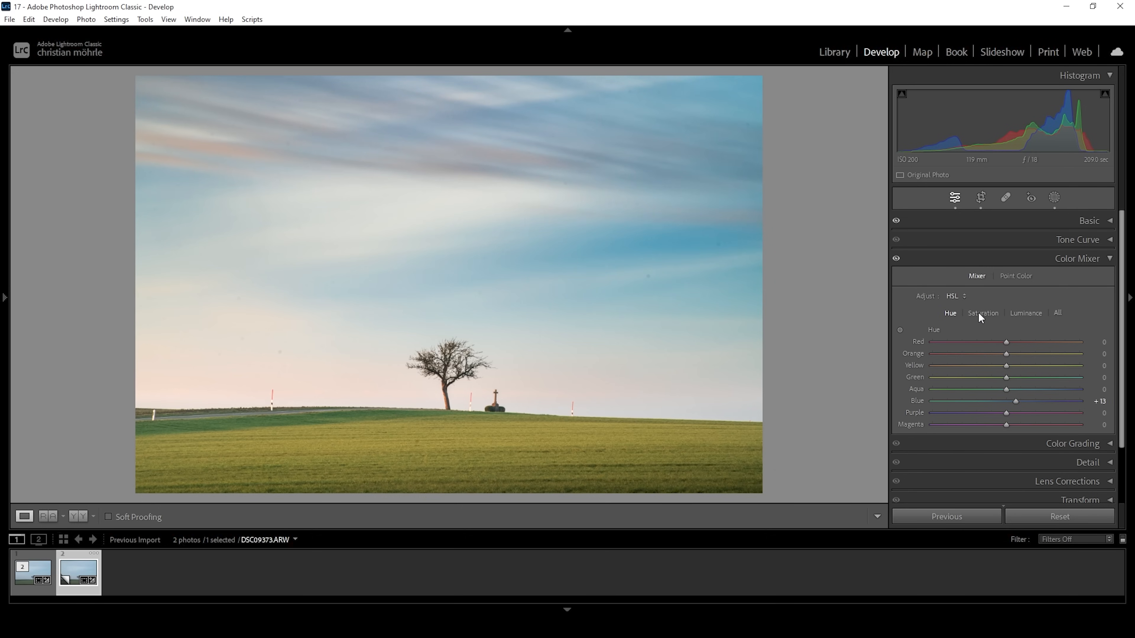
In HSL Saturation, raise Red +8, Orange +21 and Yellow +8.
left_click(983, 313)
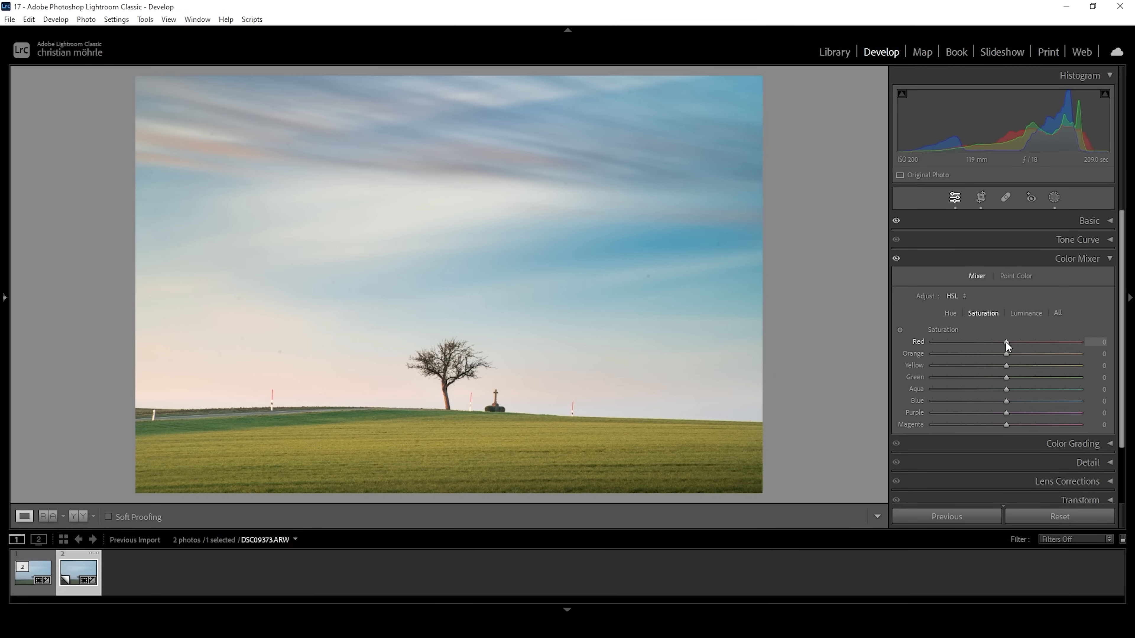
left_click_drag(1006, 353, 1012, 354)
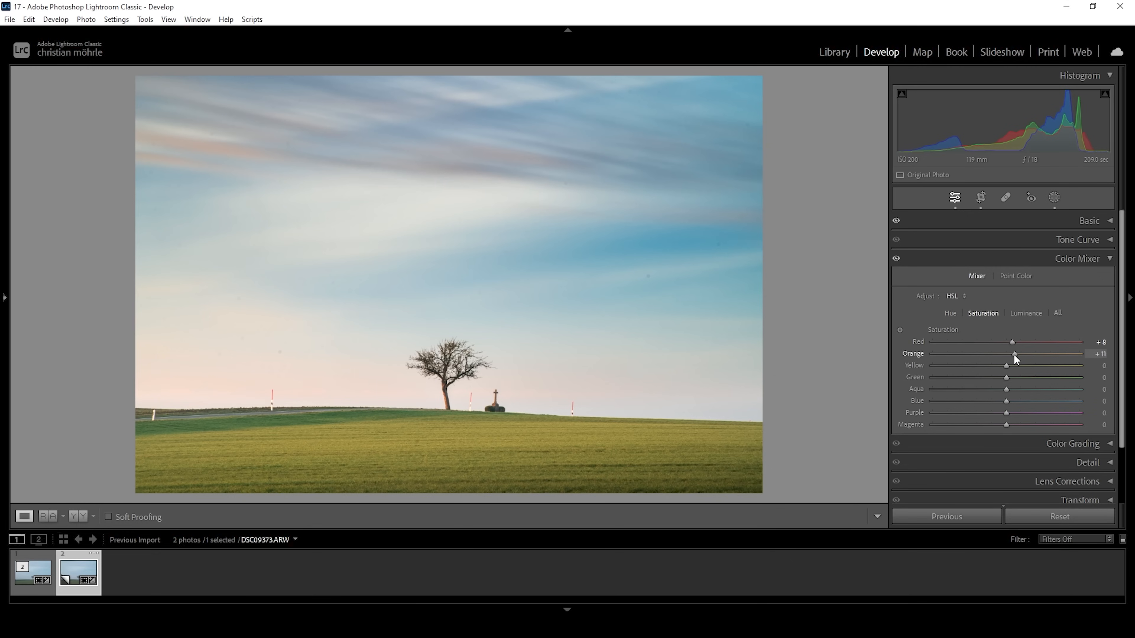
left_click_drag(1012, 353, 1022, 354)
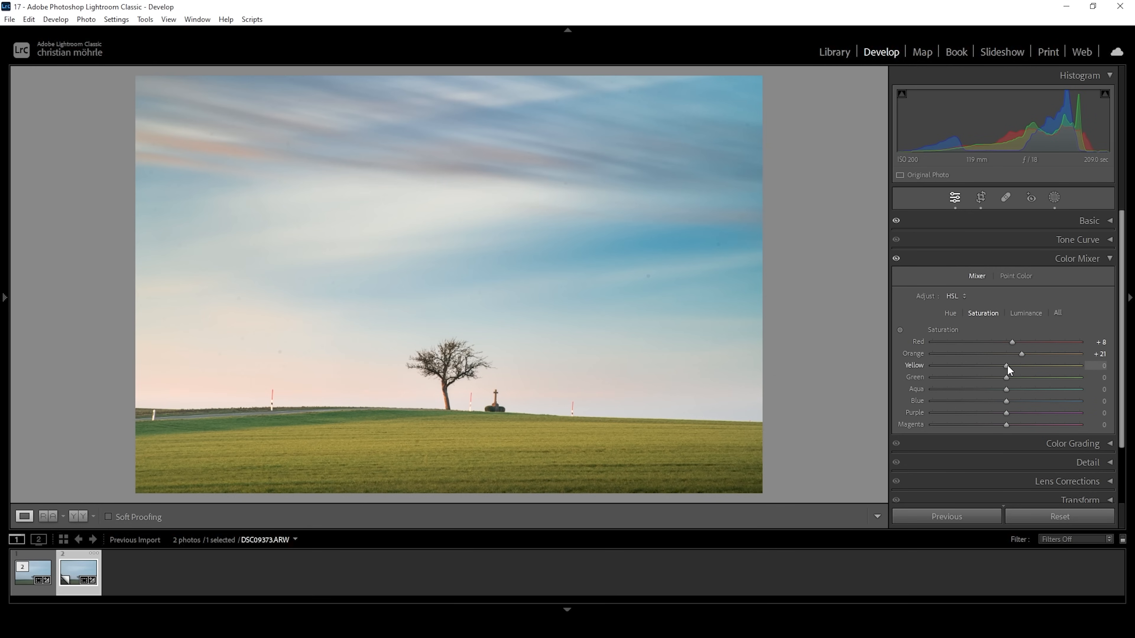
left_click_drag(1005, 366, 1012, 365)
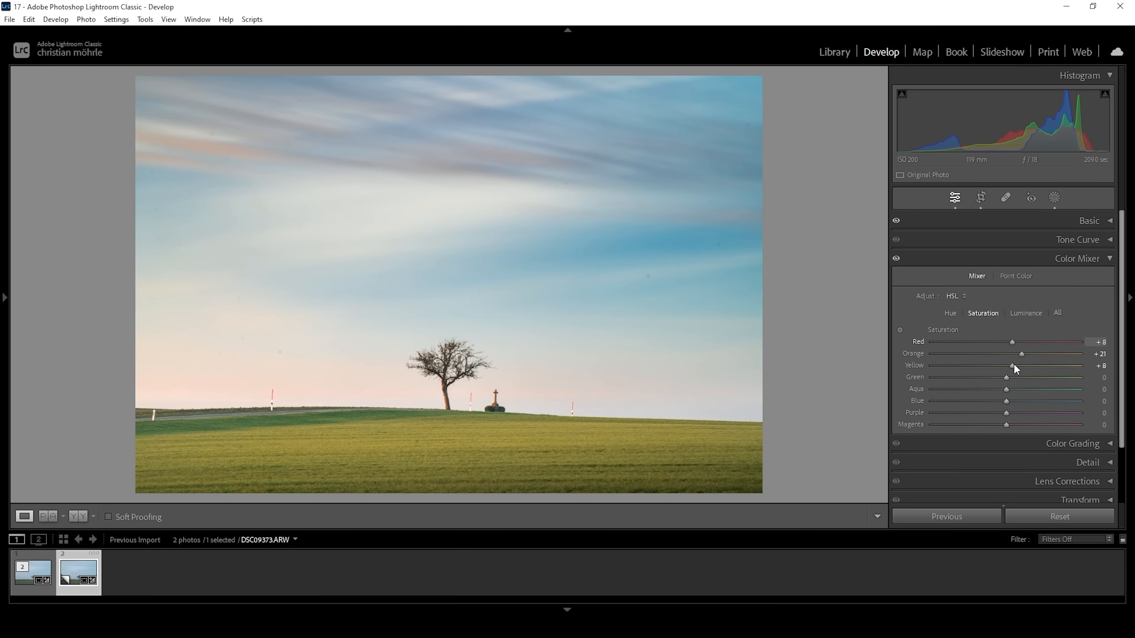
mouse_move(67, 187)
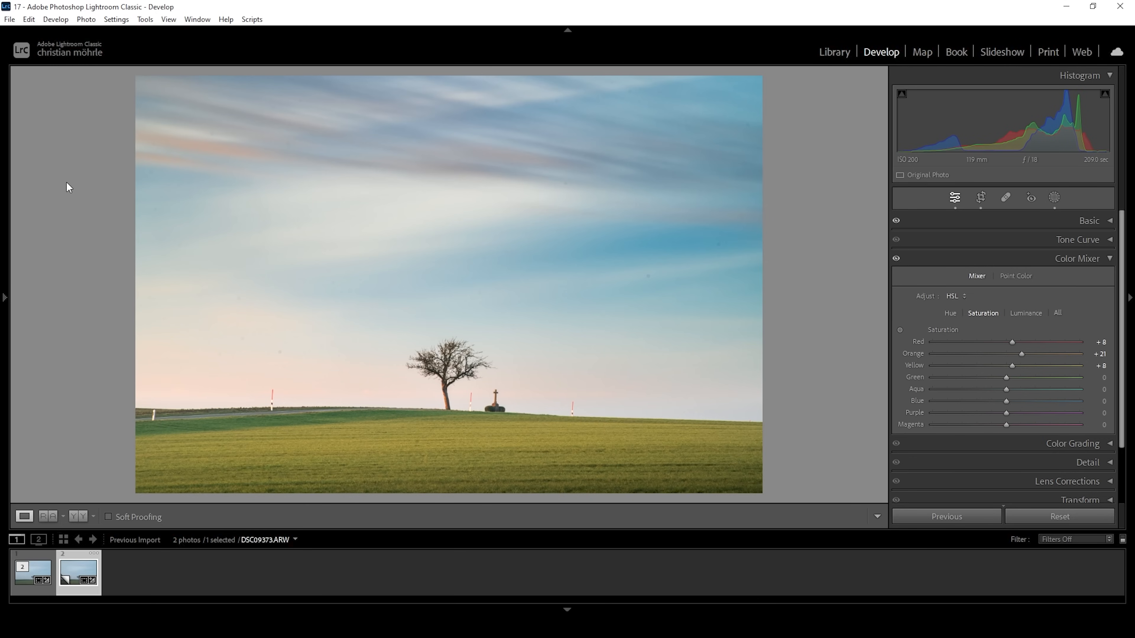
mouse_move(358, 468)
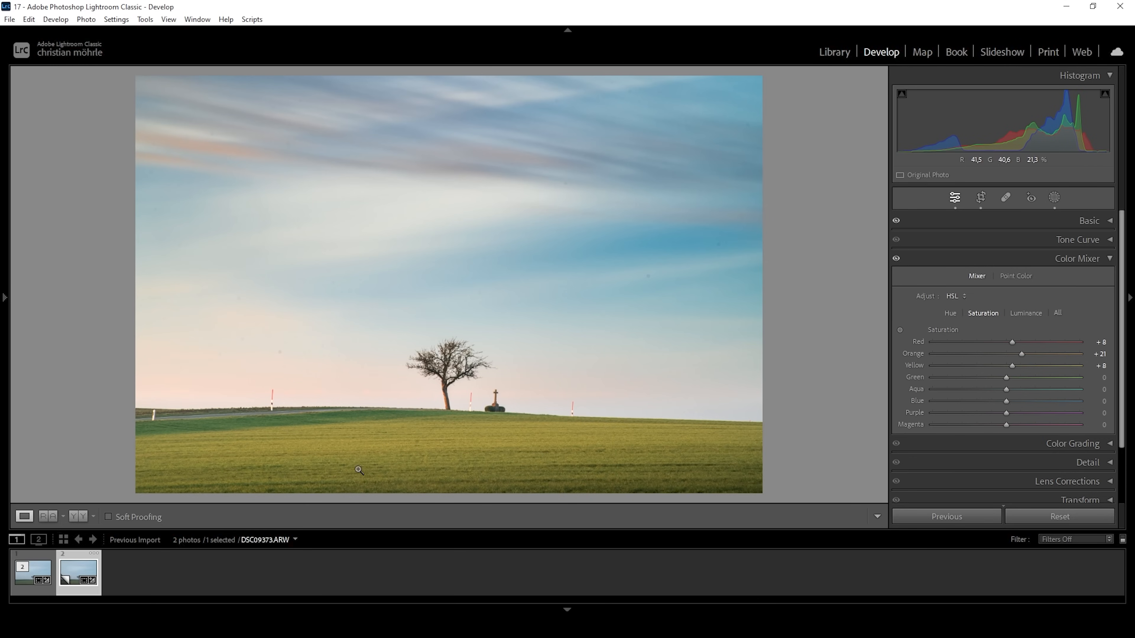
left_click_drag(1005, 377, 1035, 377)
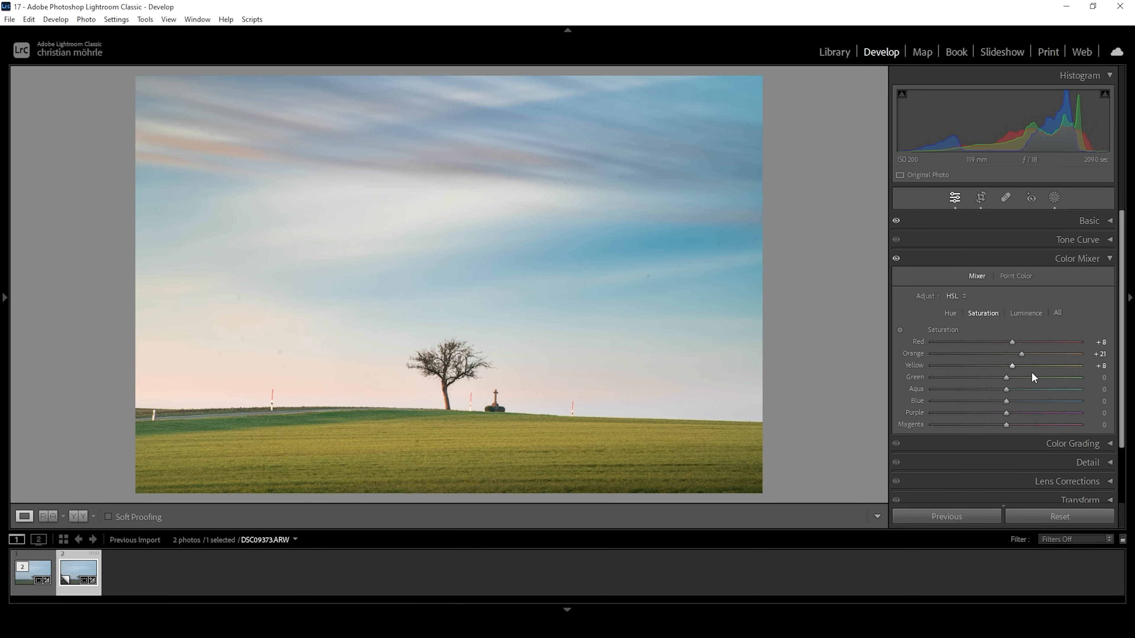
Mute Aqua to -63 and Blue to -18, and lift Purple and Magenta saturation.
left_click_drag(1006, 389, 1003, 389)
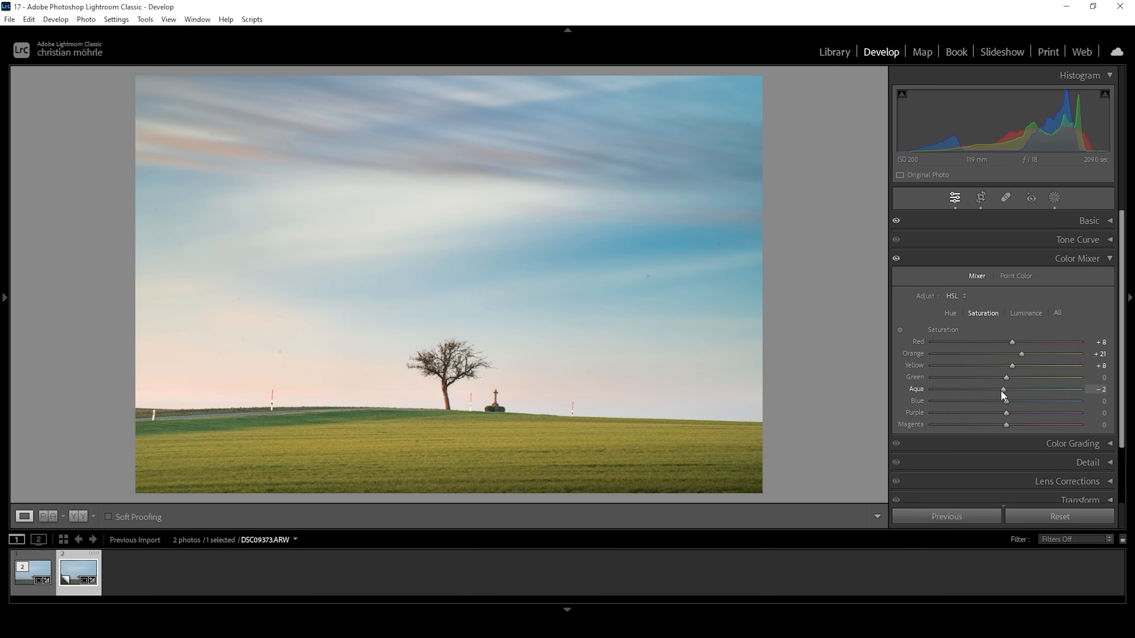
left_click_drag(1003, 390, 964, 390)
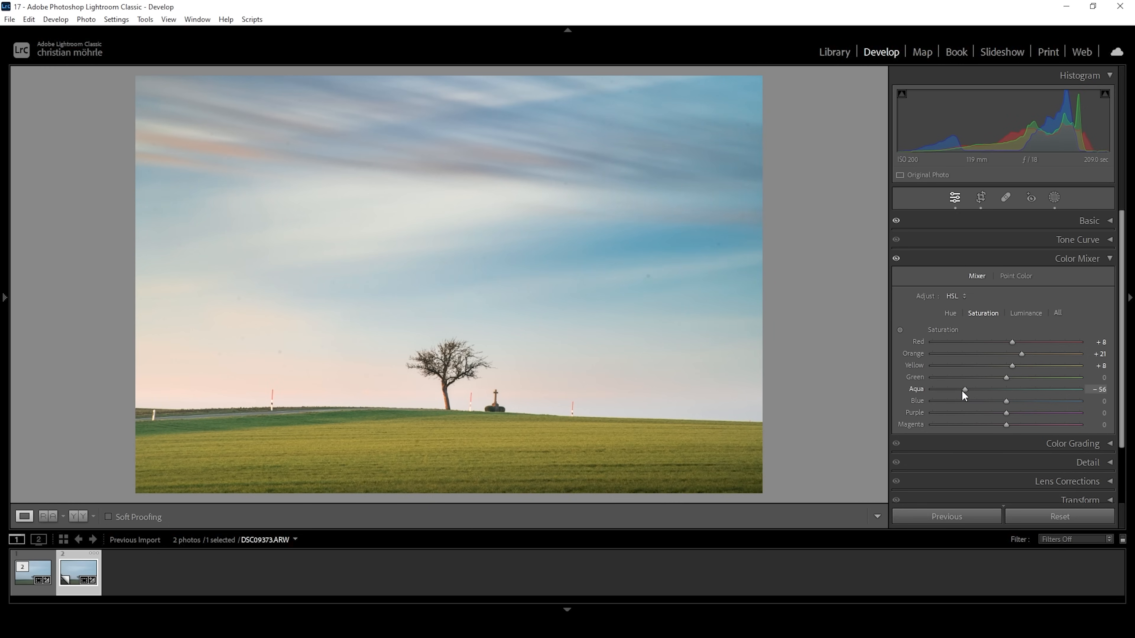
left_click_drag(963, 389, 959, 389)
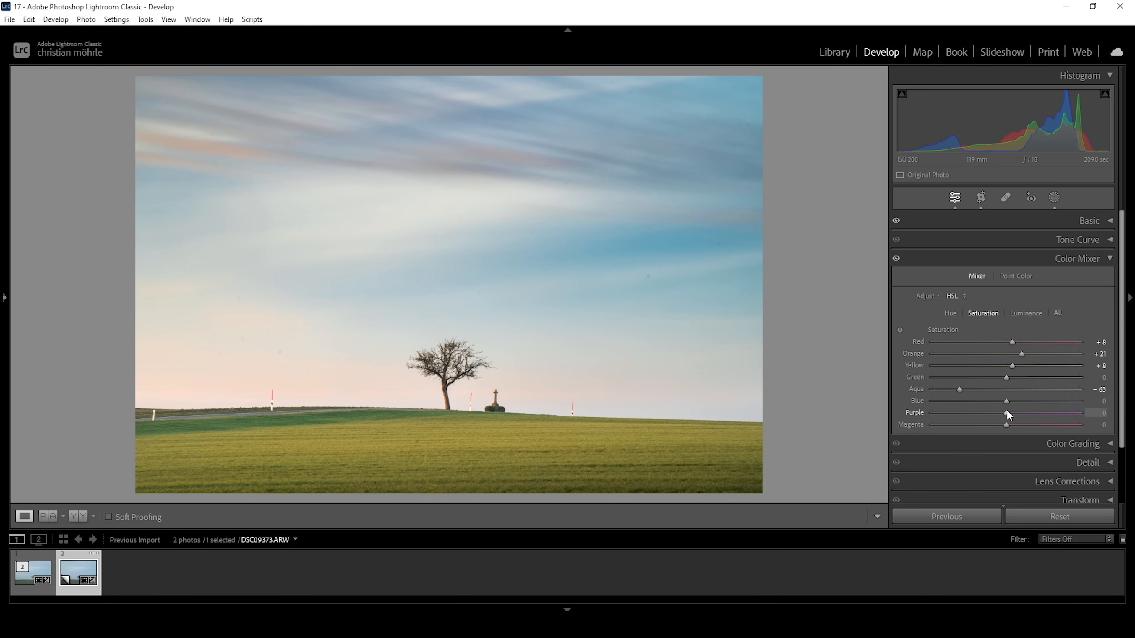
left_click_drag(1005, 400, 993, 400)
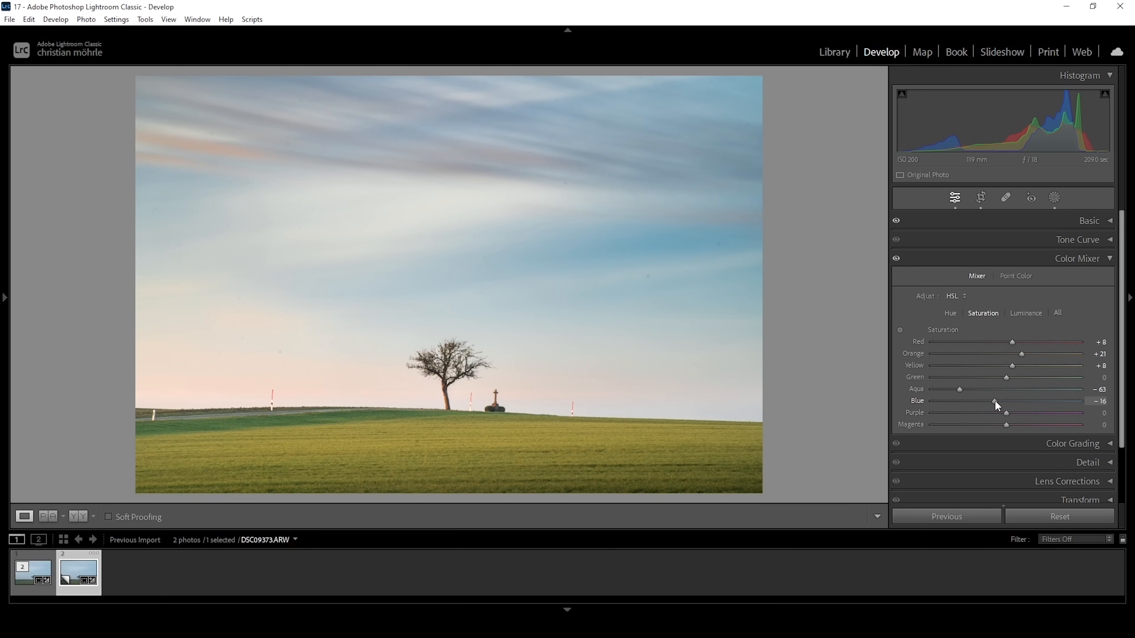
left_click_drag(995, 401, 993, 401)
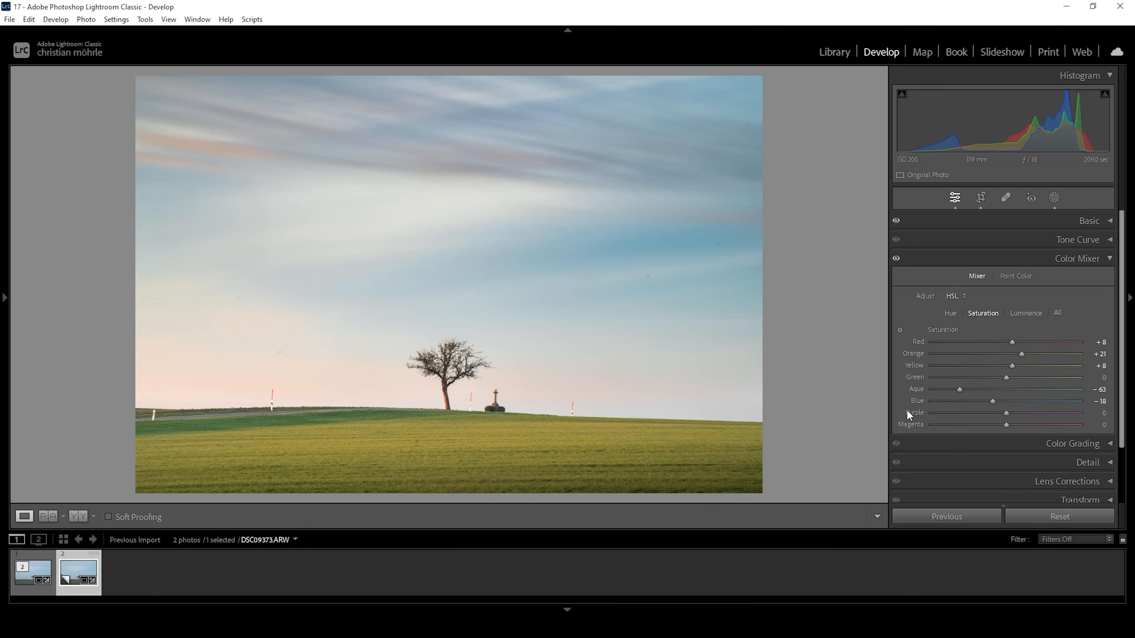
mouse_move(909, 415)
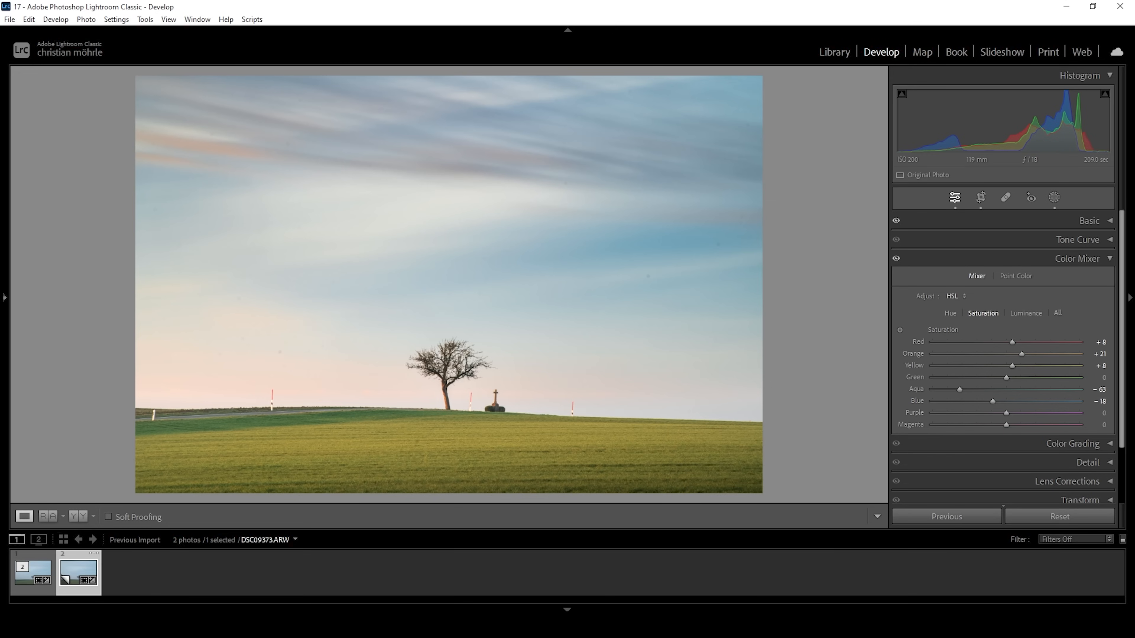
left_click_drag(1006, 412, 1015, 412)
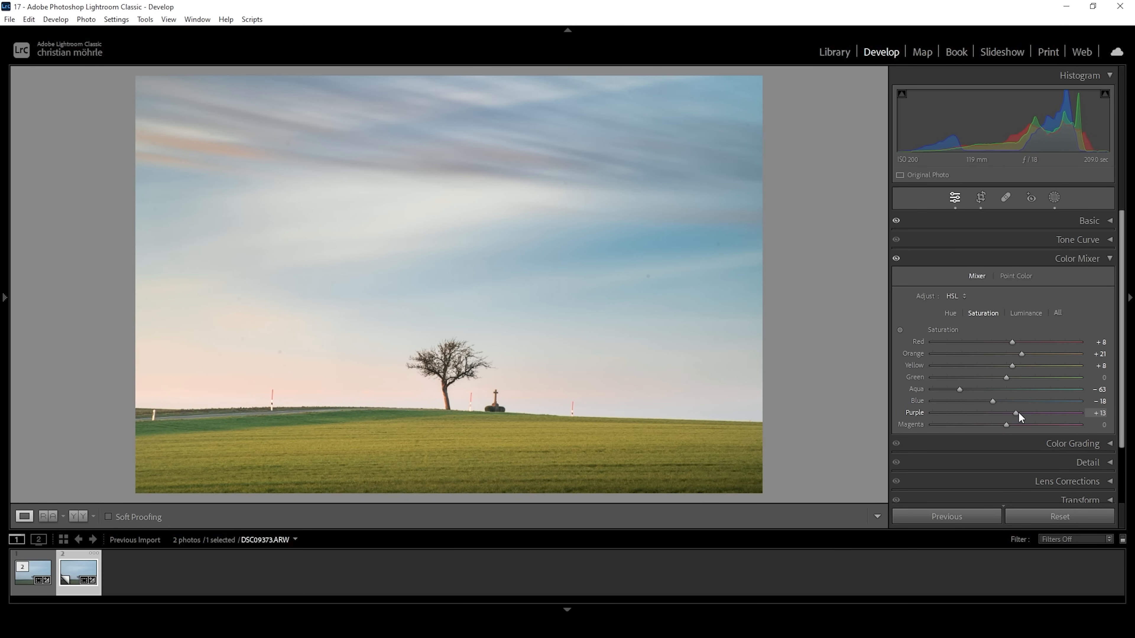
left_click_drag(1006, 425, 1013, 425)
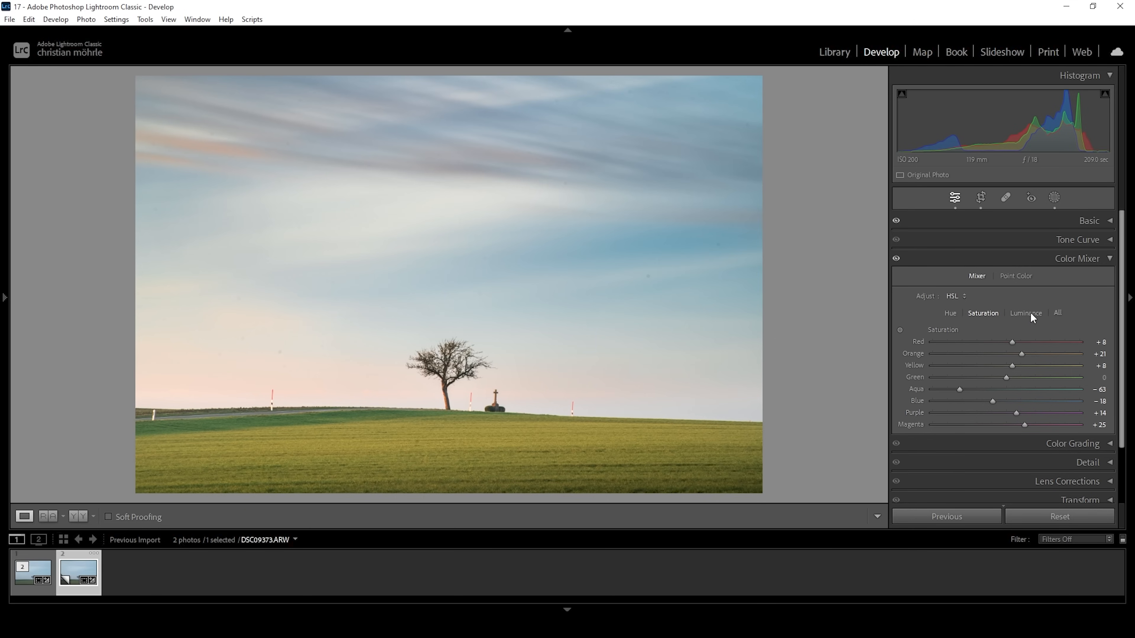
Set Yellow luminance to +10 and collapse the Color Mixer panel.
left_click(1025, 313)
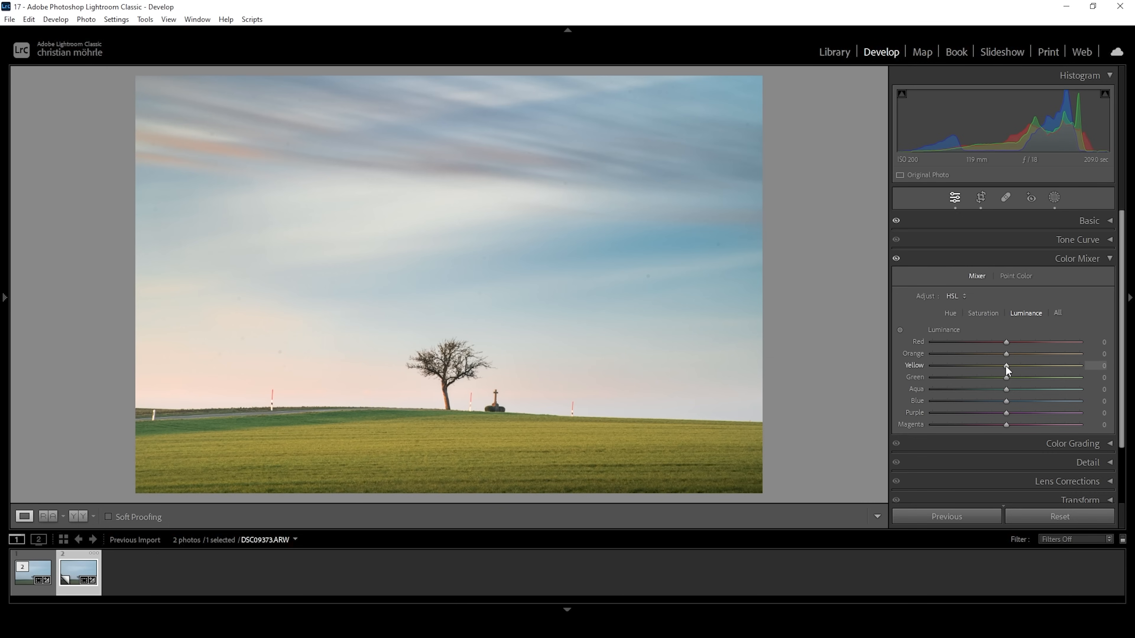
left_click_drag(1006, 365, 1012, 364)
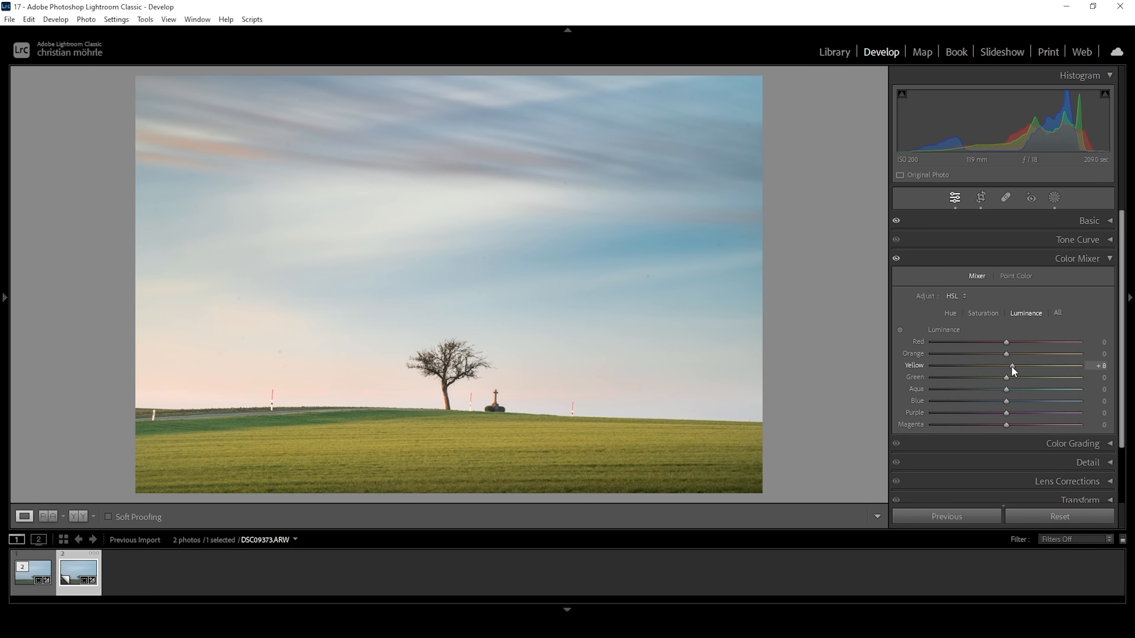
left_click_drag(1012, 366, 1016, 366)
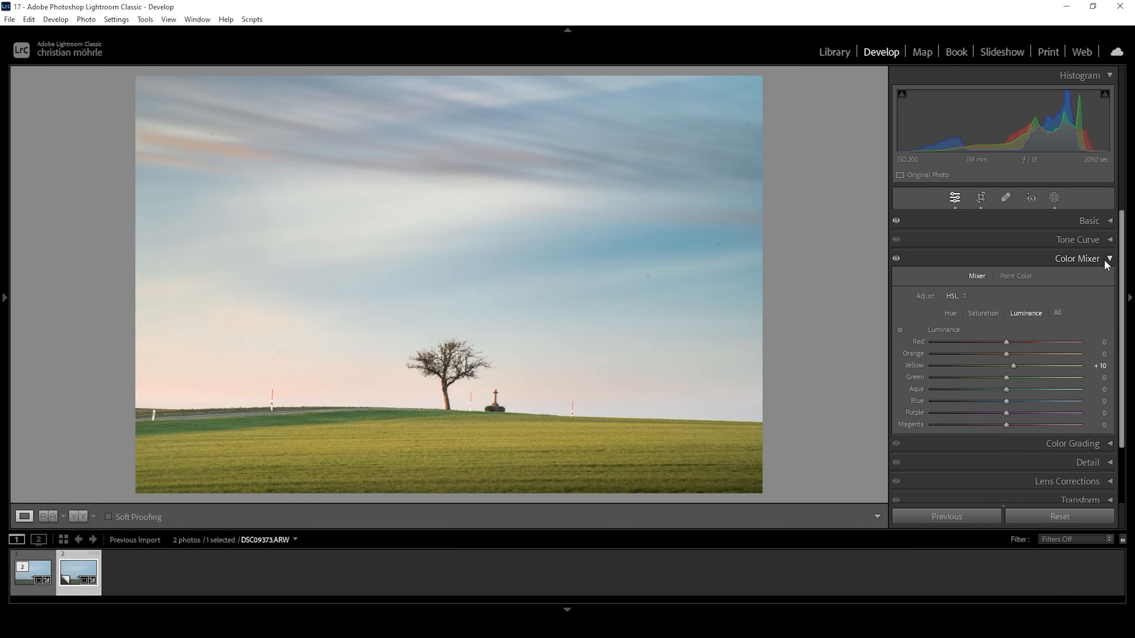
left_click(1077, 258)
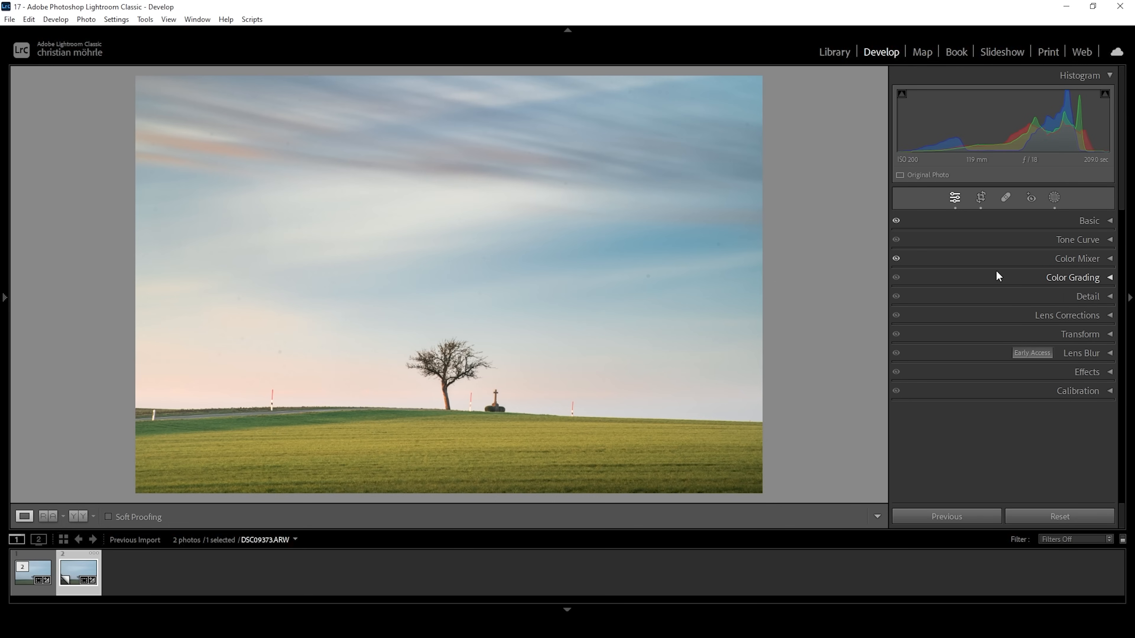
mouse_move(1081, 334)
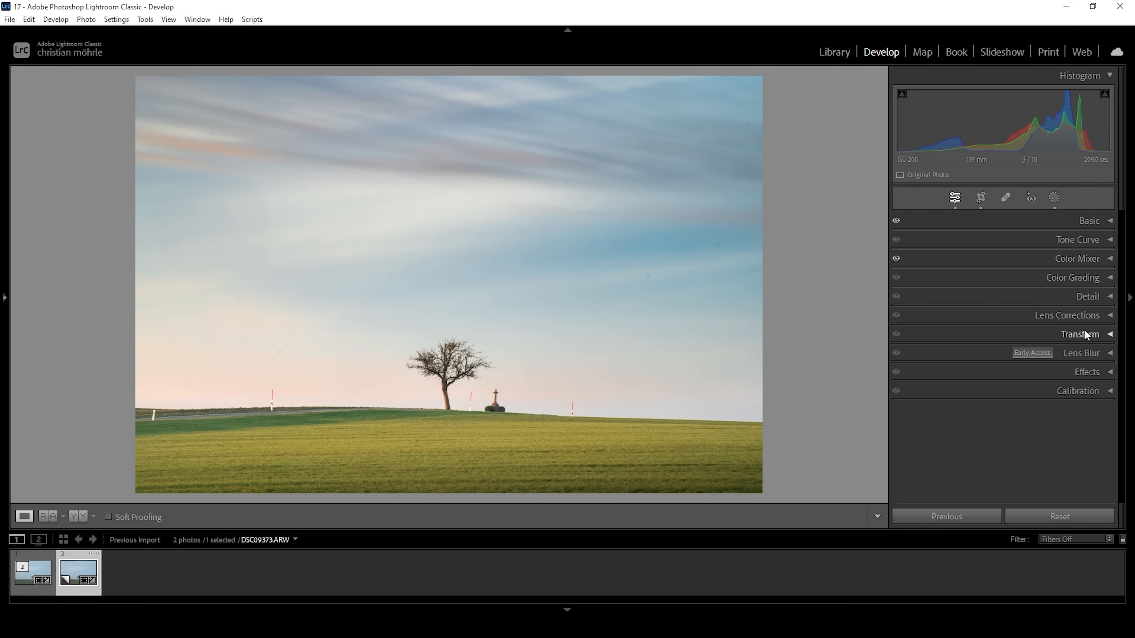
In Calibration, set Red Primary saturation +14 and Blue Primary saturation +52.
left_click(1077, 390)
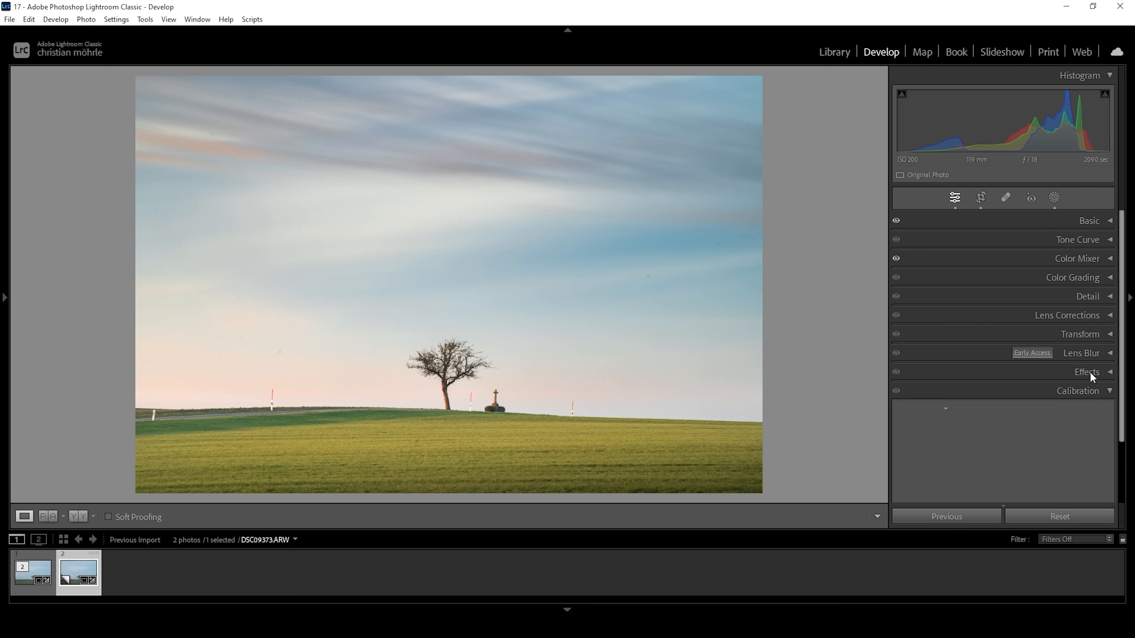
left_click(1078, 391)
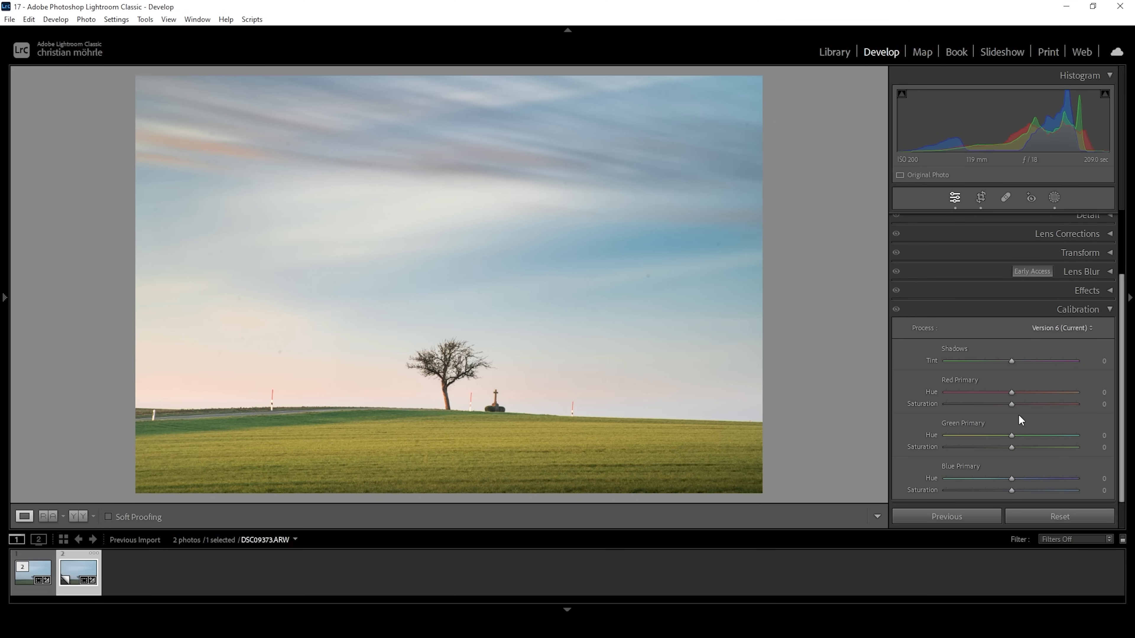
mouse_move(1016, 418)
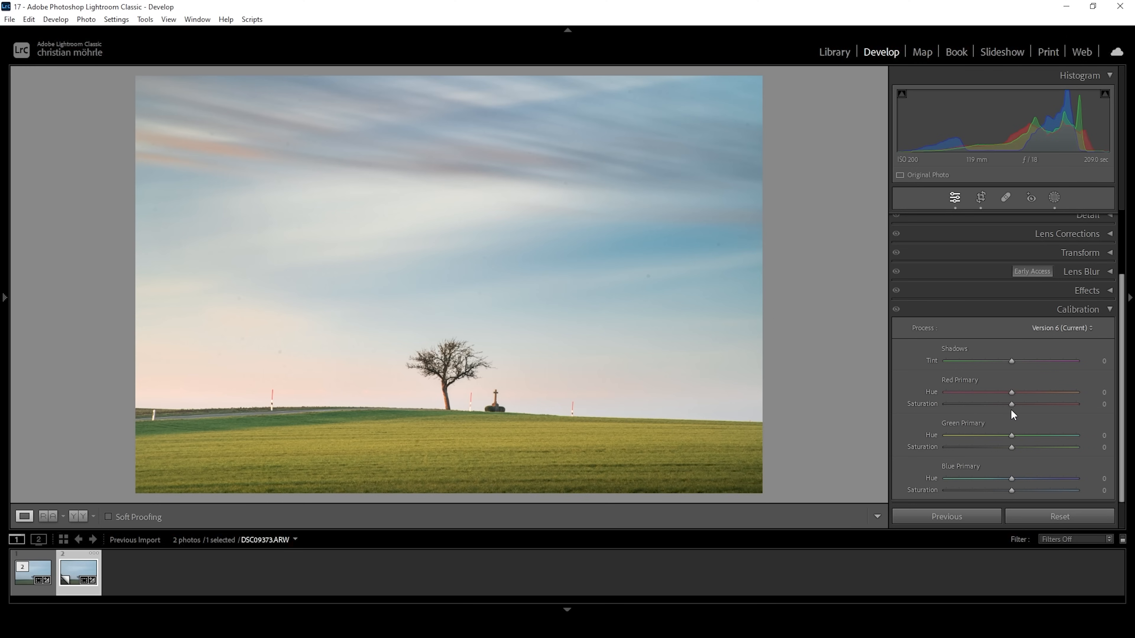
left_click_drag(1012, 404, 1018, 404)
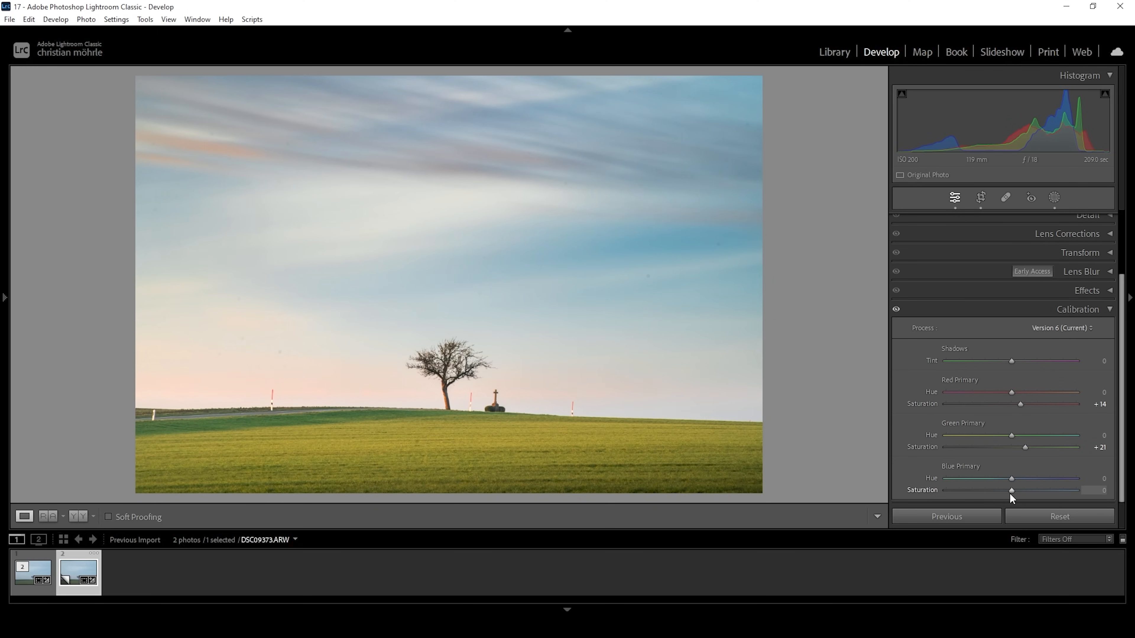
left_click_drag(1012, 490, 1044, 490)
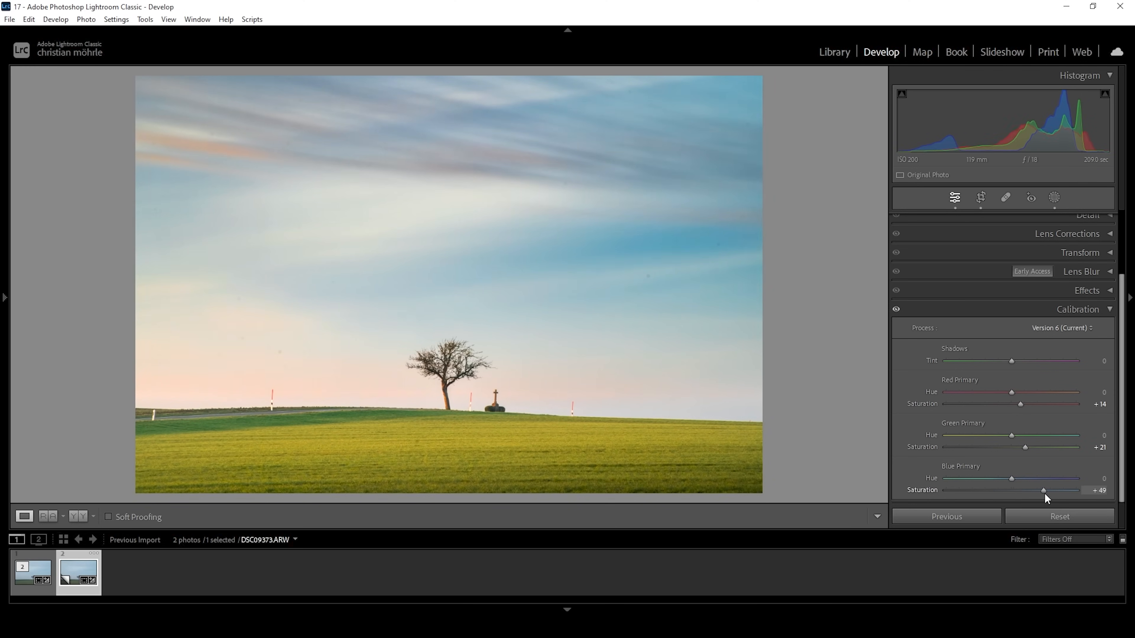
left_click_drag(1042, 490, 1045, 490)
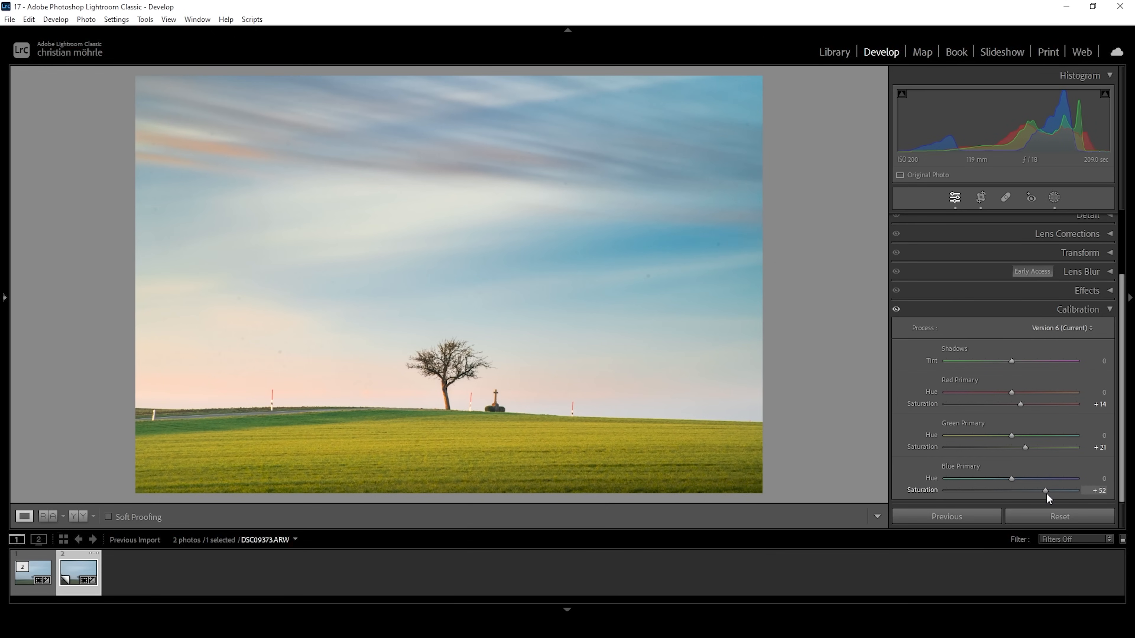
mouse_move(622, 324)
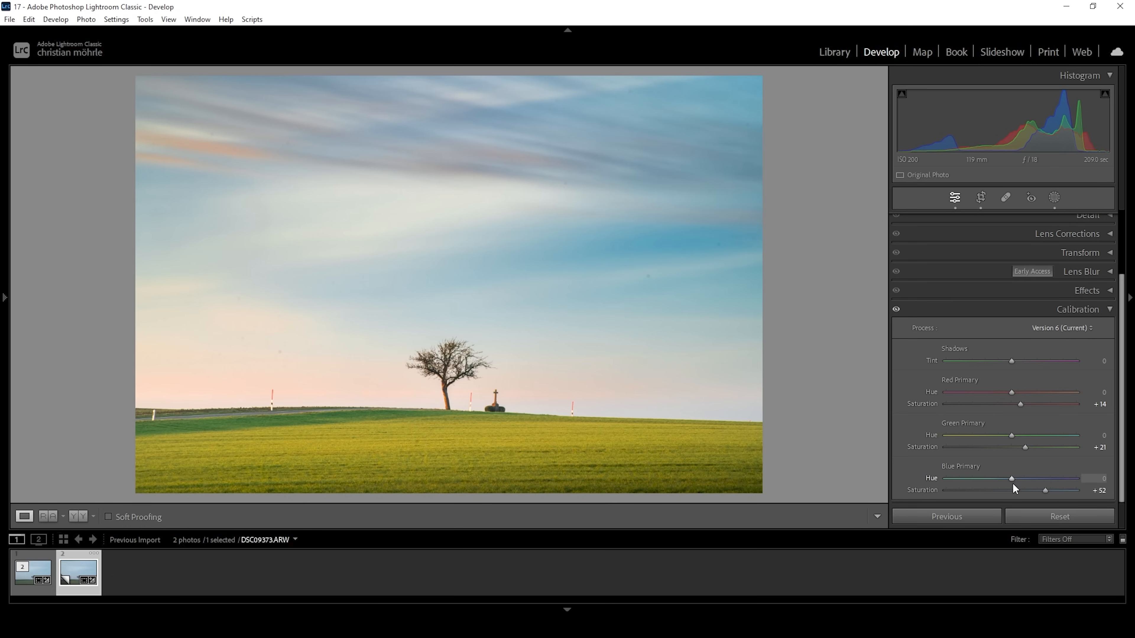
Shift the Blue Primary hue to about -5.
left_click_drag(1012, 478, 1009, 478)
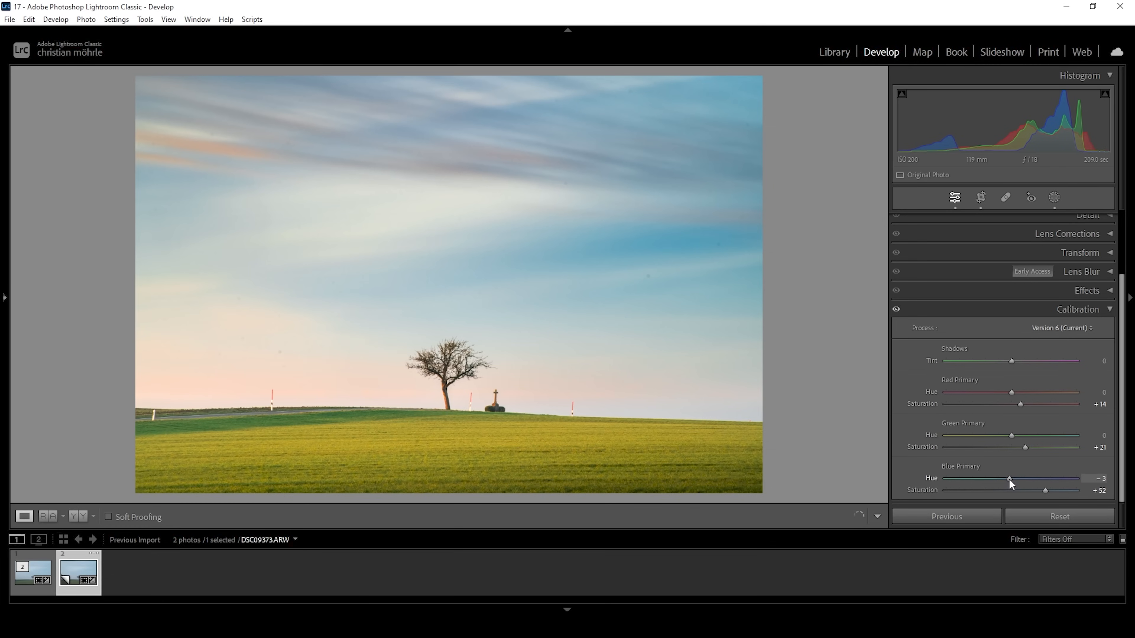
left_click_drag(1008, 477, 1005, 478)
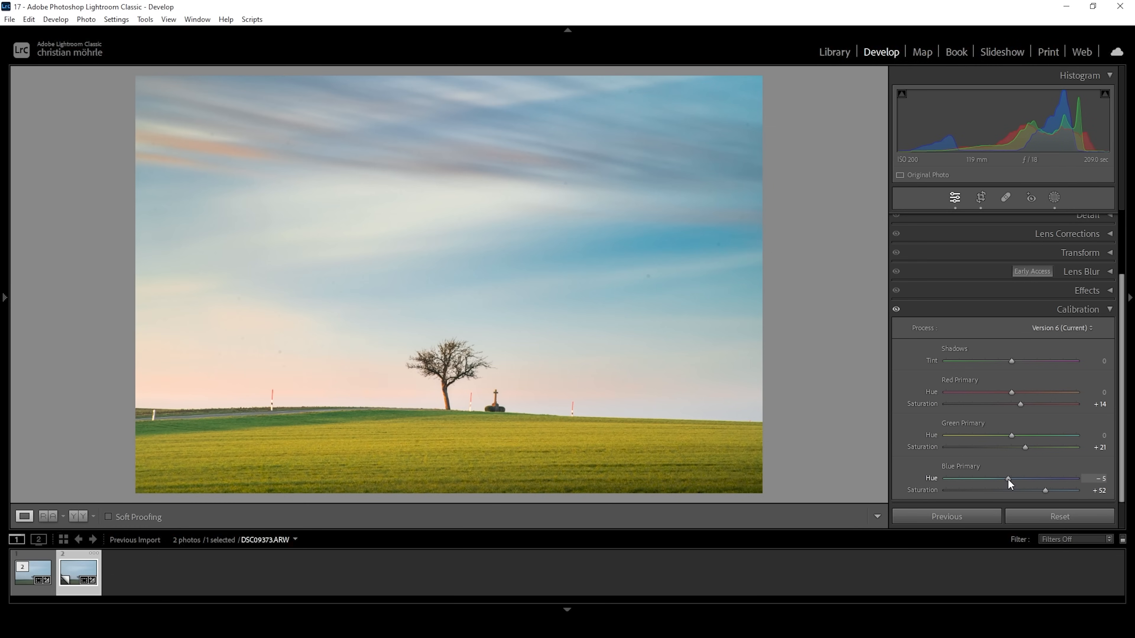
left_click_drag(1009, 478, 1006, 478)
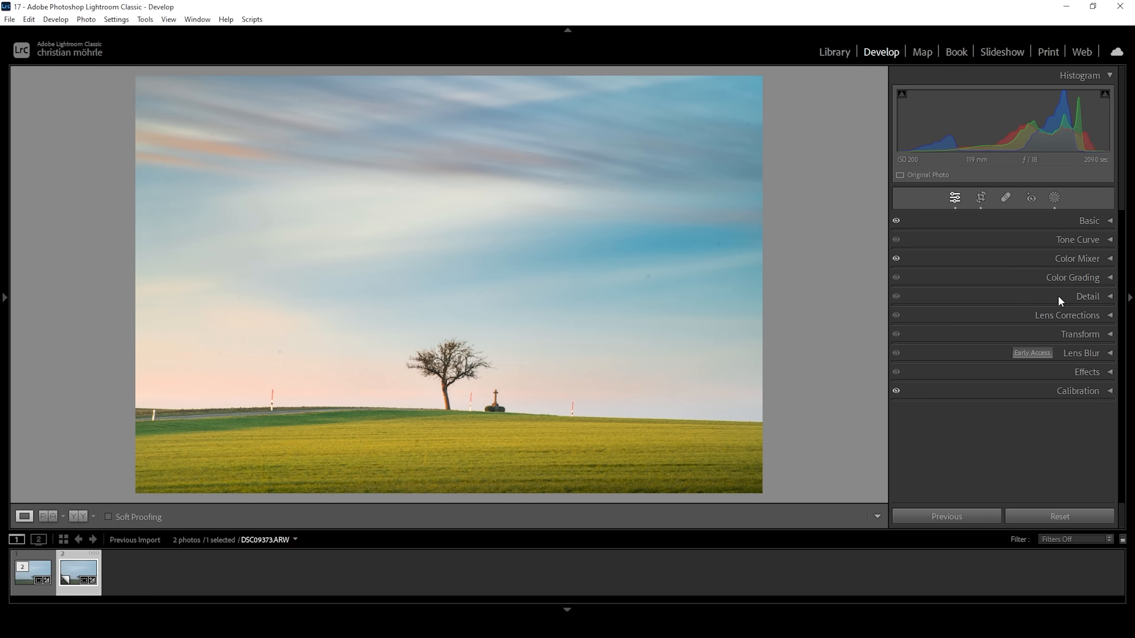
Set sharpening Detail 100, Masking 76 with Alt preview, and Amount 79.
left_click(1087, 296)
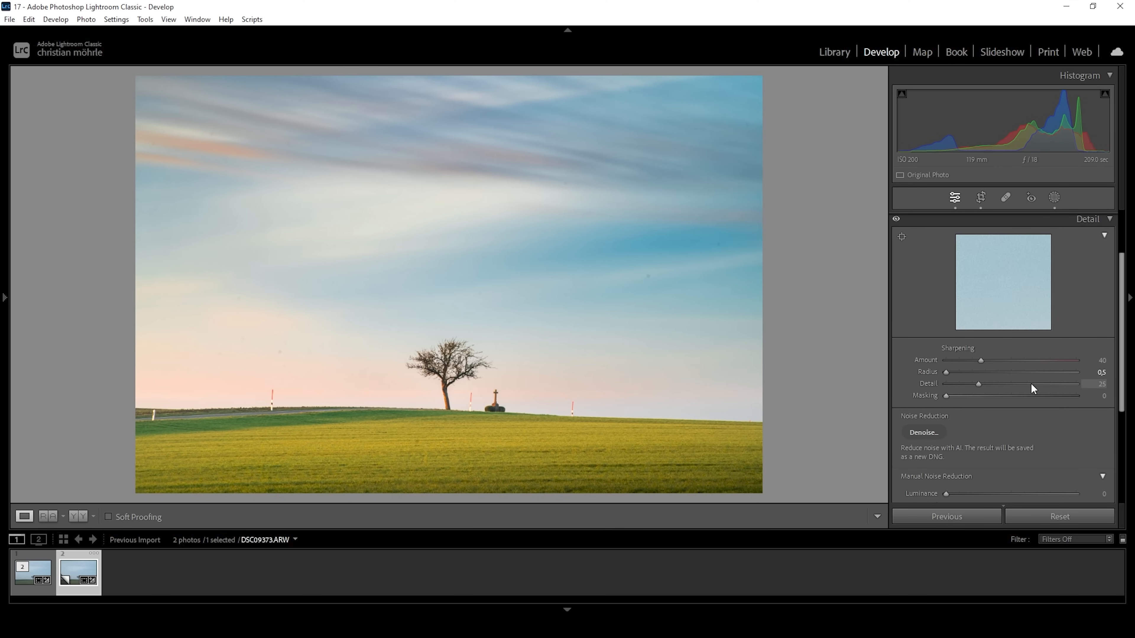
left_click_drag(977, 383, 1076, 383)
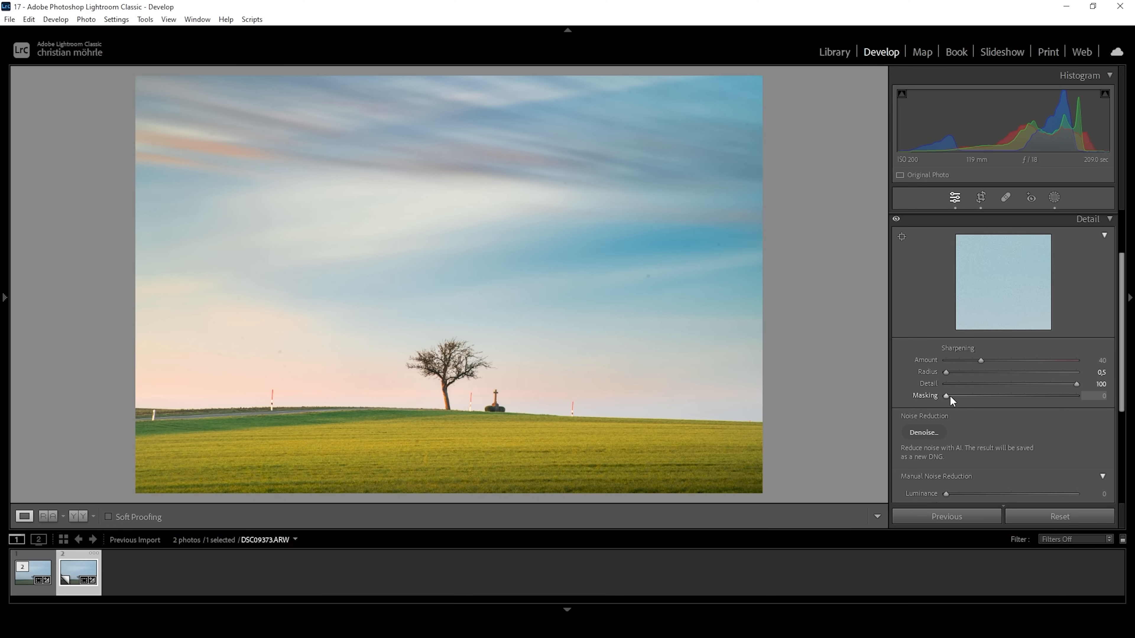
left_click_drag(947, 395, 1006, 396)
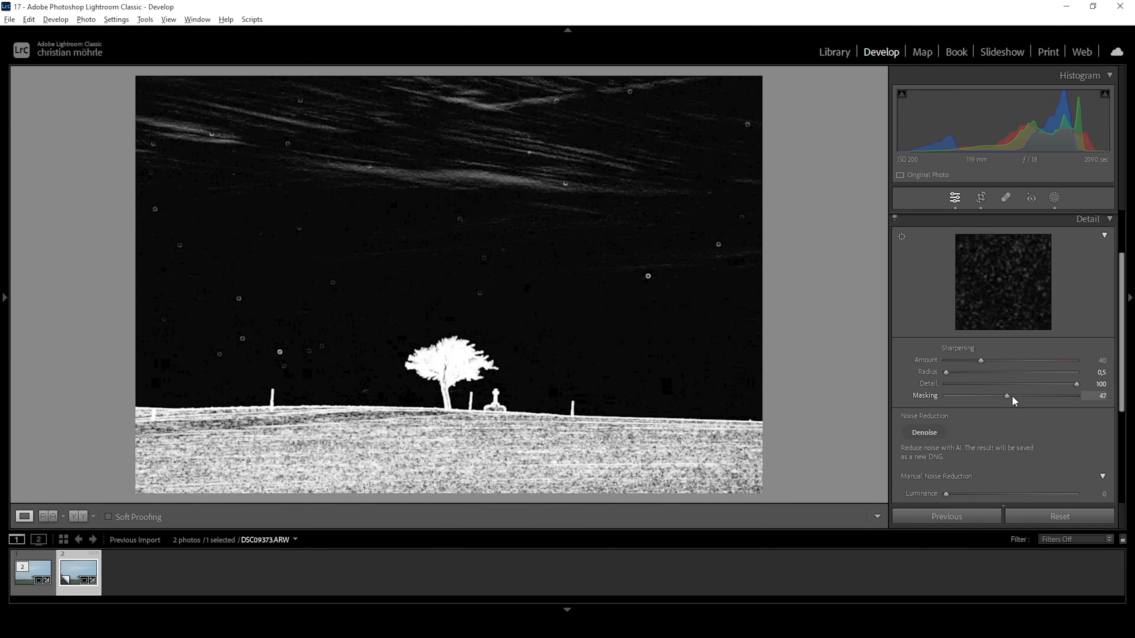
left_click_drag(1006, 396, 1044, 396)
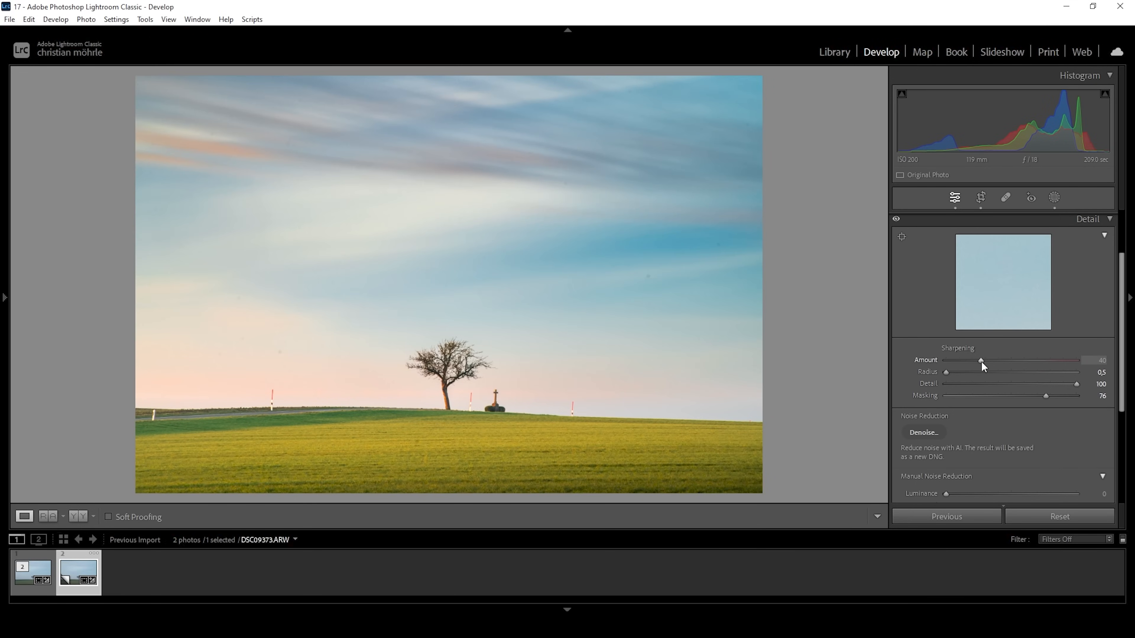
left_click_drag(982, 361, 1013, 360)
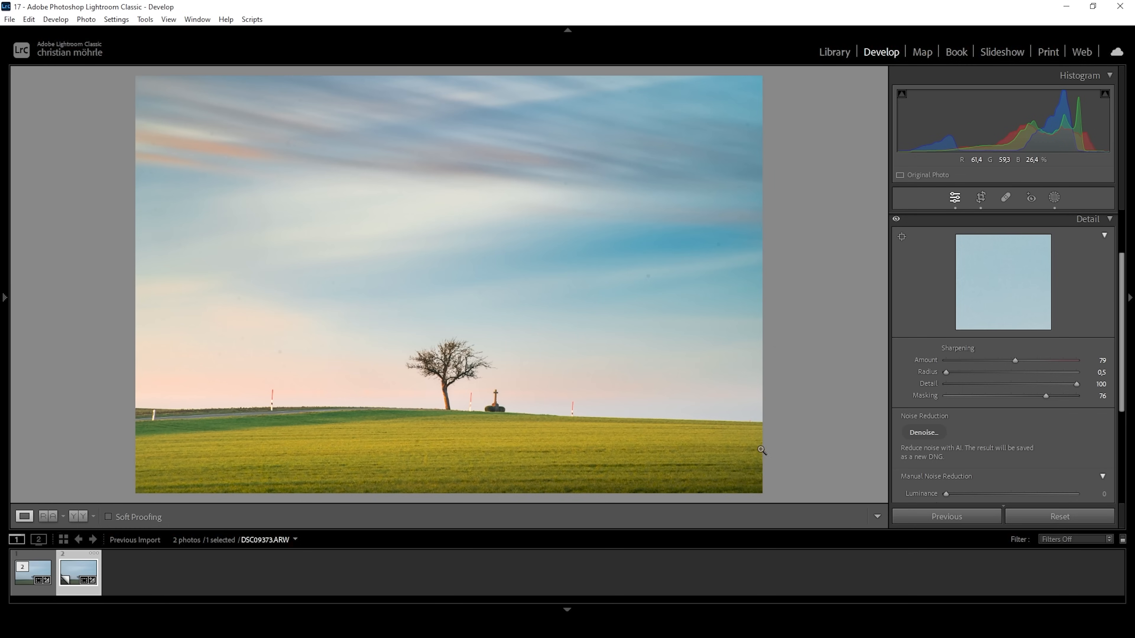
mouse_move(793, 358)
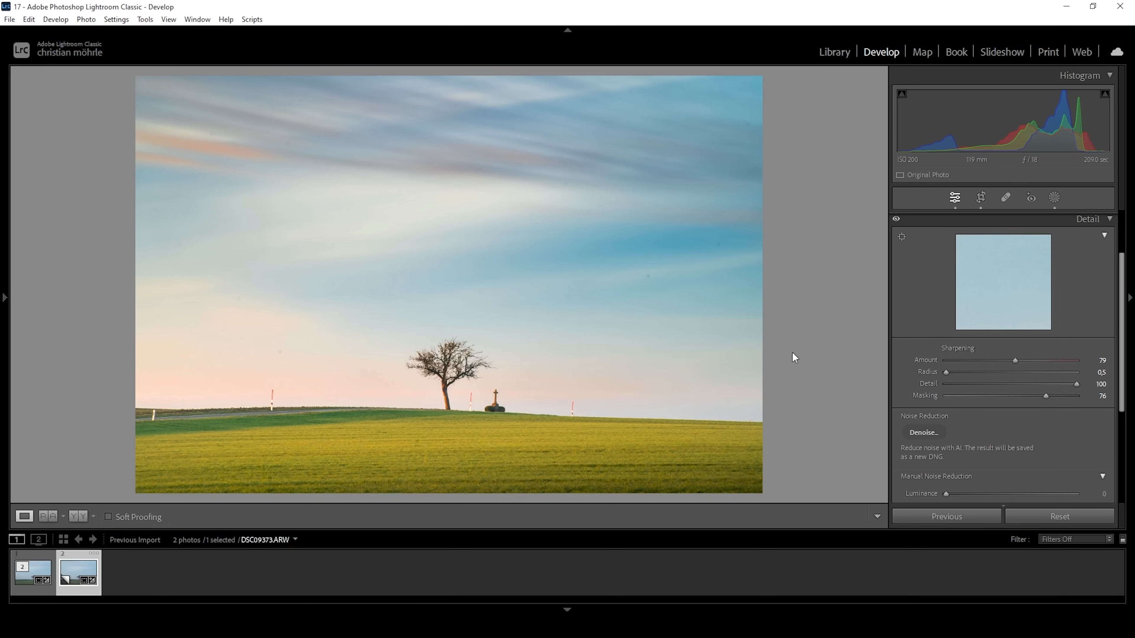
mouse_move(1005, 197)
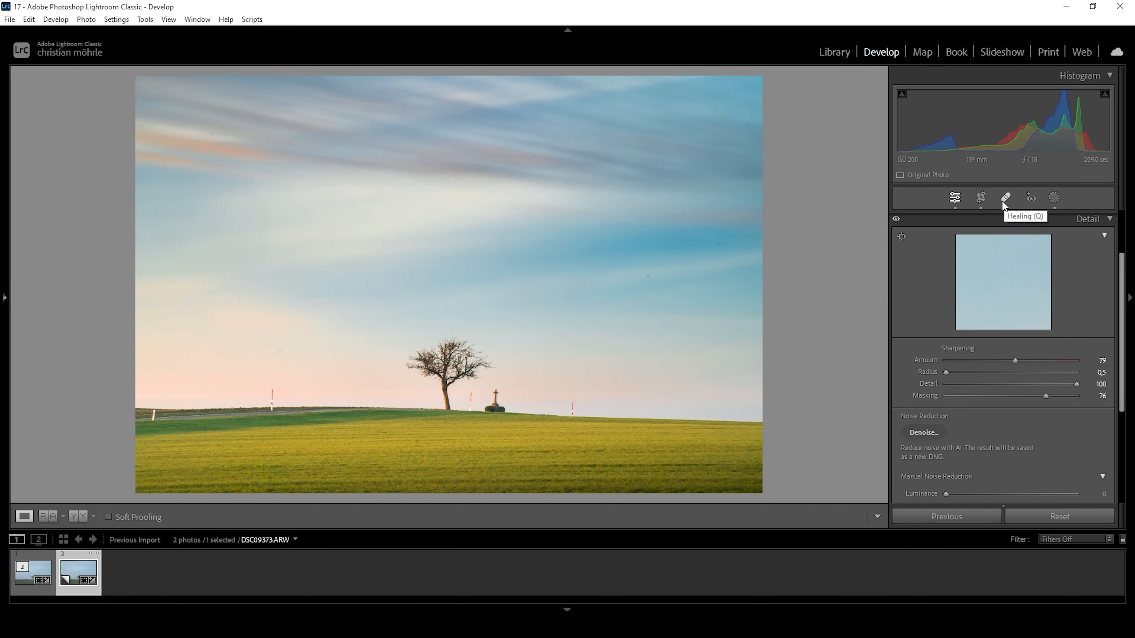
Select the Healing tool to remove the cross and poles from the horizon.
left_click(1005, 197)
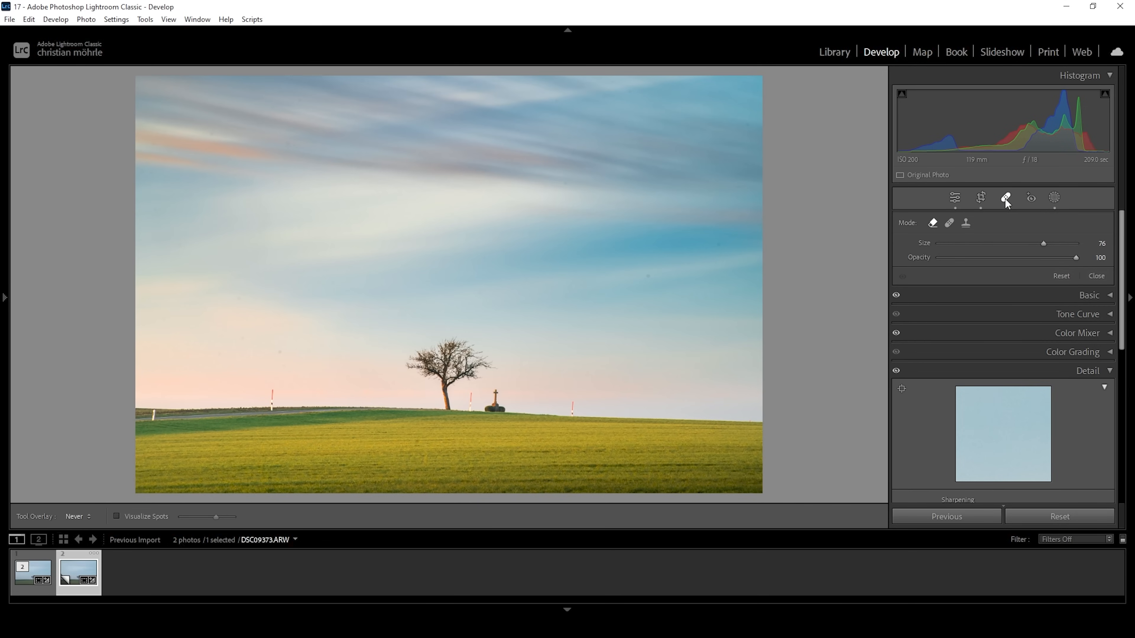
mouse_move(950, 223)
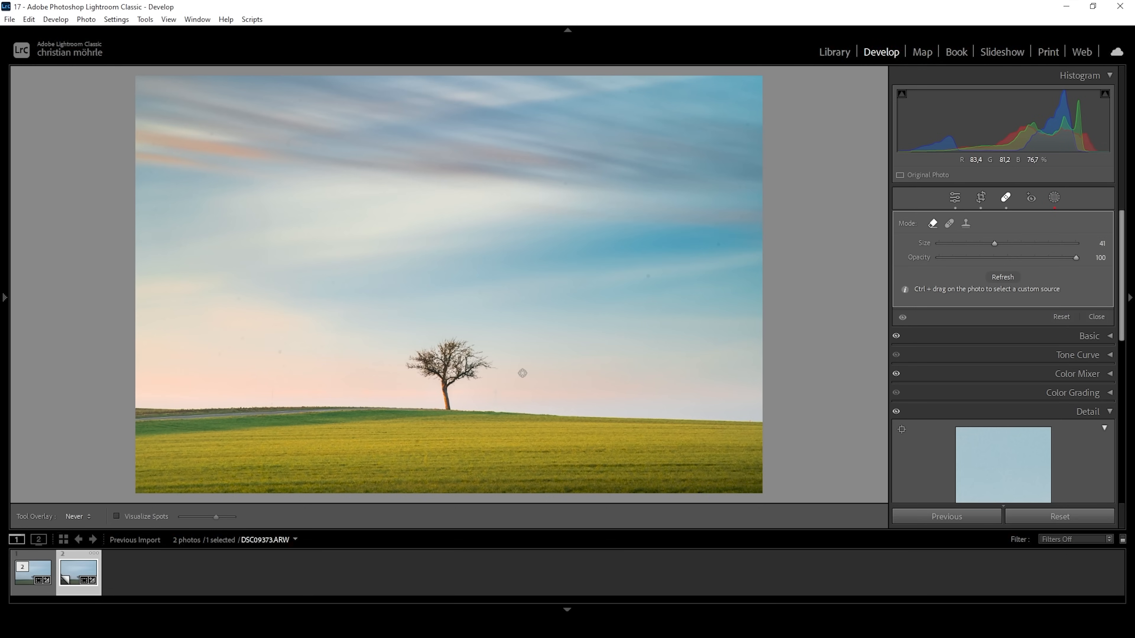
mouse_move(665, 245)
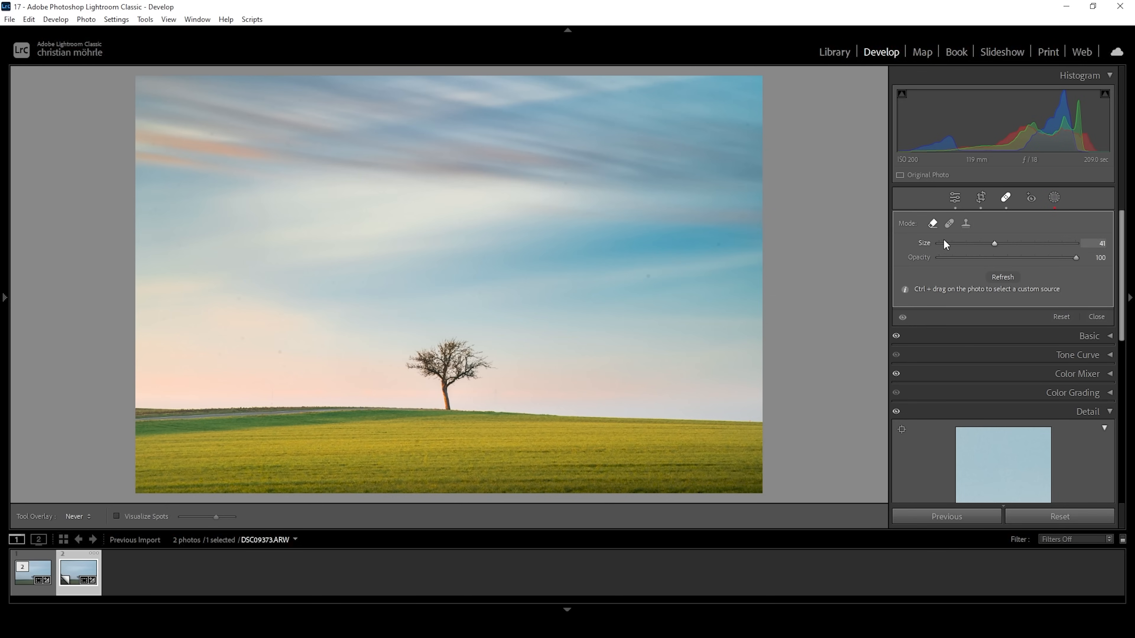
Switch to Heal mode and enable Visualize Spots to reveal sky dust.
left_click(949, 223)
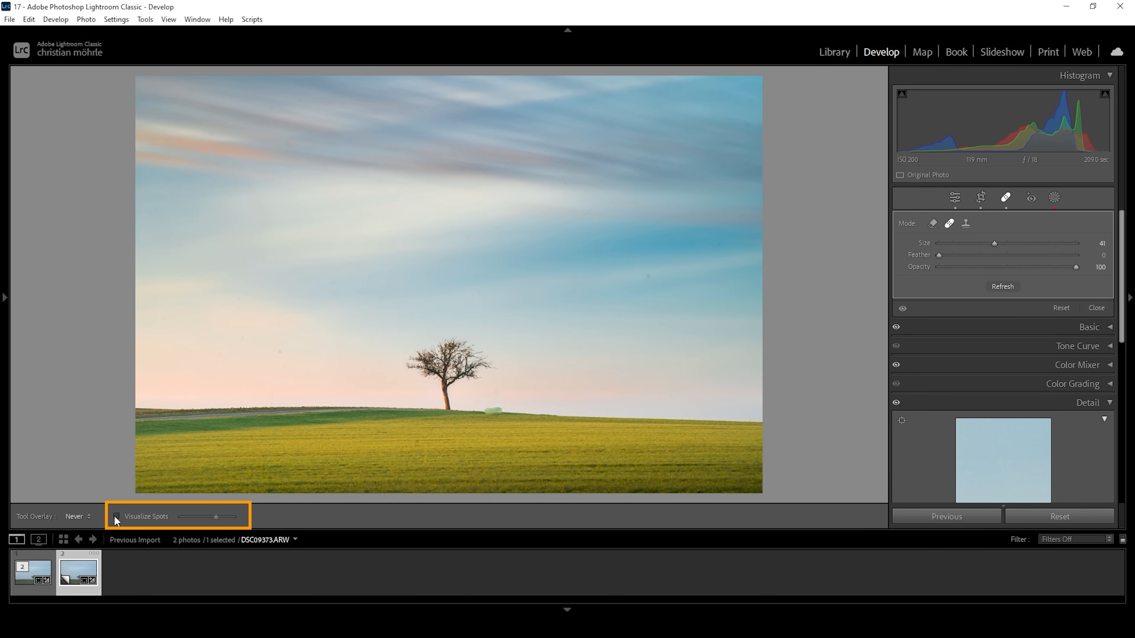
left_click(117, 516)
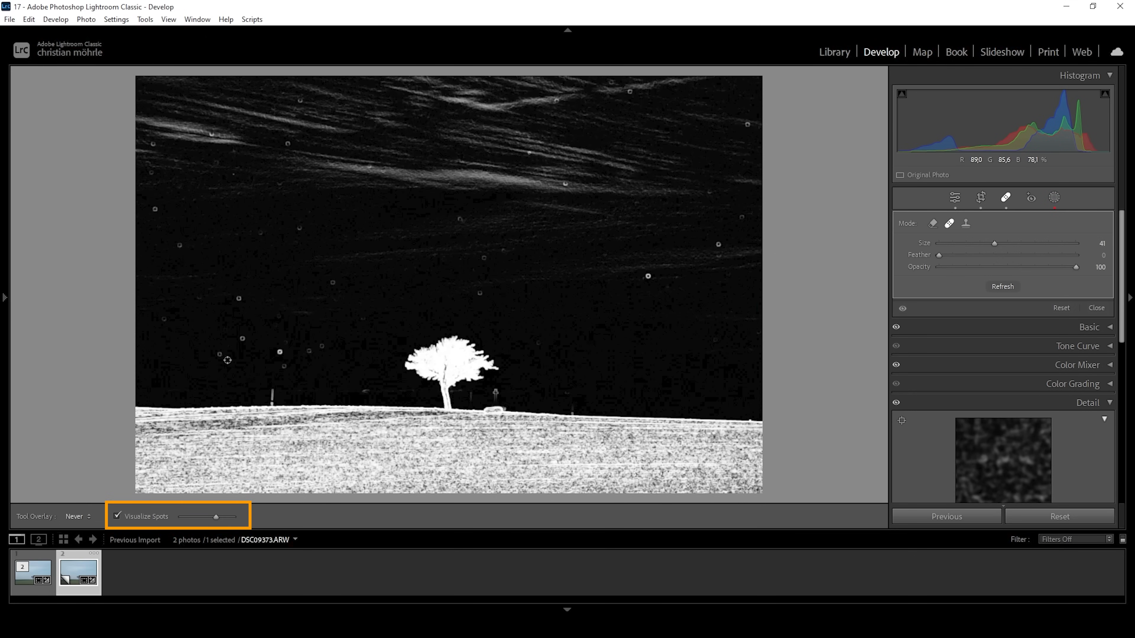